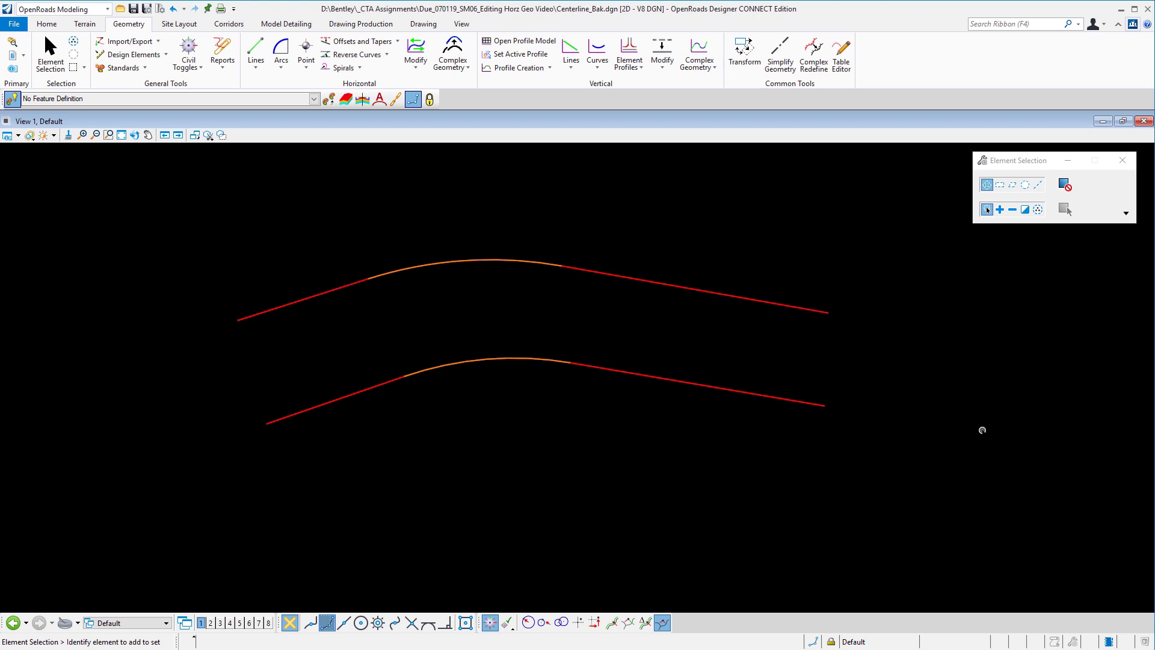
mouse_move(949, 426)
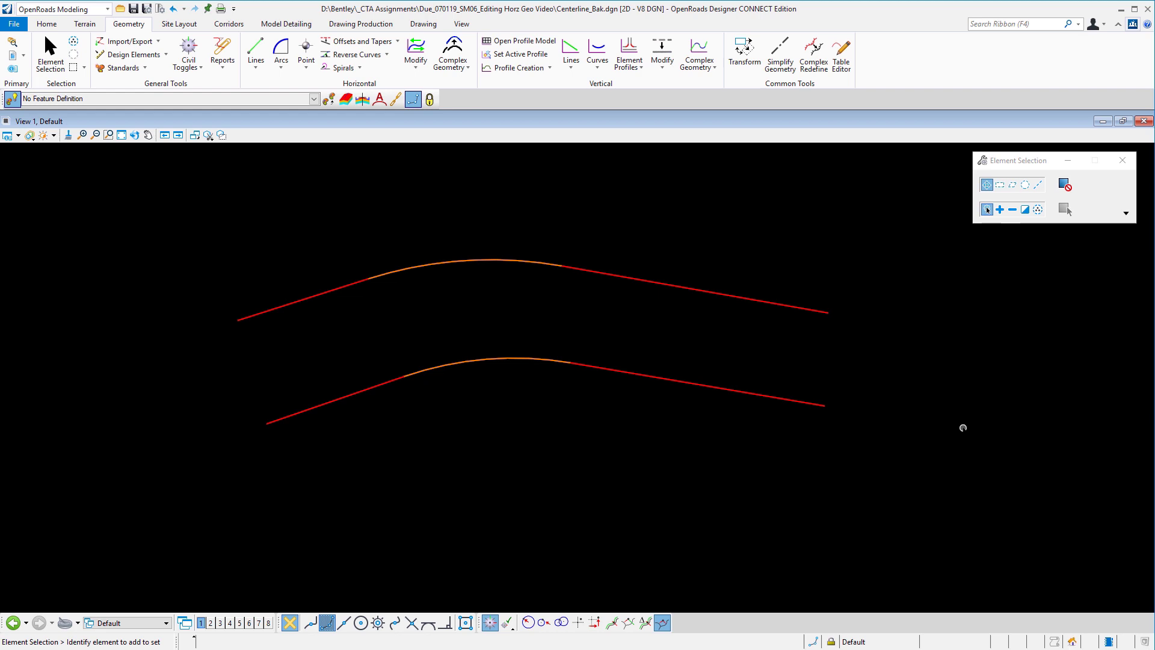
Select the upper alignment and key 800 into its curve radius label
left_click(670, 286)
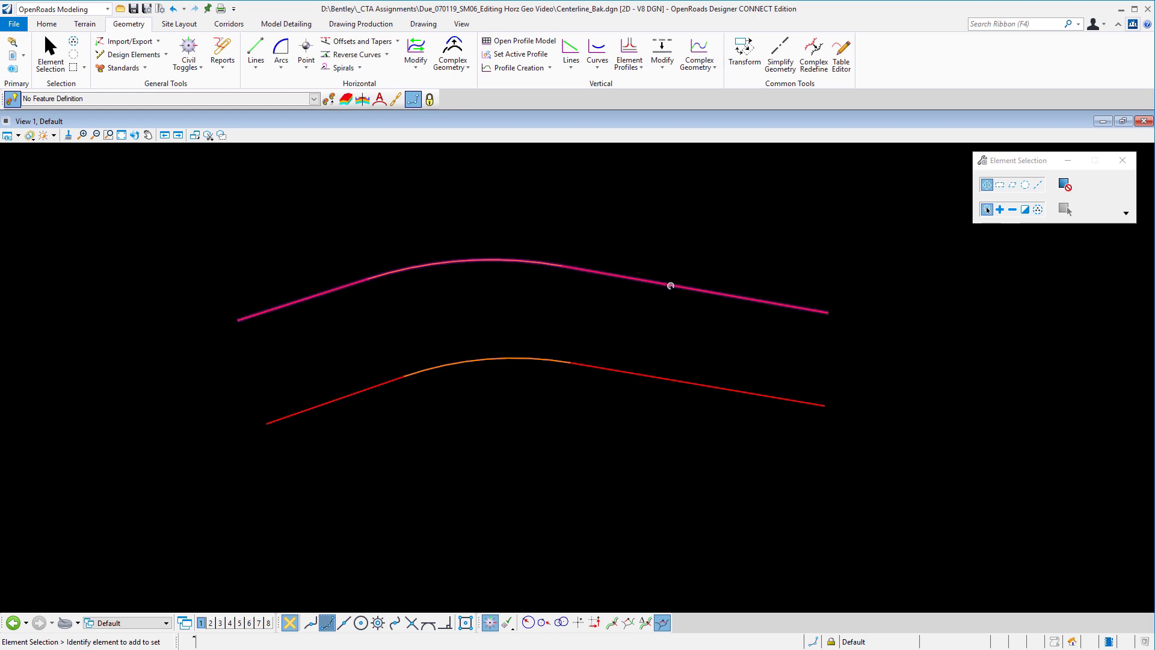
left_click(670, 287)
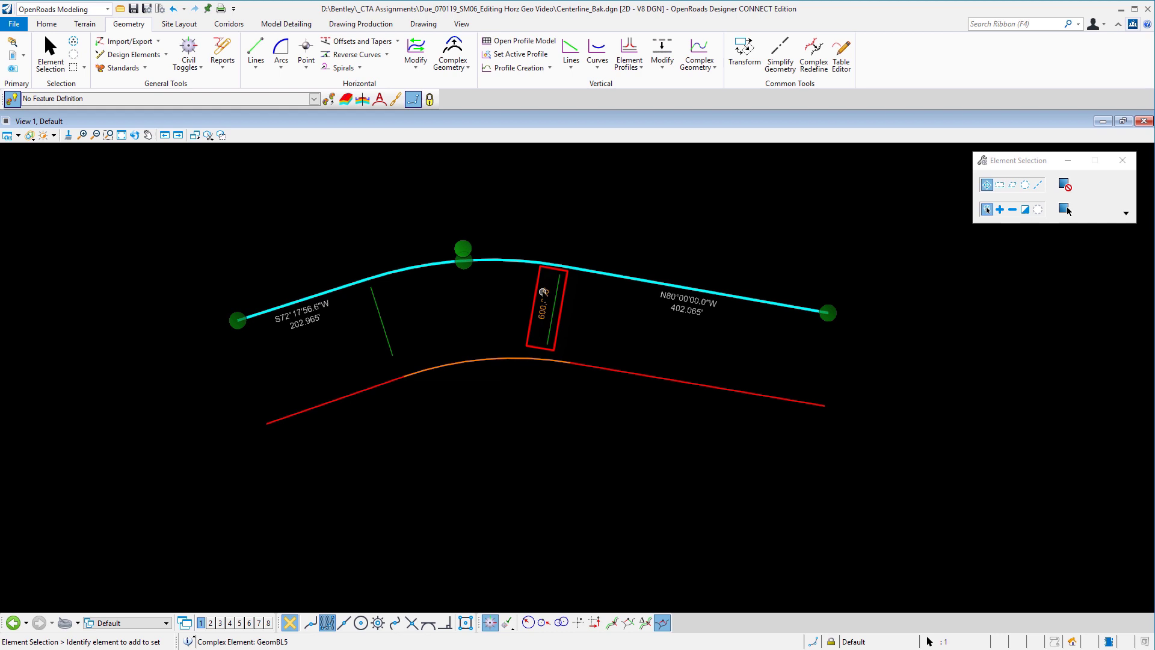
double_click(544, 309)
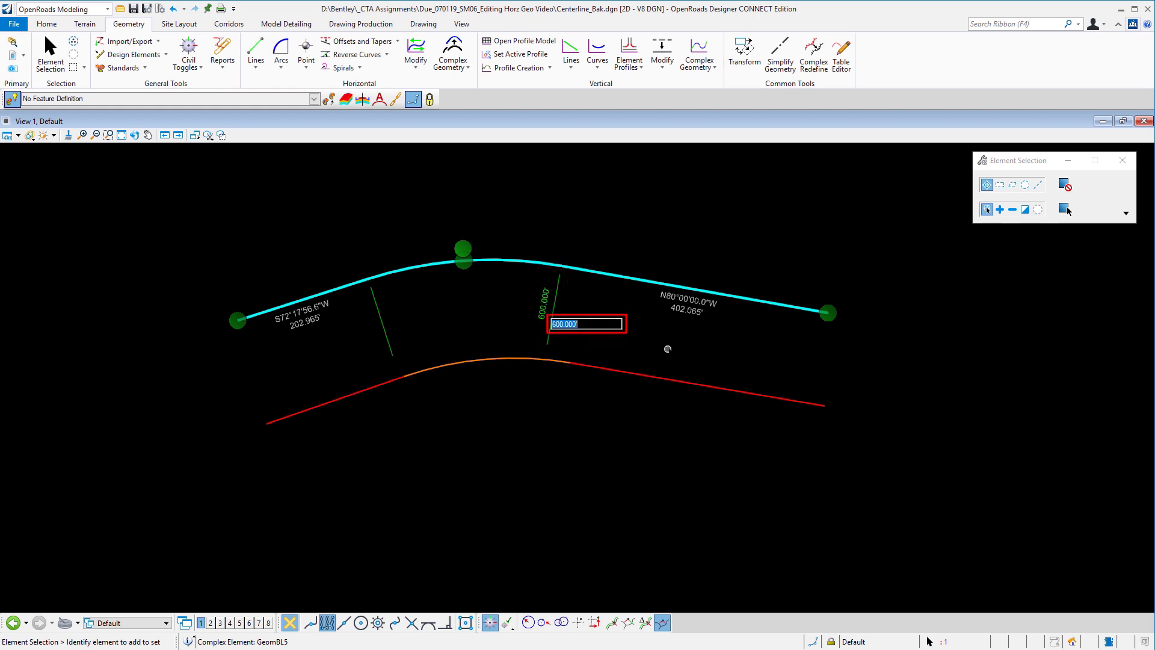
mouse_move(707, 359)
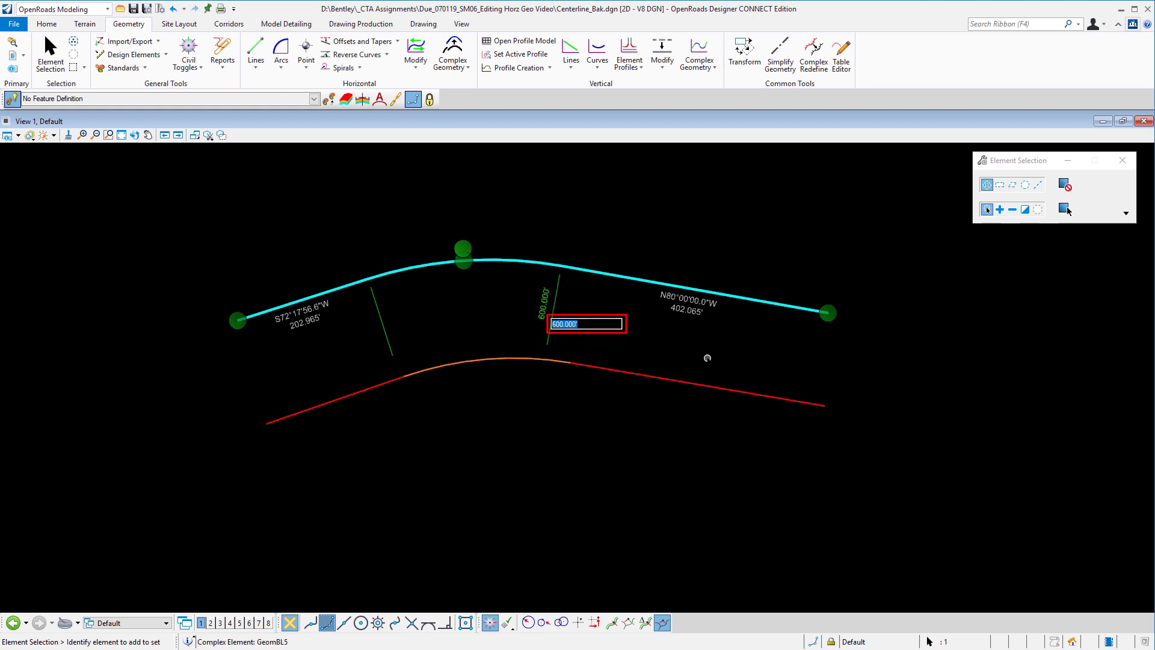
type("800")
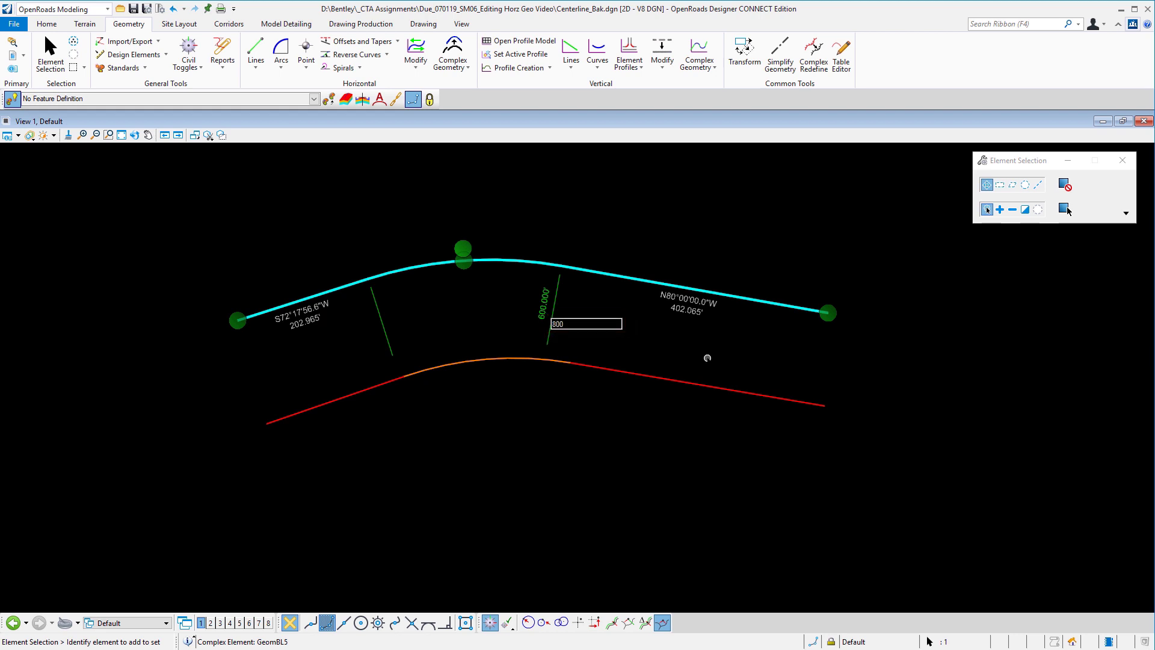
type("800")
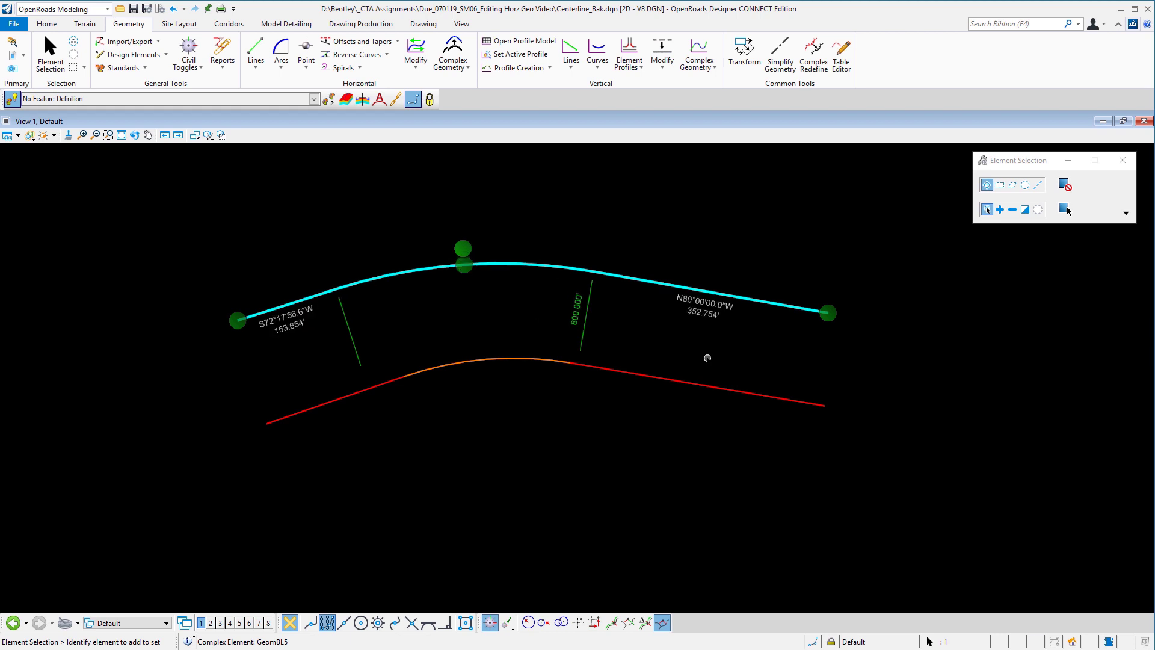
mouse_move(559, 310)
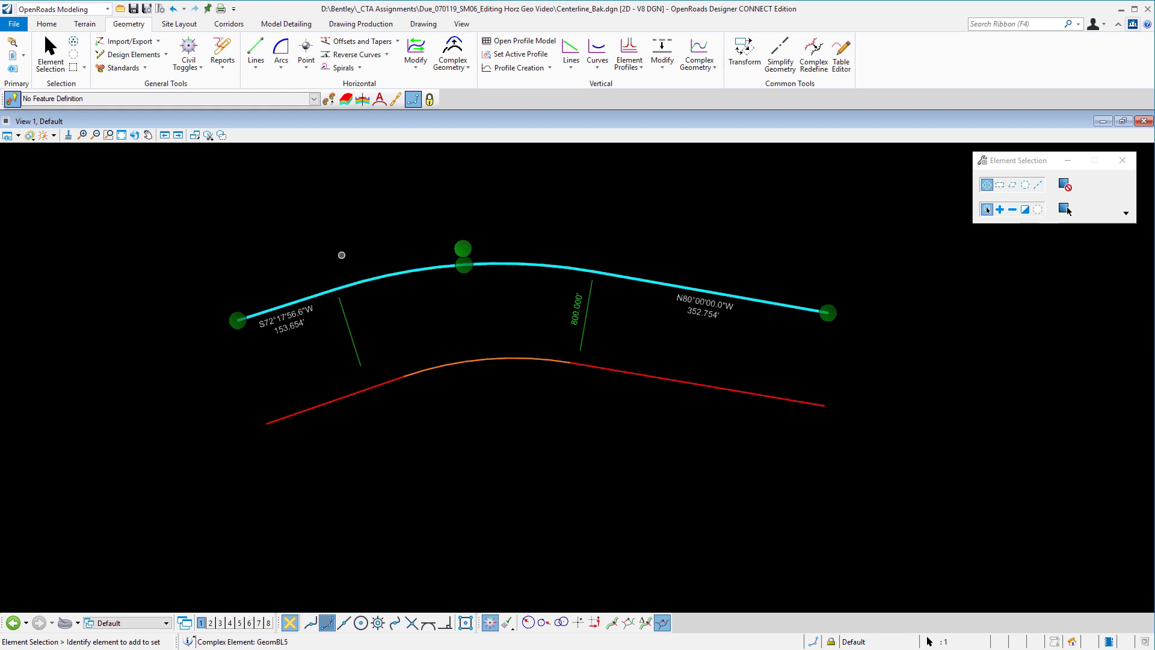
Reselect the upper alignment and set its left tangent bearing to S75°57'34"W
left_click(172, 8)
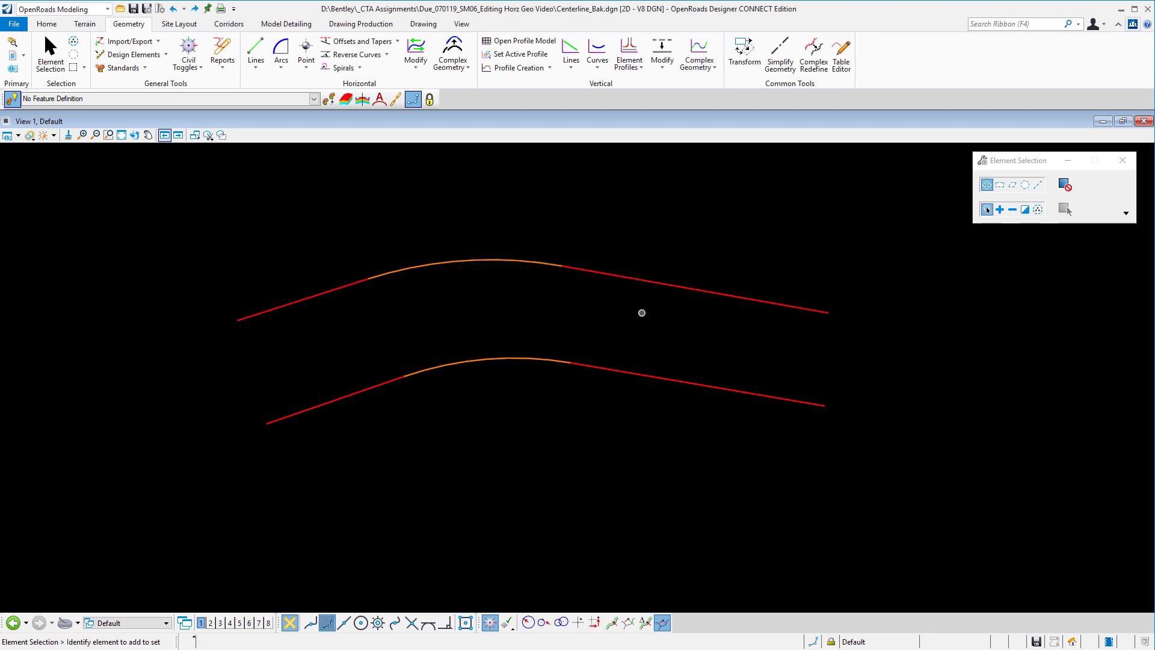
mouse_move(626, 291)
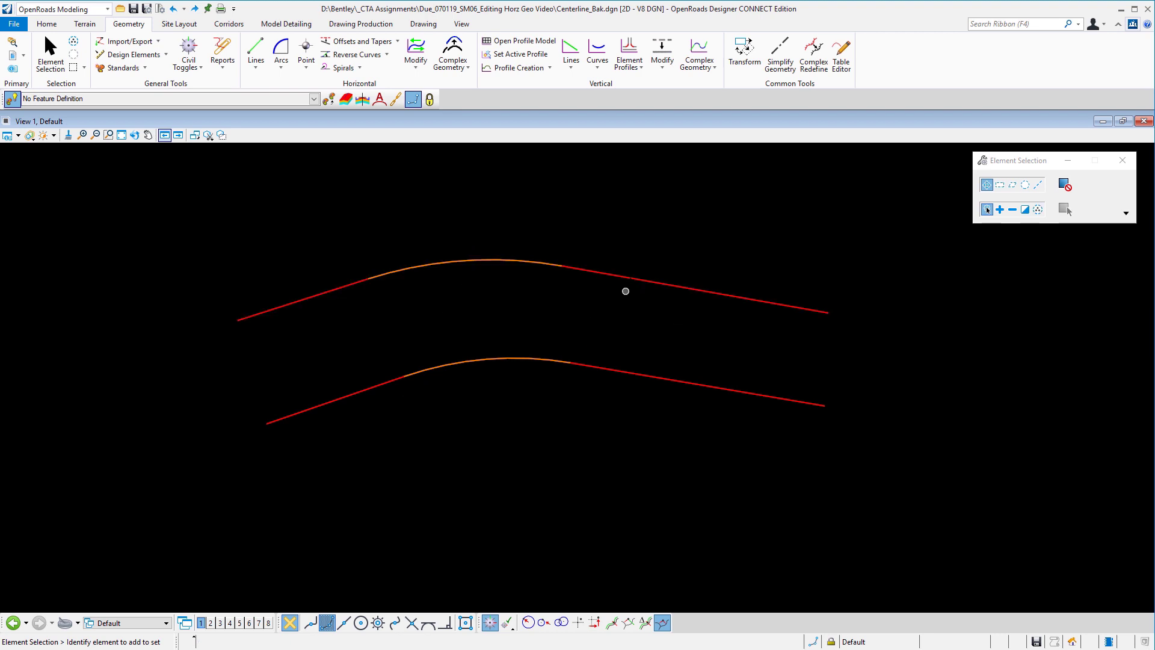
left_click(626, 290)
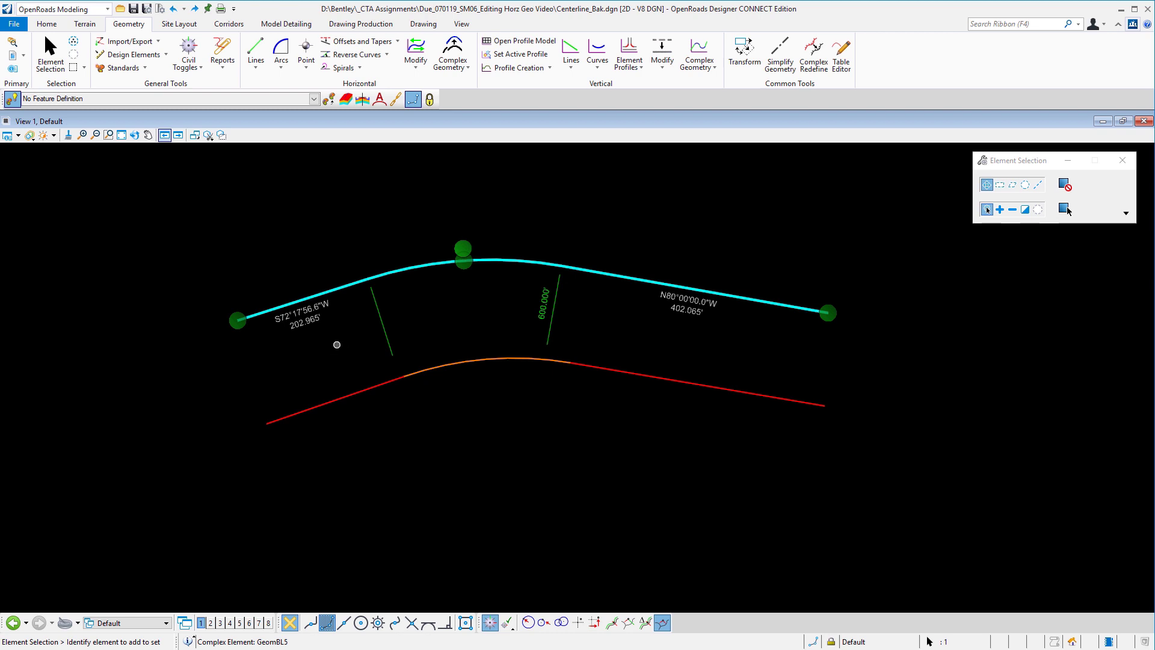
mouse_move(497, 279)
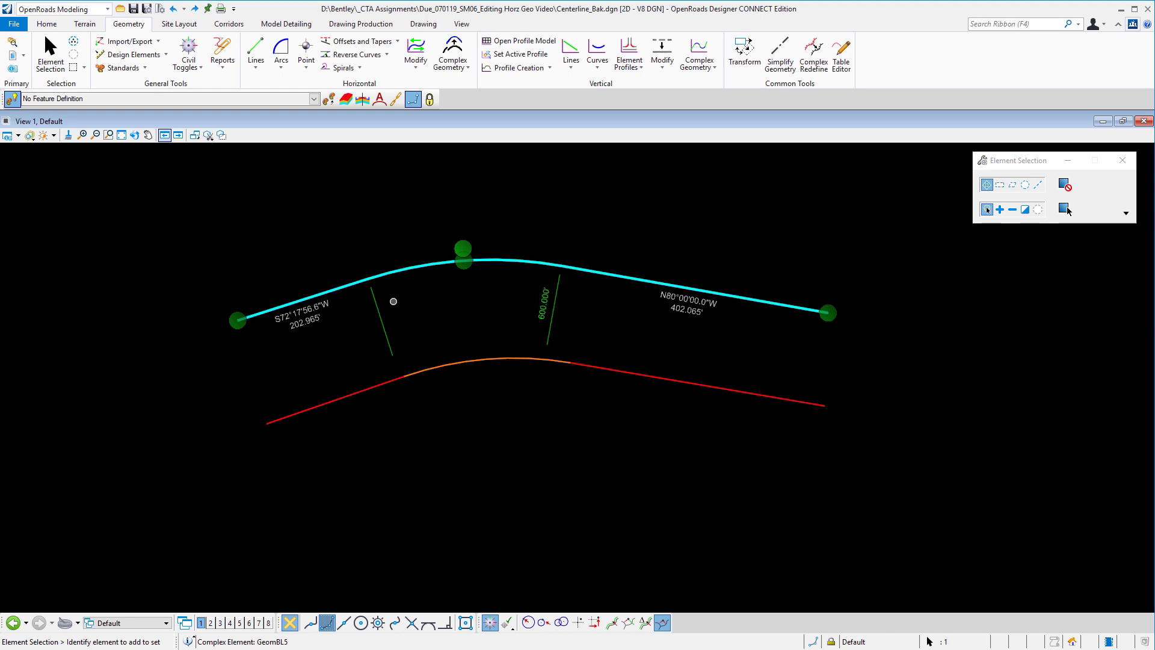
mouse_move(307, 337)
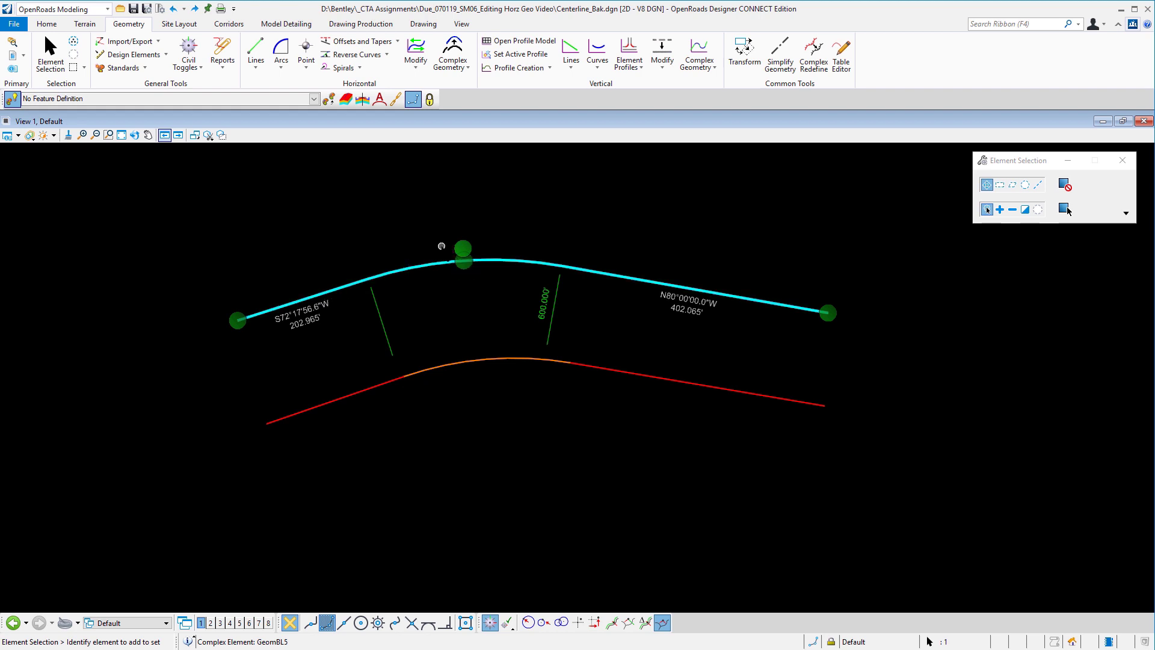
mouse_move(446, 257)
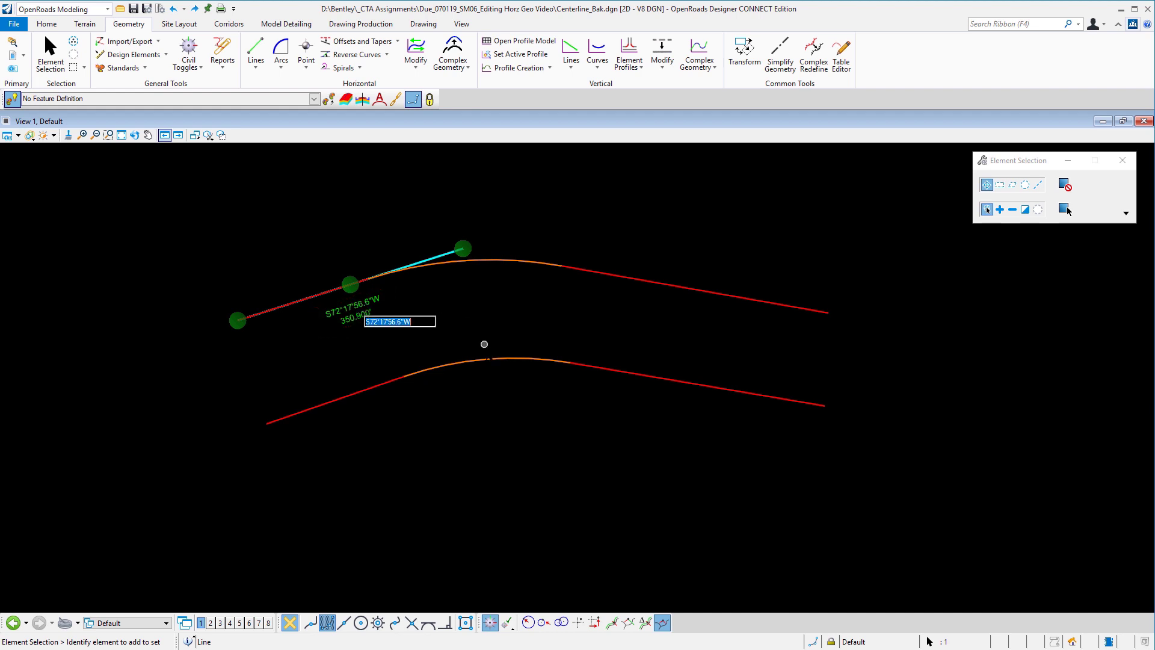
mouse_move(488, 327)
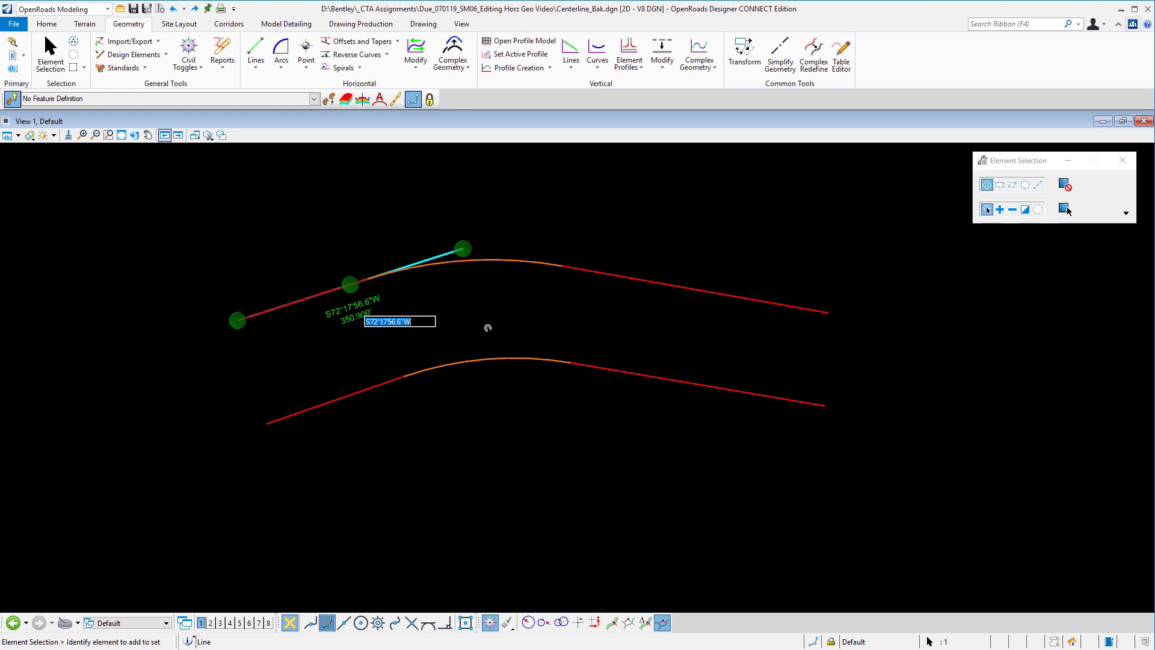
type("S7")
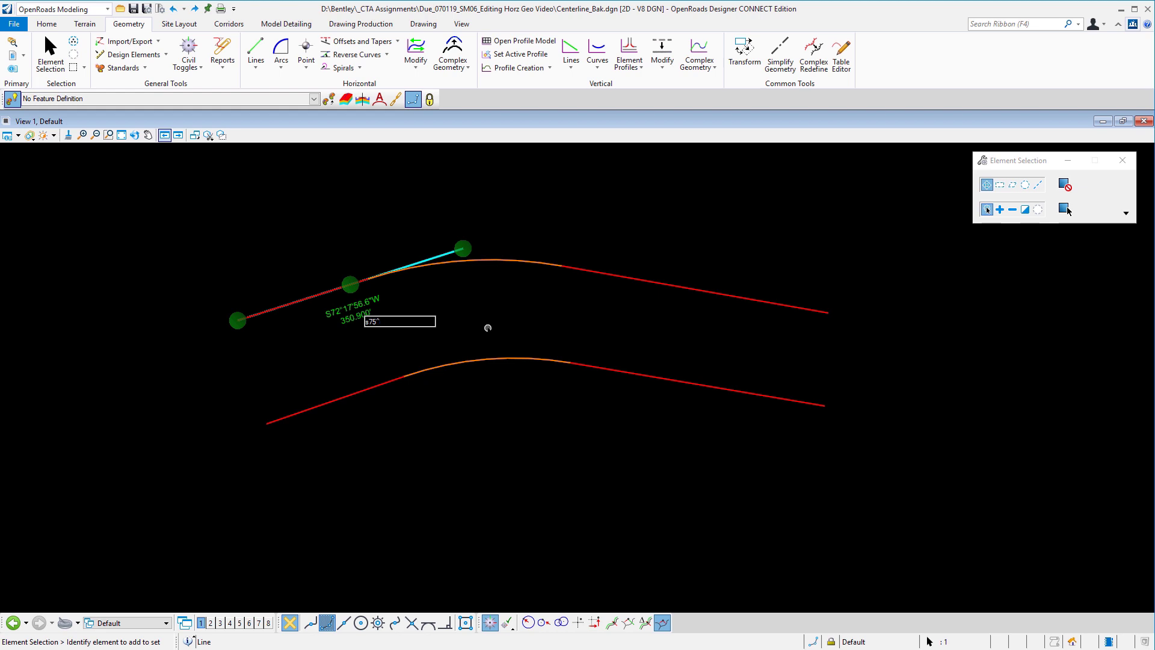
type("57'34")
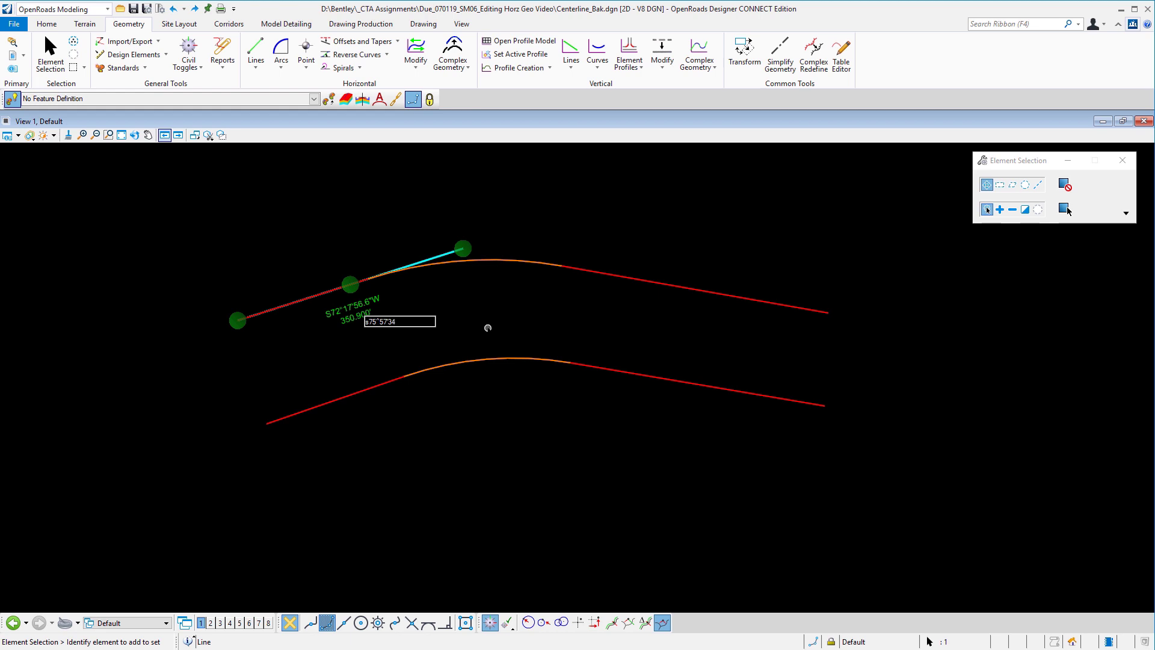
type("w")
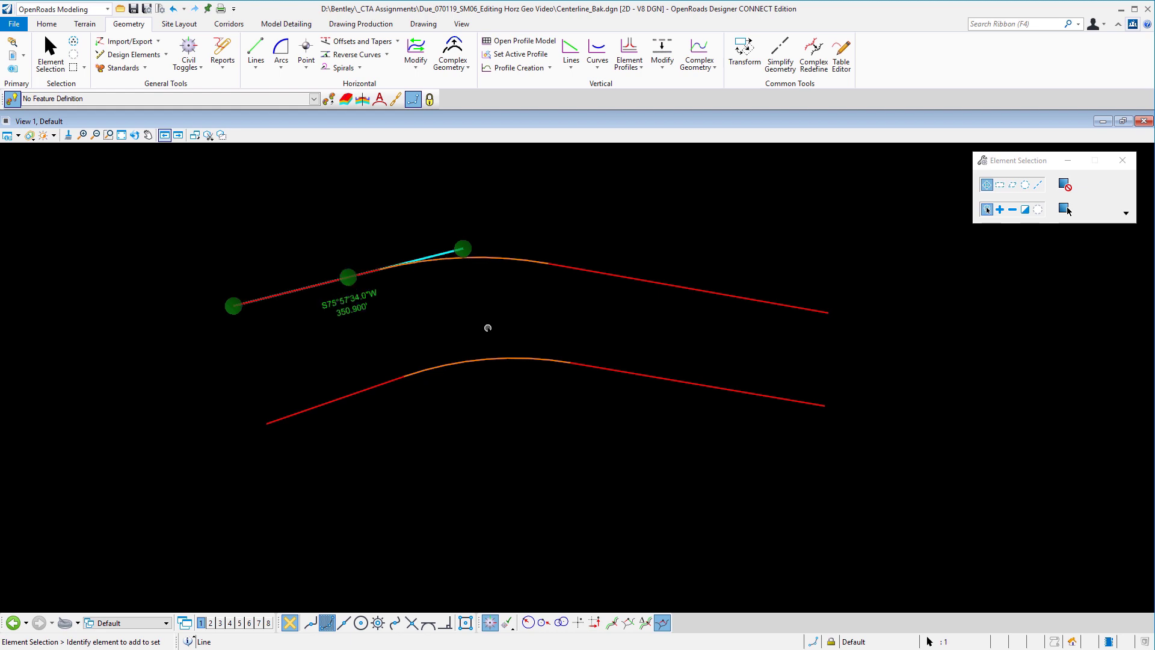
mouse_move(262, 310)
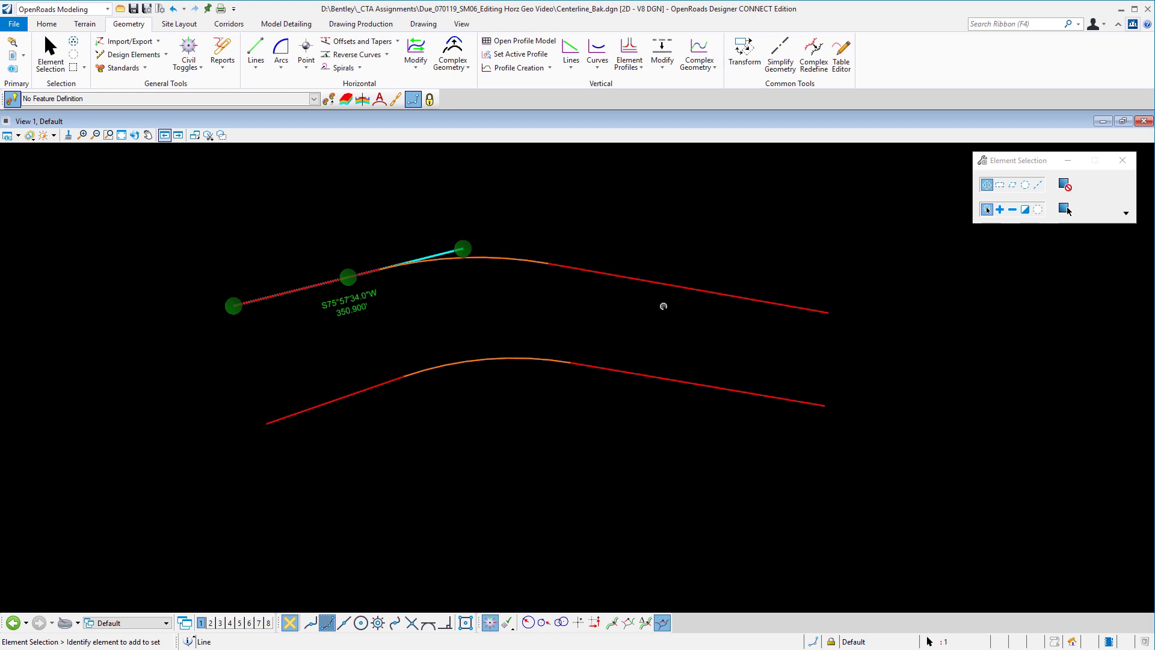
mouse_move(855, 346)
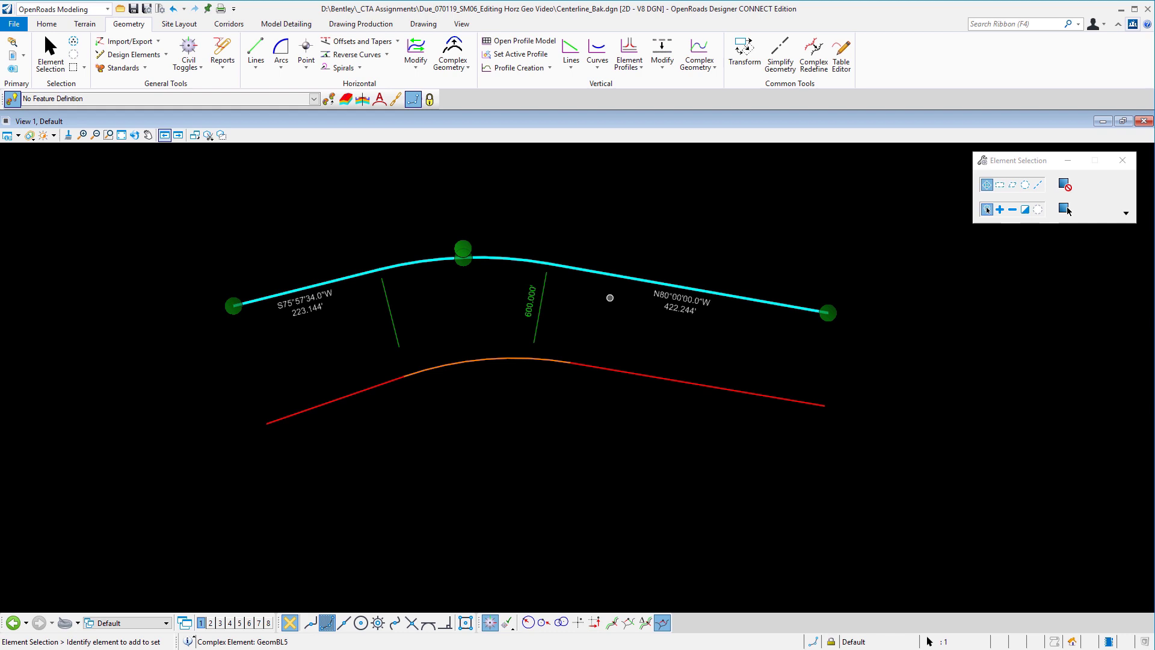
mouse_move(502, 396)
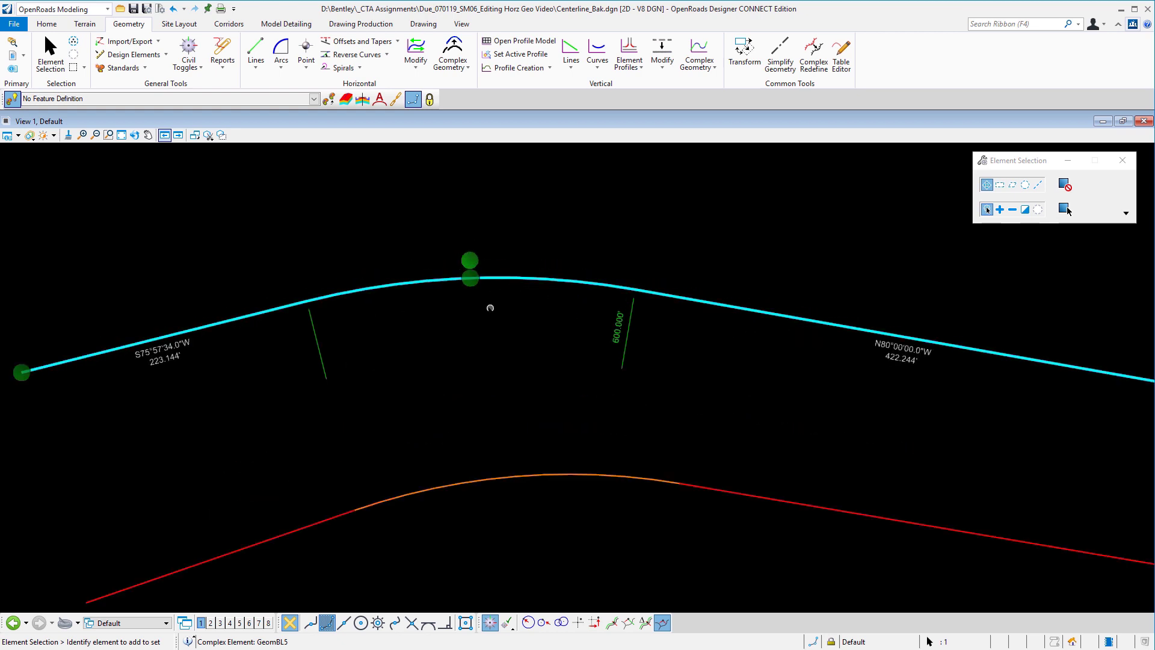
mouse_move(470, 260)
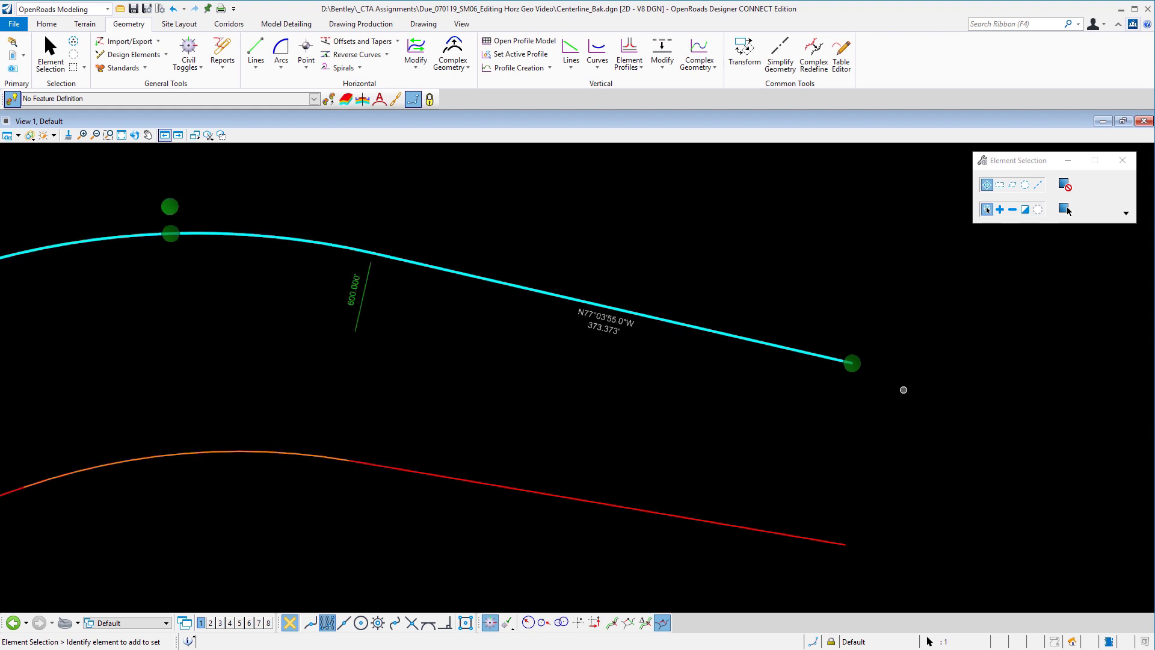
Drag the alignment's right endpoint so the tangents bear S73°22'42.7"W and N73°53'24.7"W
left_click(851, 363)
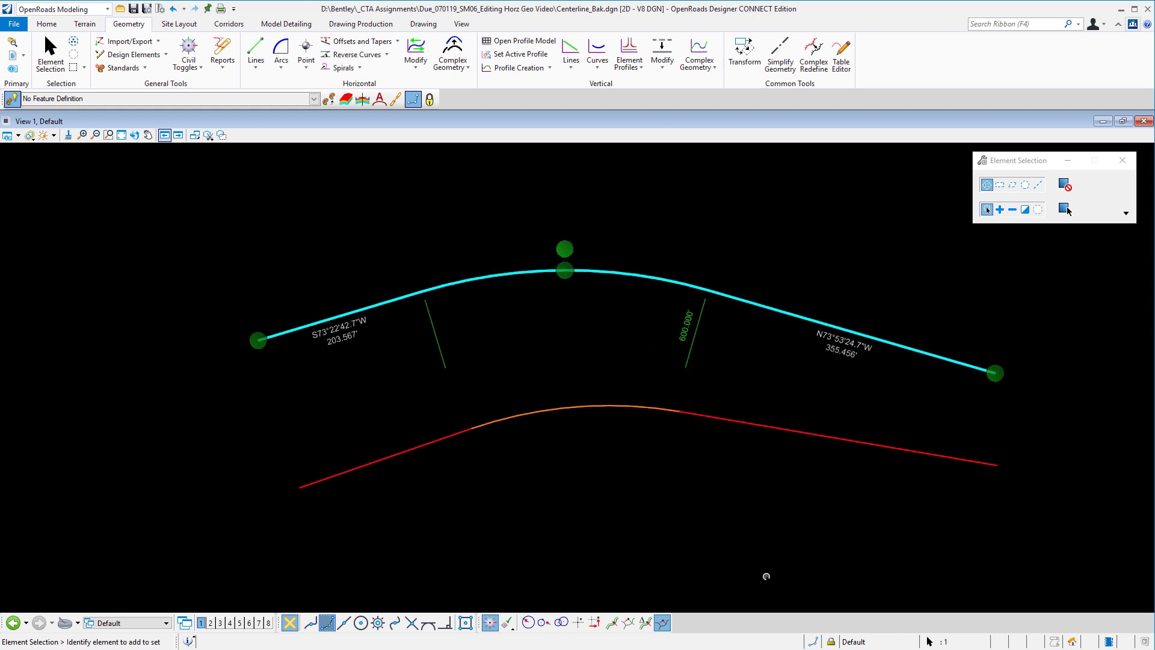
Select the lower alignment and undo its last edit, restoring the 200 ft curve geometry
left_click(804, 436)
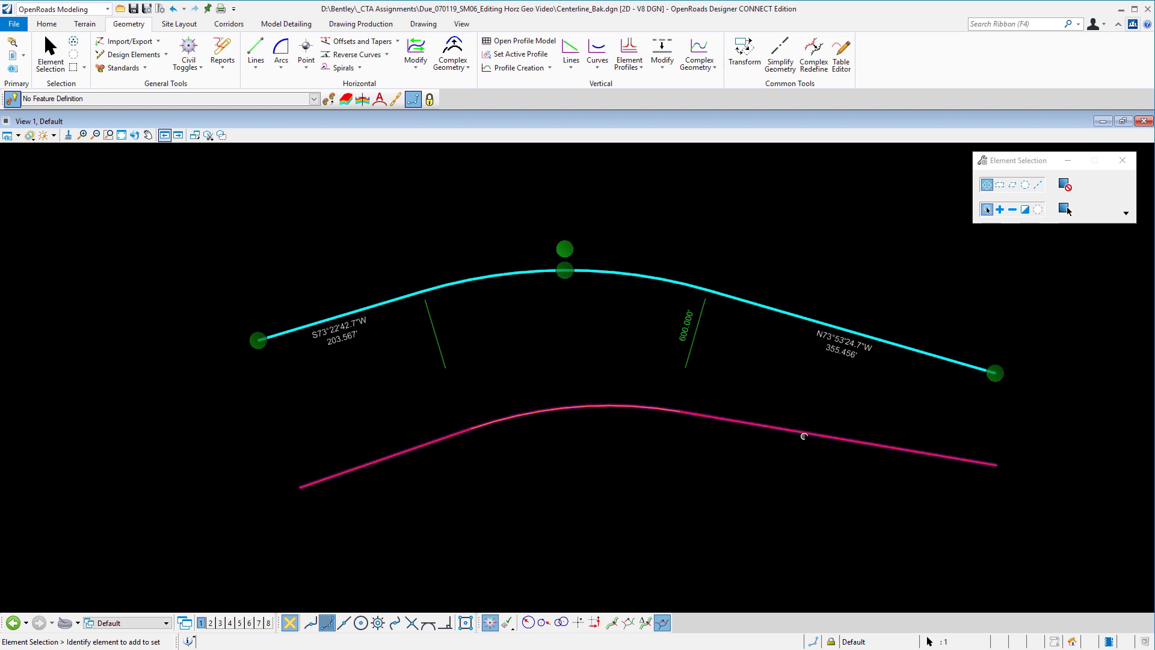
left_click(803, 436)
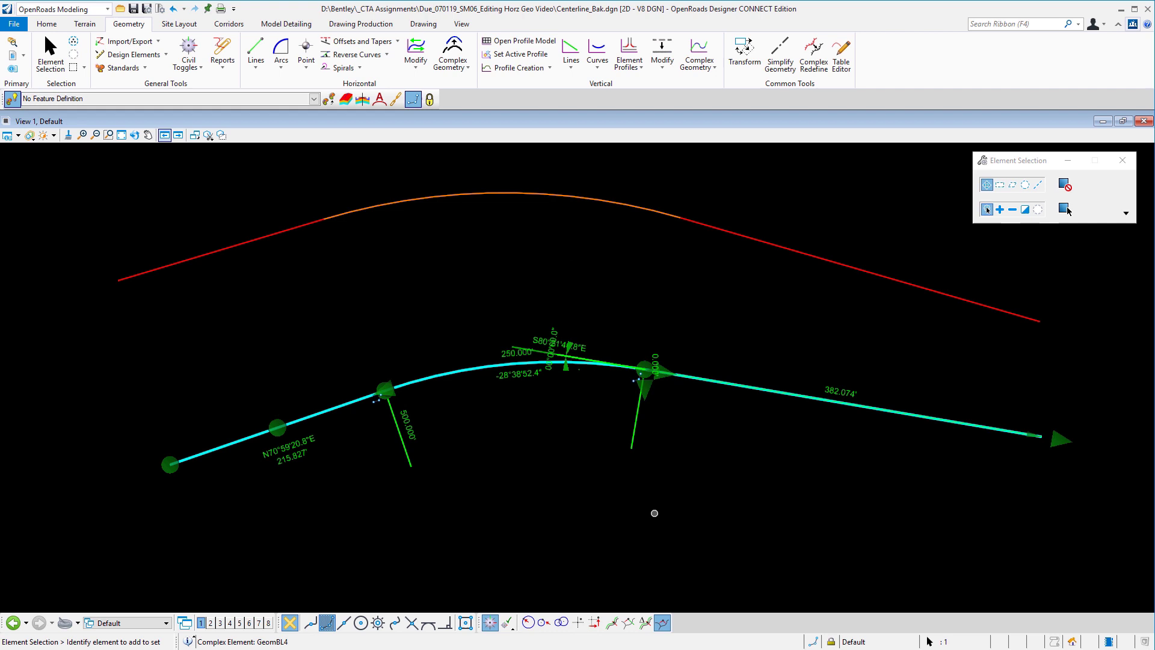
mouse_move(284, 476)
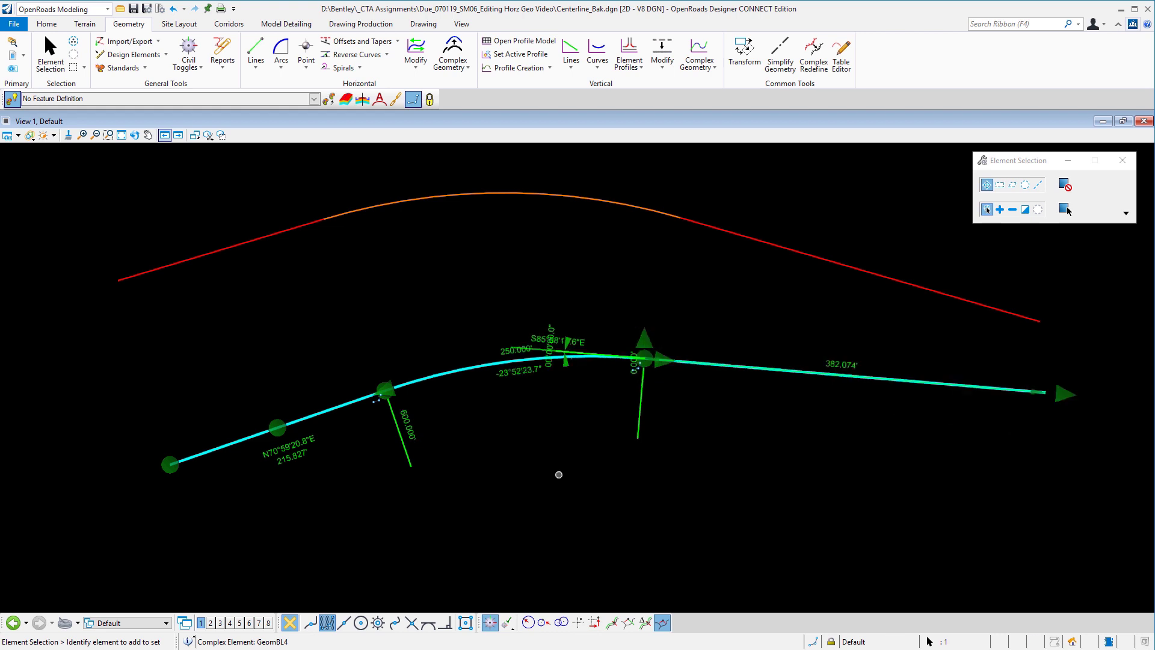
mouse_move(487, 396)
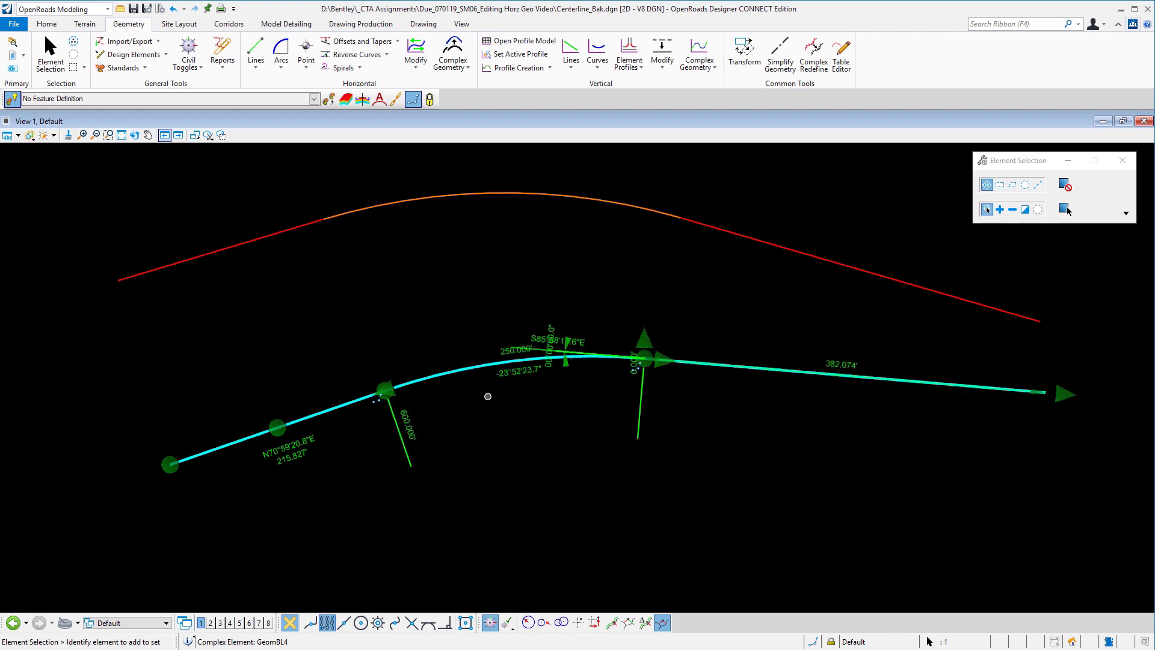
mouse_move(687, 369)
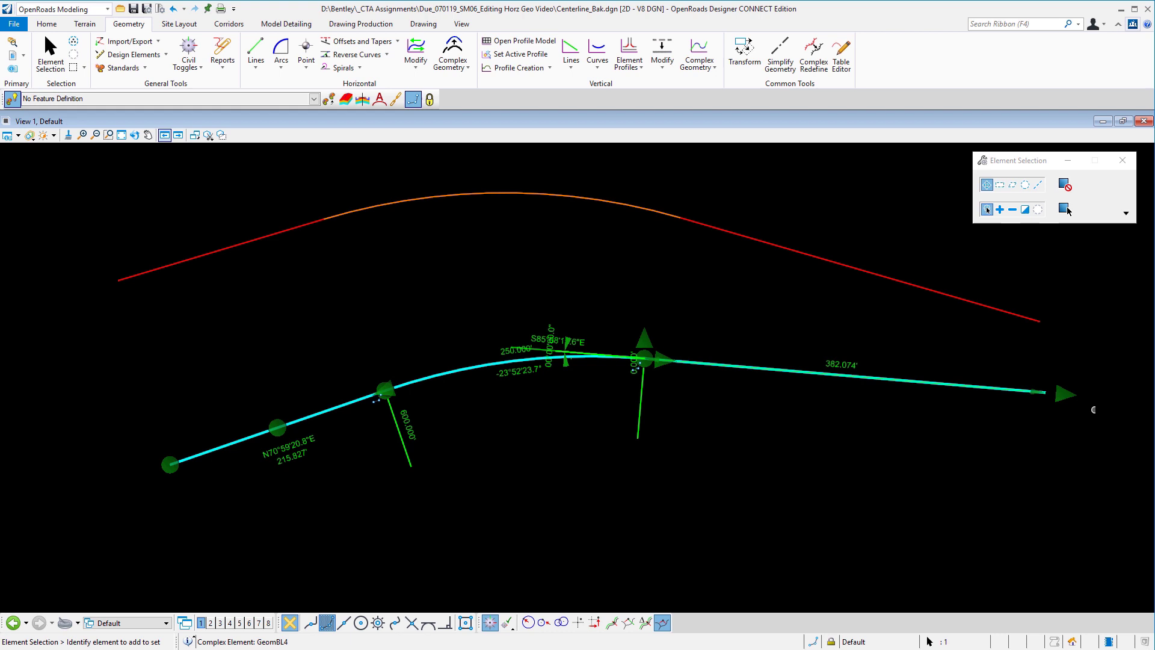
mouse_move(1117, 381)
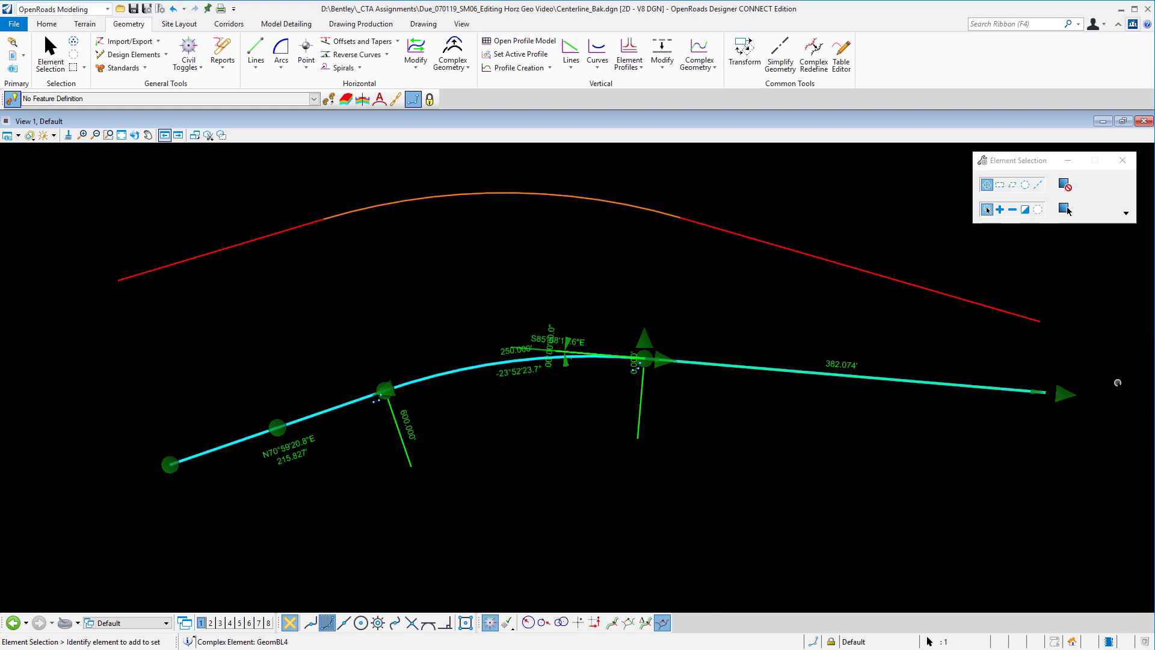
mouse_move(918, 249)
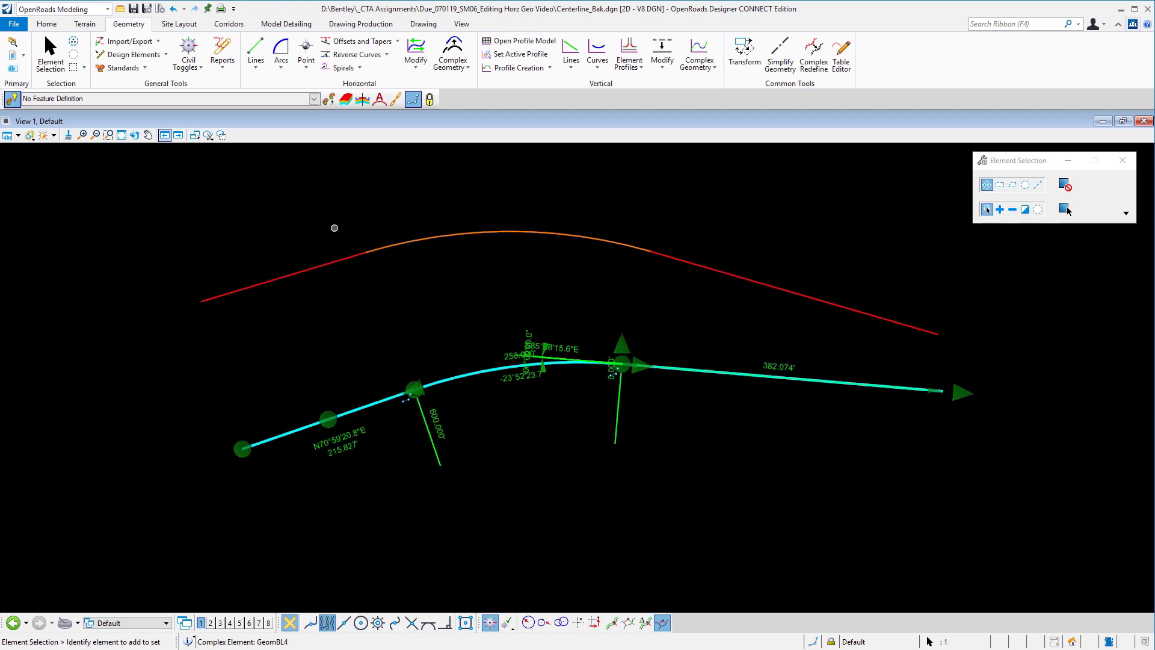
left_click(172, 8)
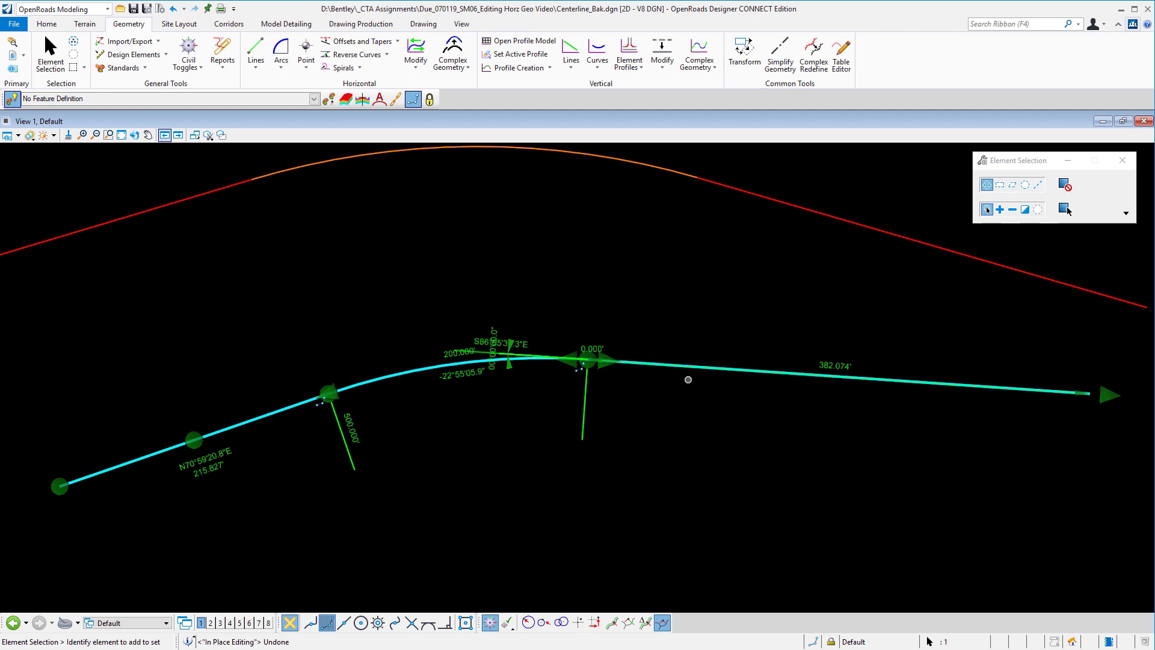
mouse_move(993, 393)
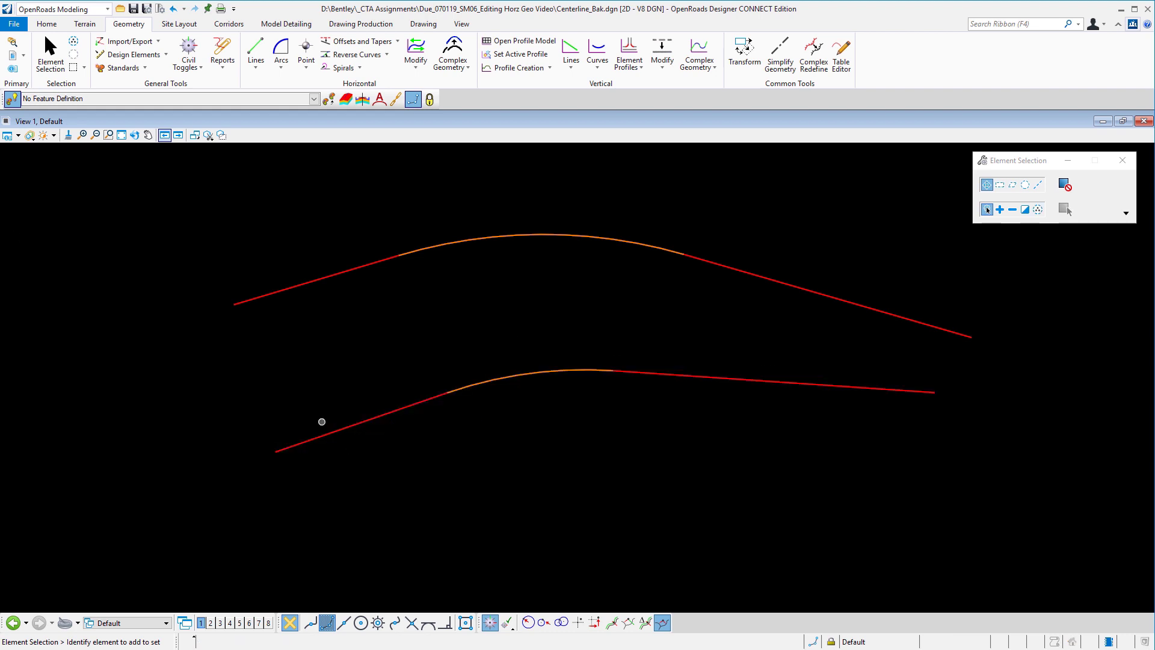
Select the upper alignment to show its 200 ft curve between 321.032 ft and 472.521 ft tangents
left_click(730, 269)
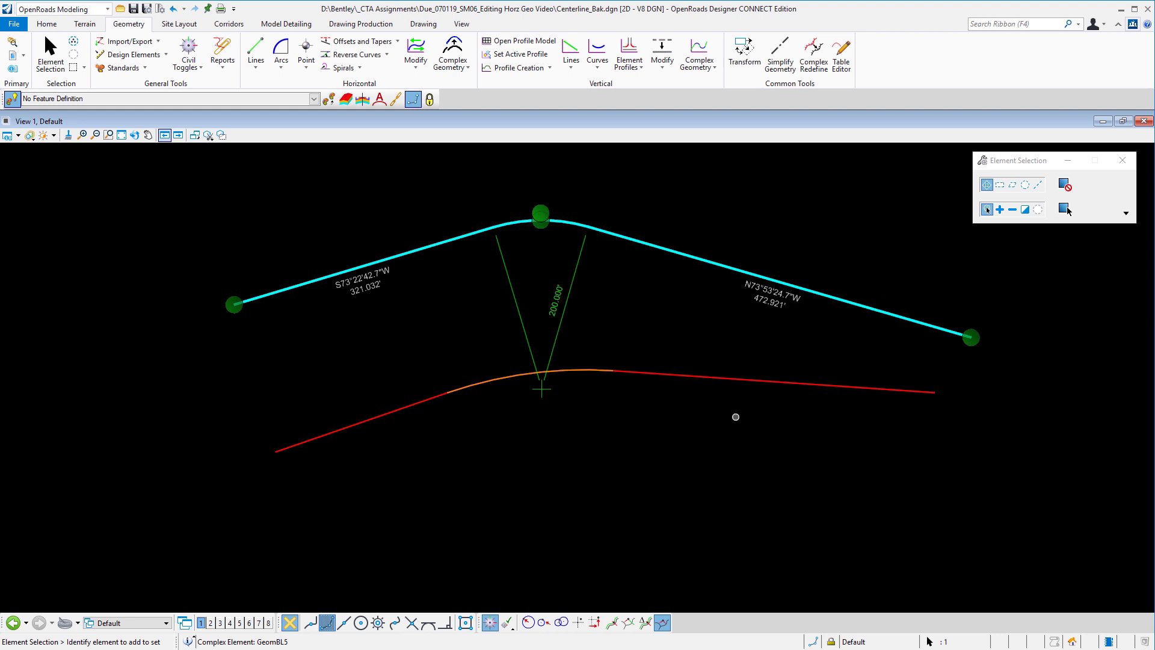
mouse_move(693, 187)
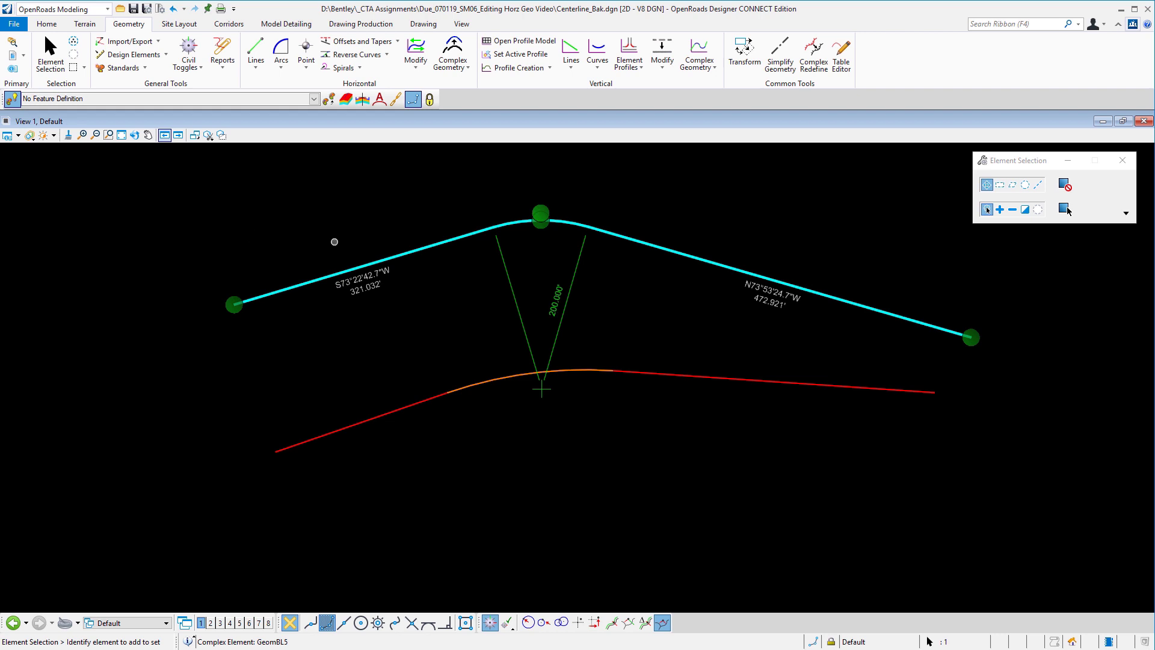
mouse_move(360, 24)
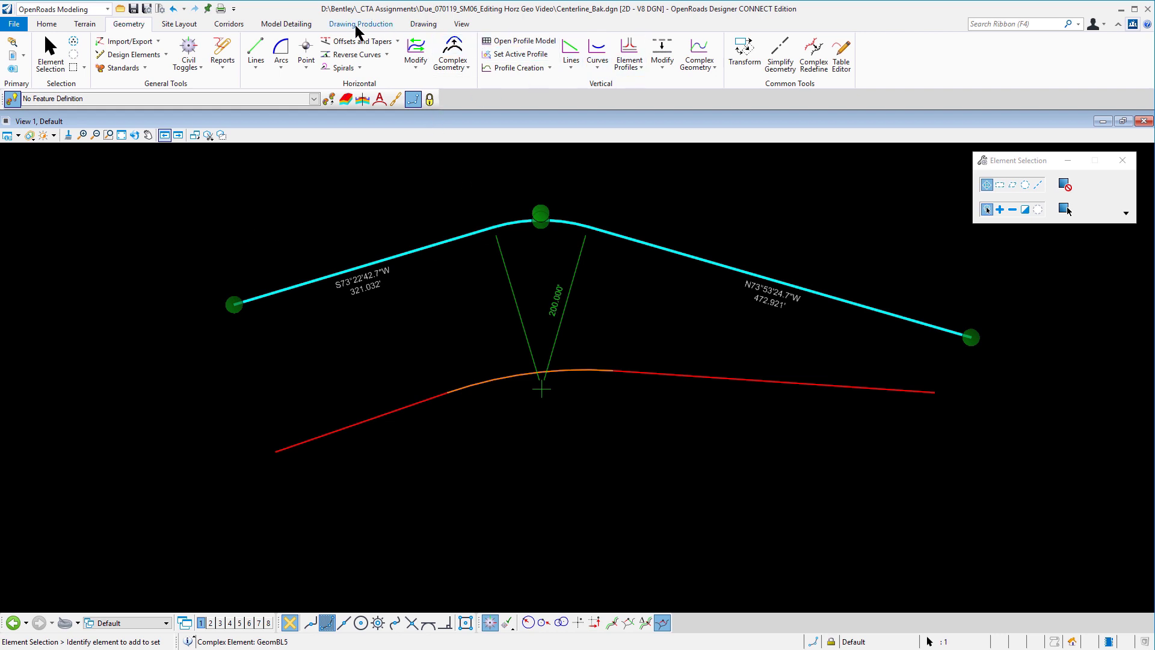
Insert a 200 ft radius fillet between the upper alignment's right-hand tangents
left_click(415, 54)
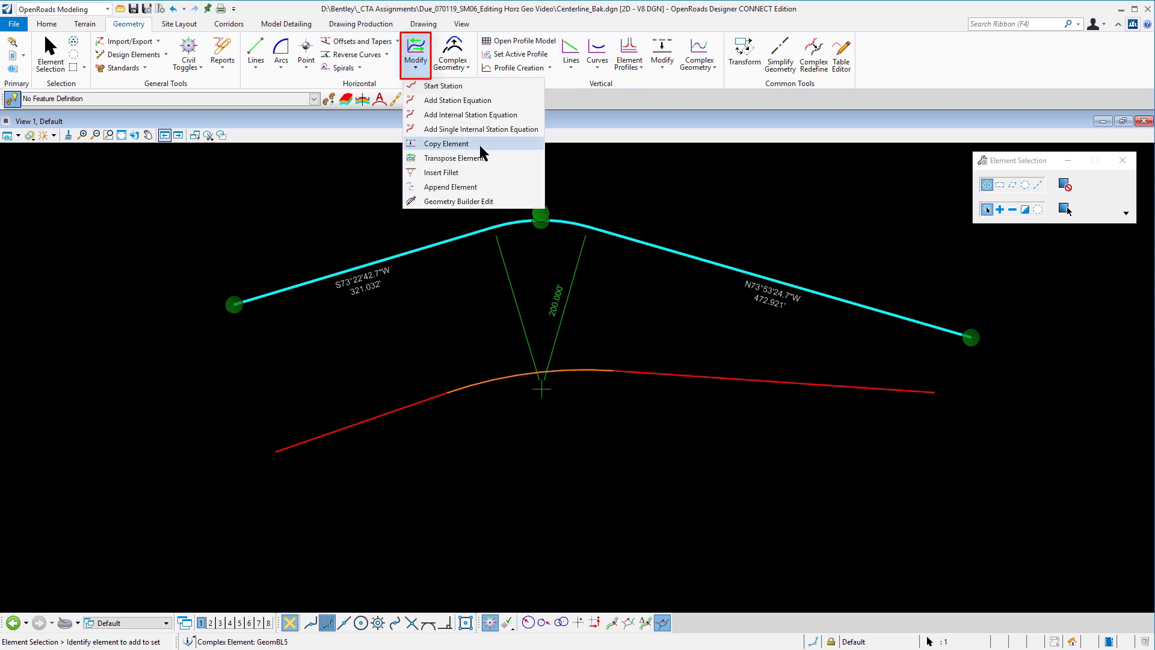
mouse_move(442, 172)
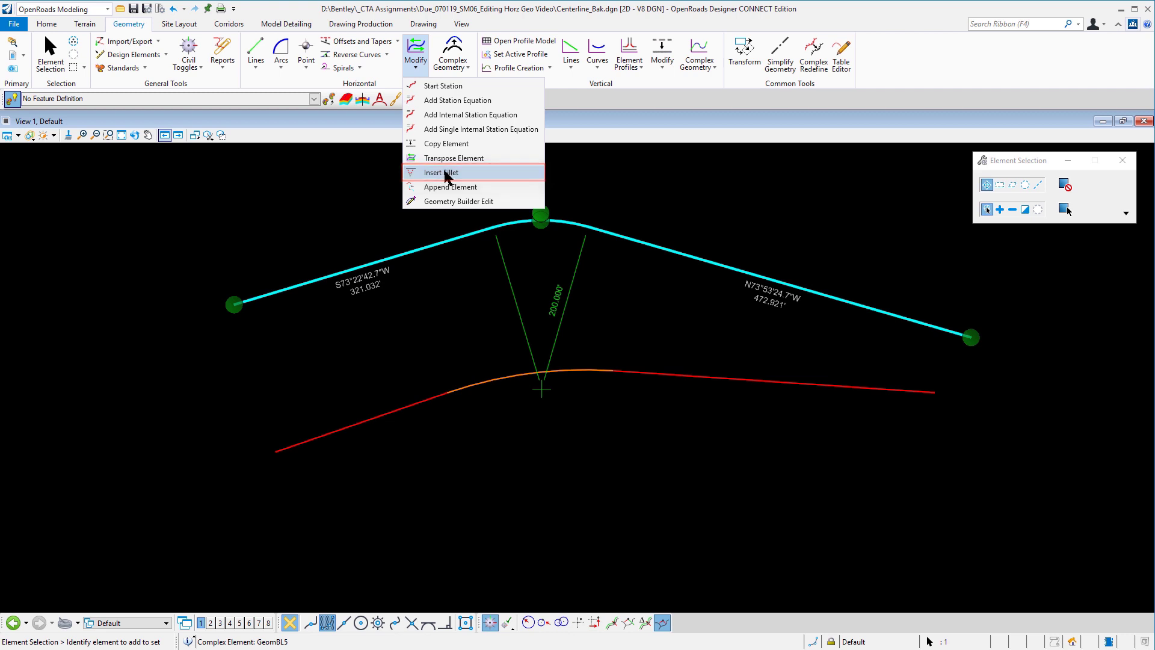
left_click(441, 172)
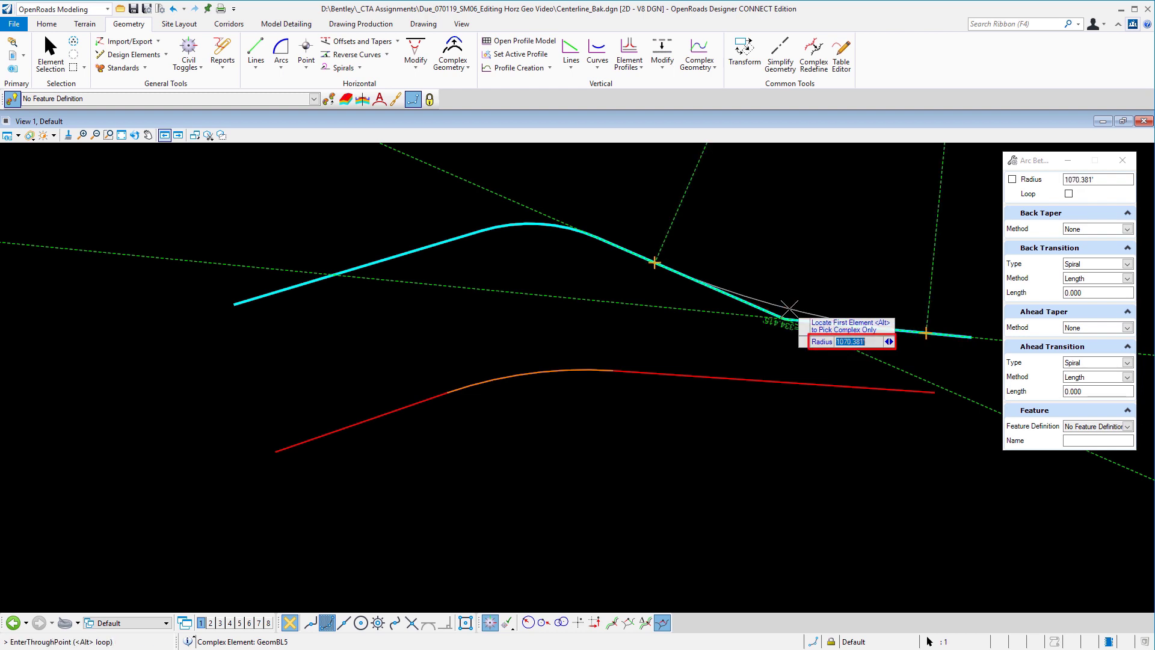
type("200")
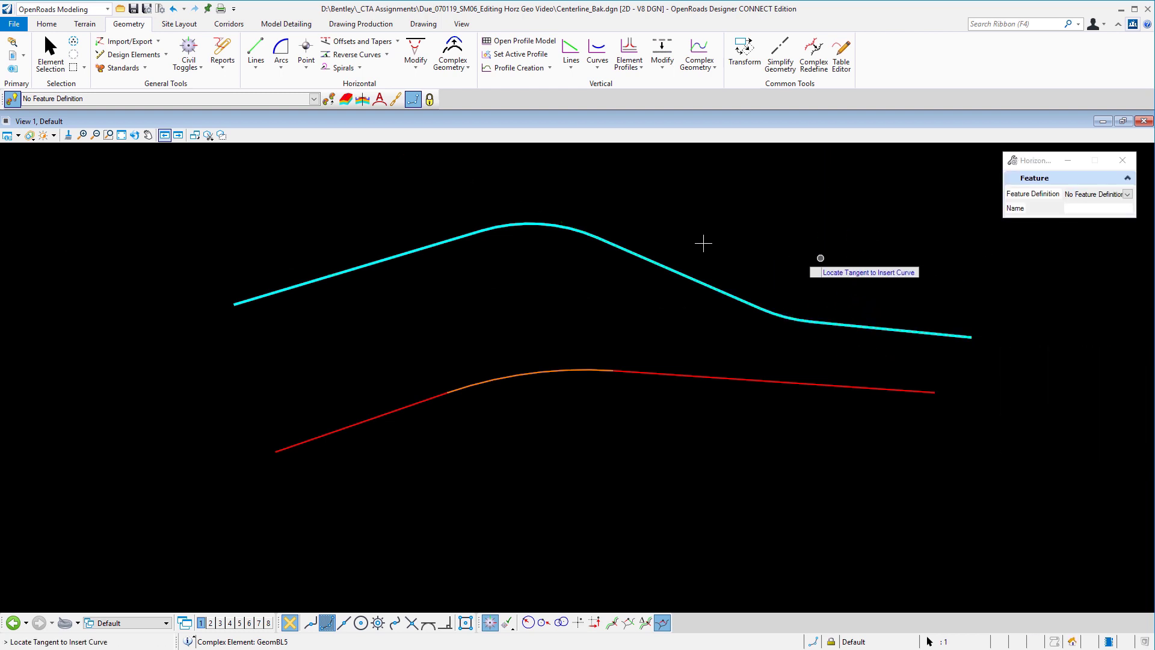
left_click(49, 48)
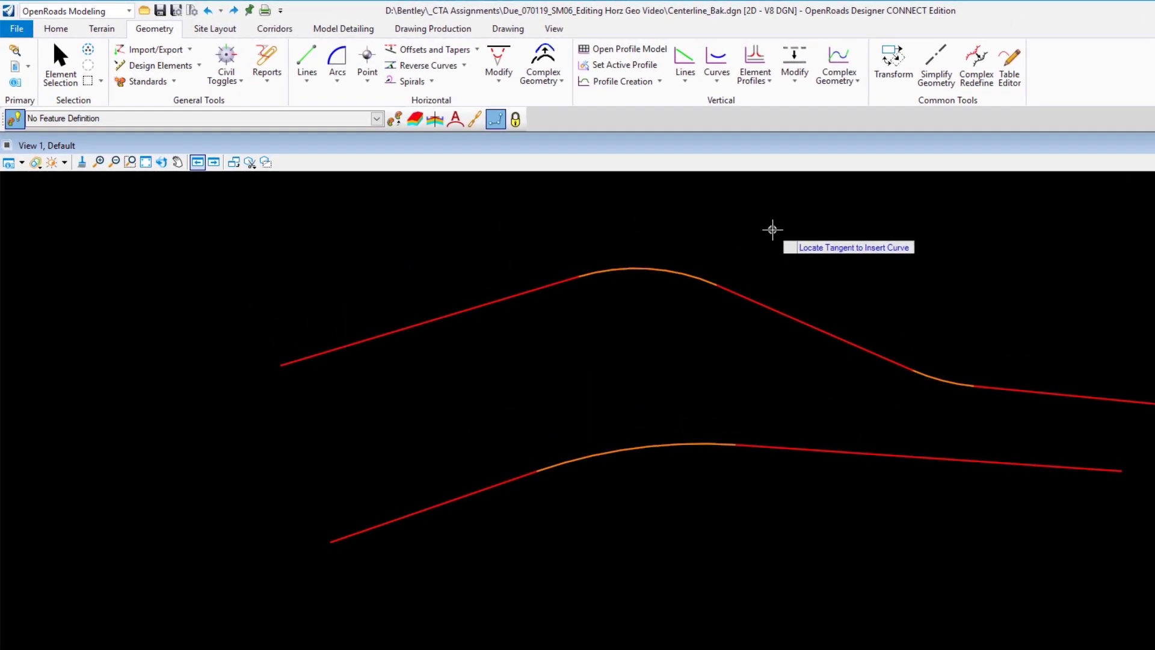
Insert a vertex on the upper alignment's left tangent with the Drawing Modify tools
left_click(507, 29)
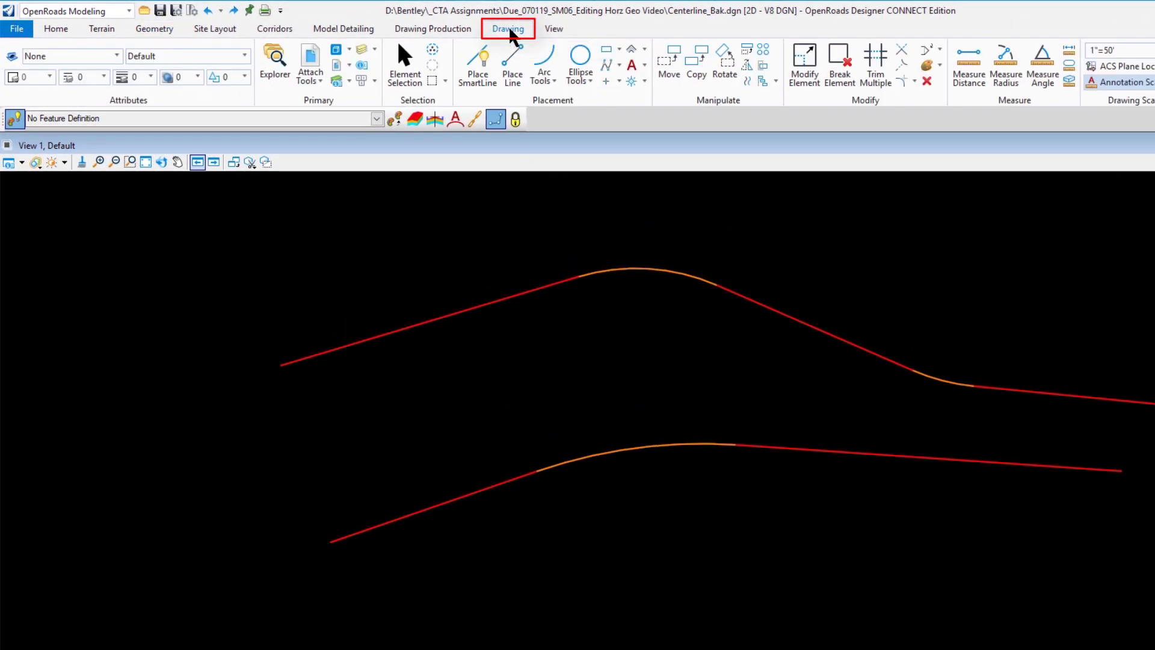
mouse_move(889, 126)
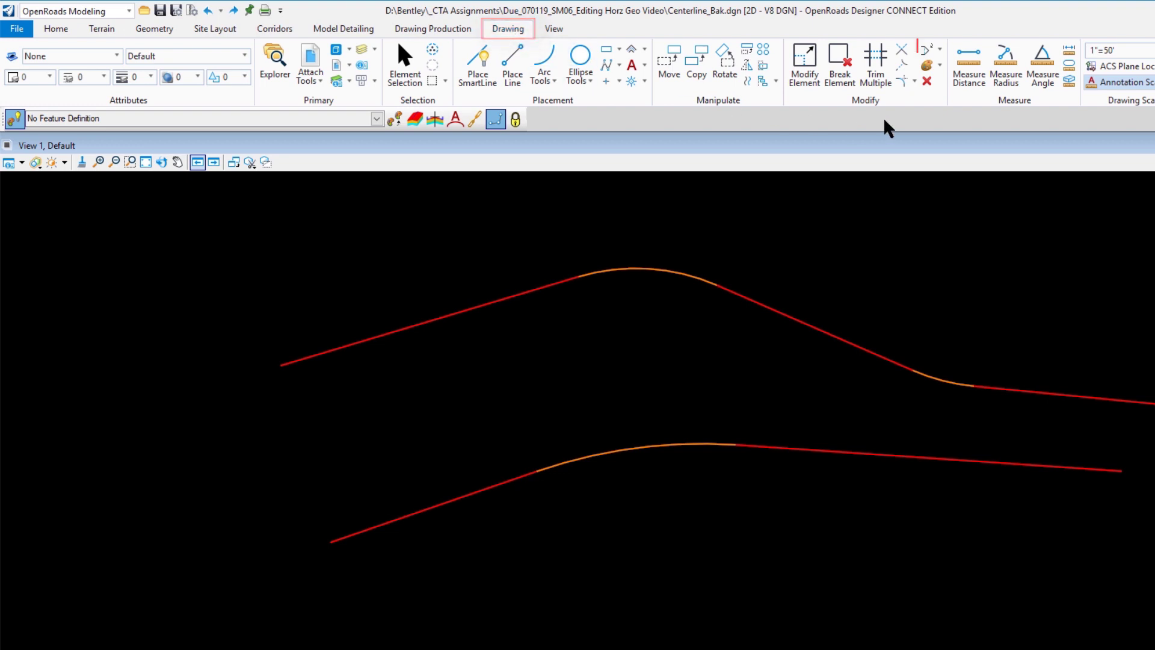
left_click(941, 49)
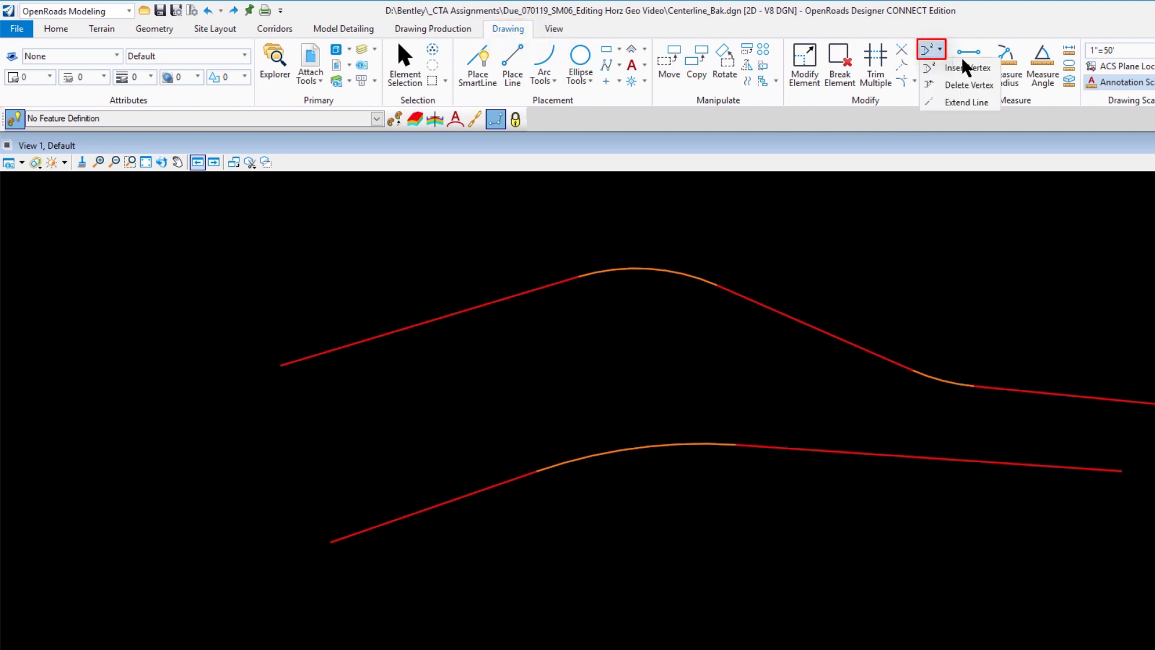
mouse_move(967, 67)
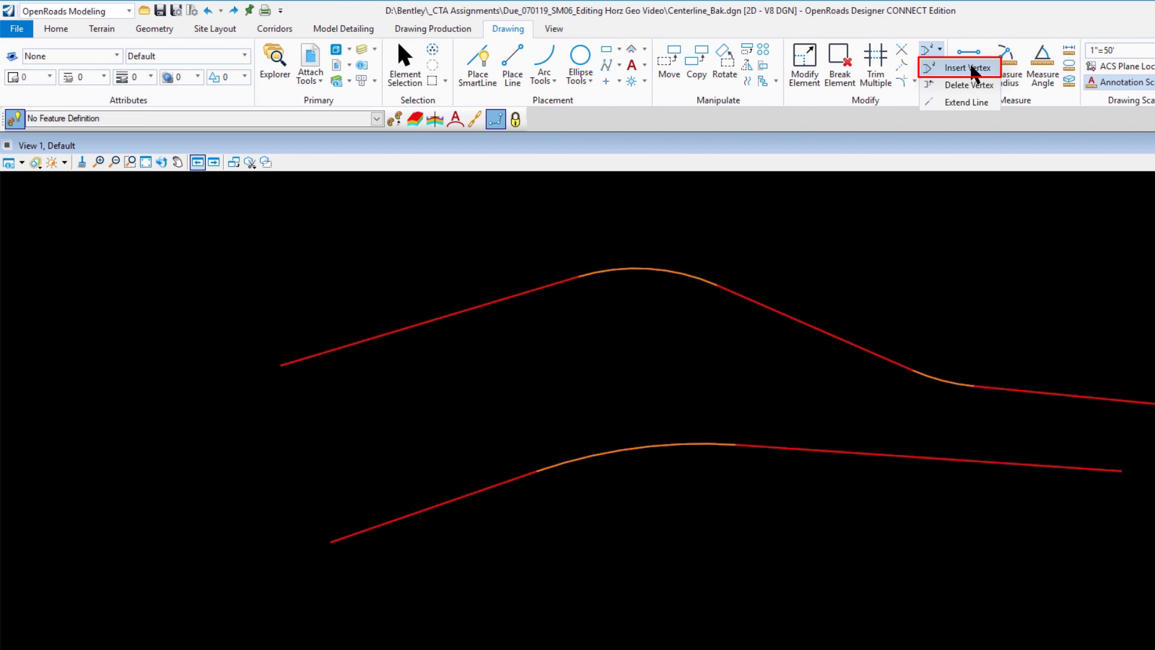
left_click(967, 68)
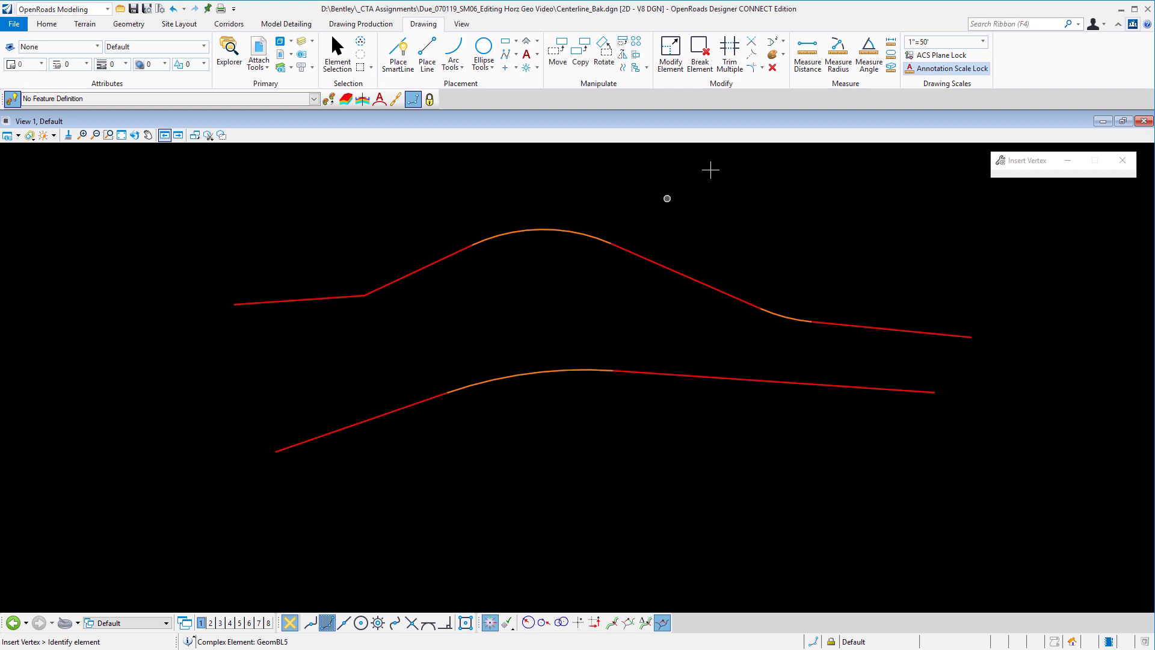
Delete the added vertex and the second curve, leaving one curve between two tangents
left_click(774, 41)
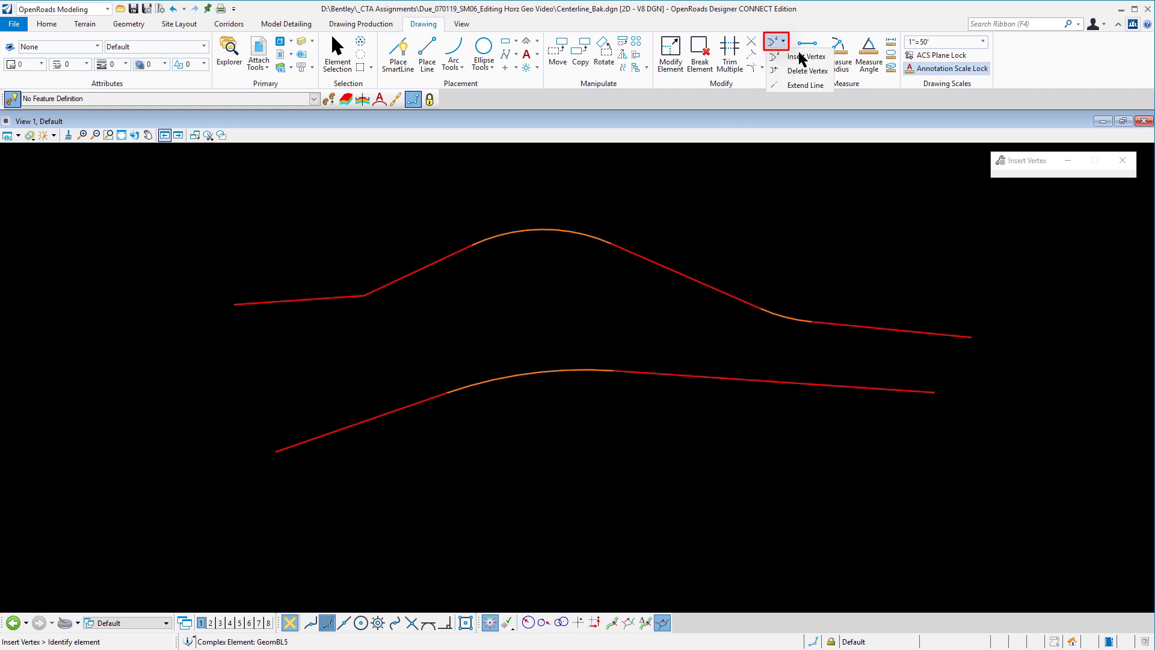
left_click(773, 69)
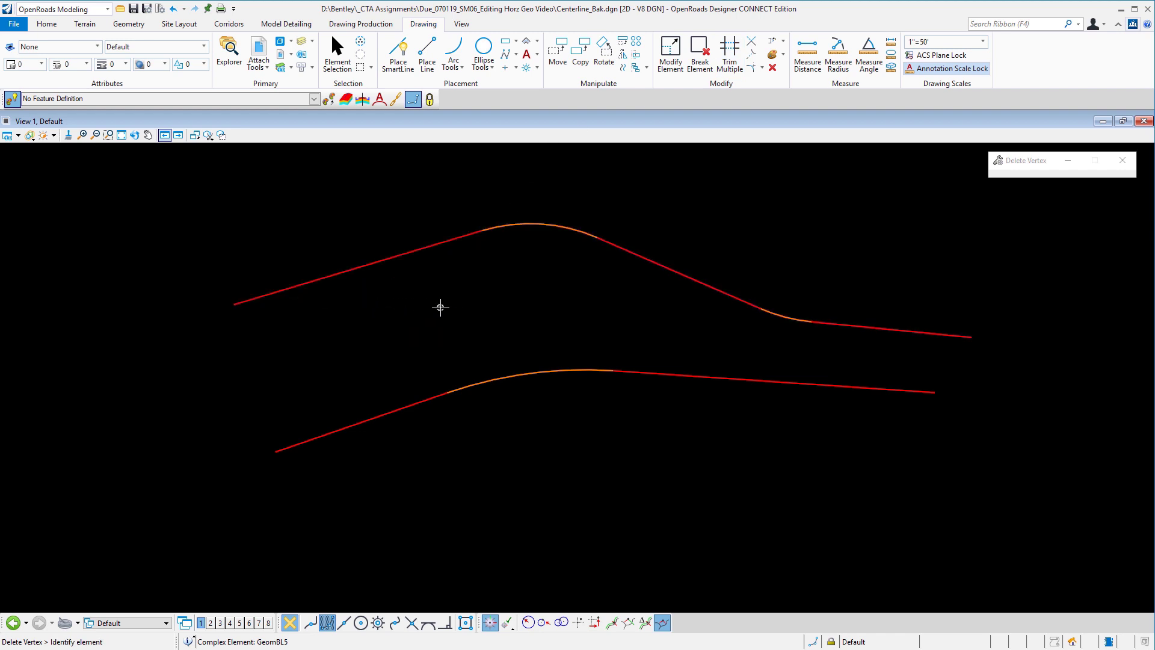
mouse_move(843, 330)
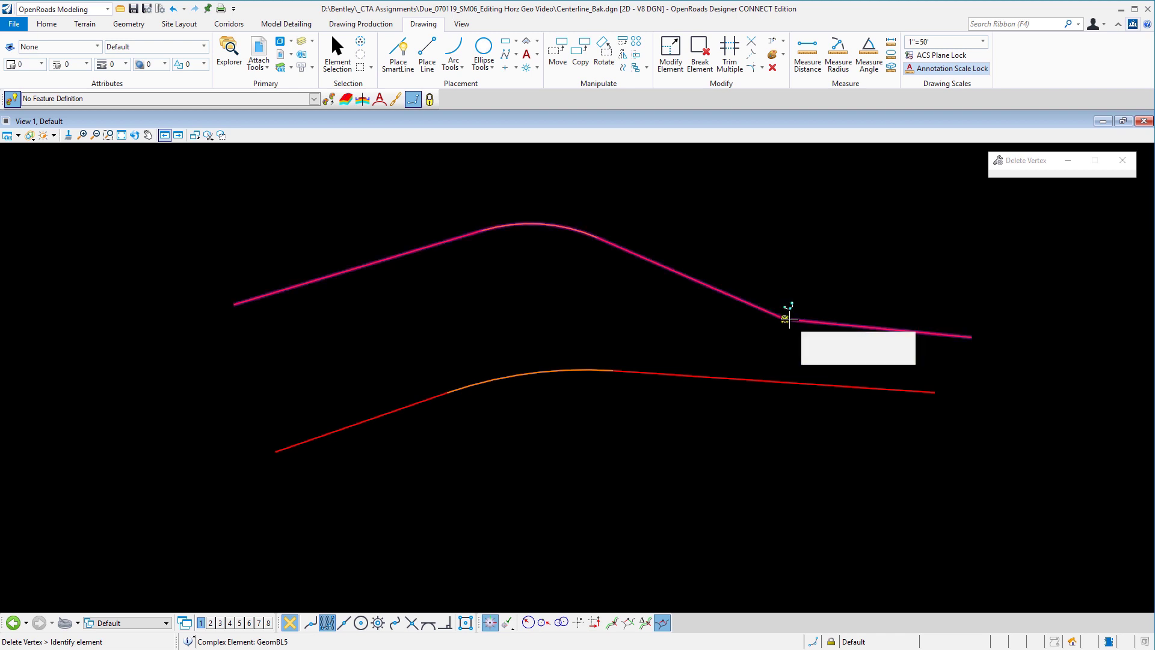
left_click(784, 319)
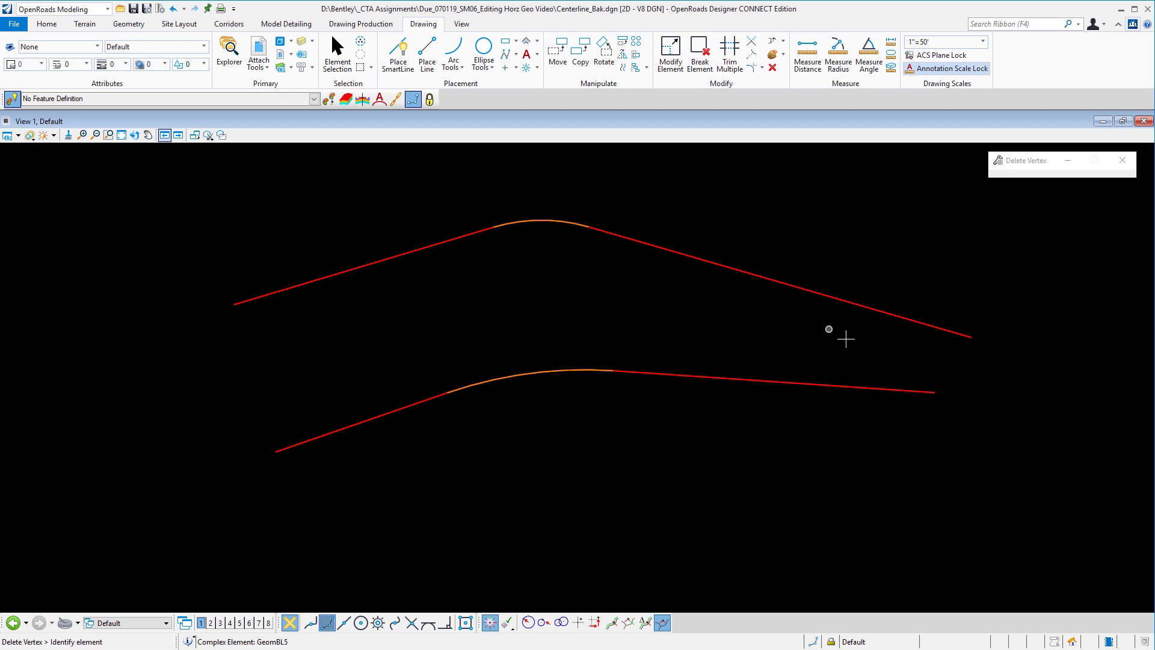
mouse_move(765, 324)
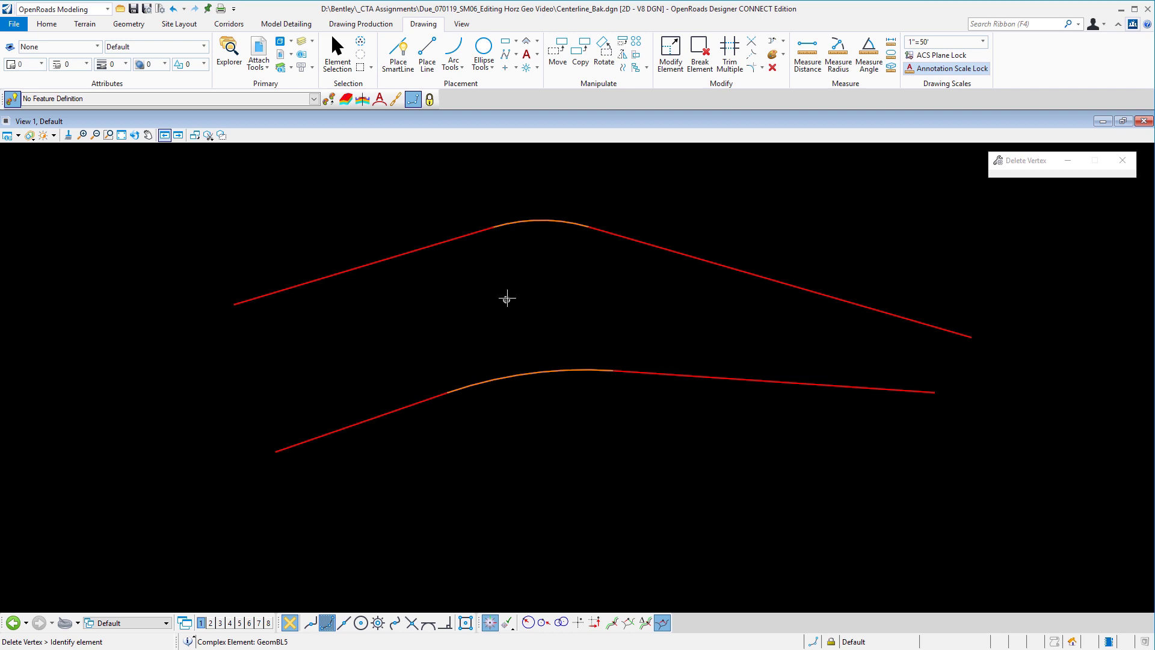
mouse_move(435, 286)
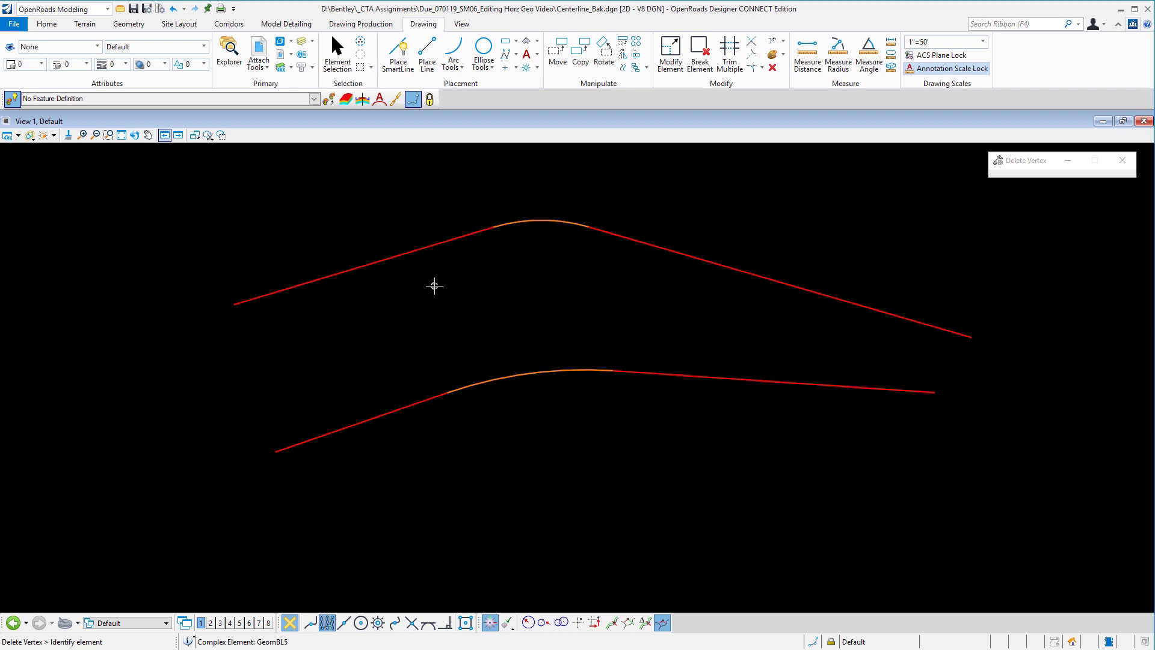
mouse_move(586, 204)
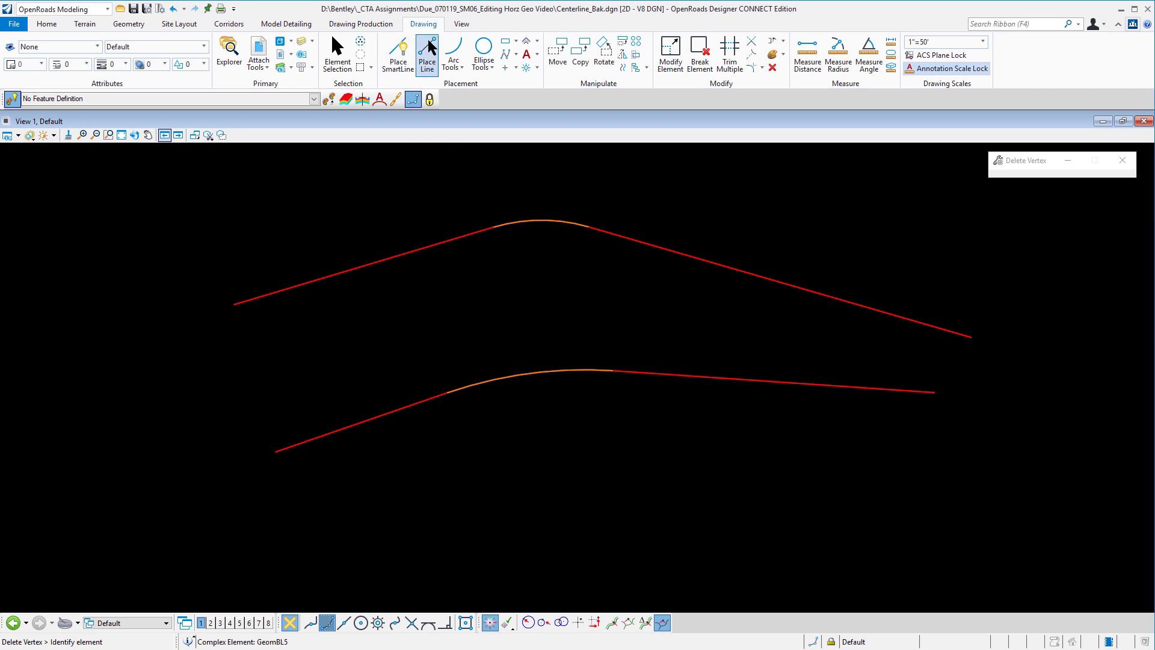
Draw a crossing line near the left end and make Alignment > Geom_Baseline the active feature definition
left_click(426, 49)
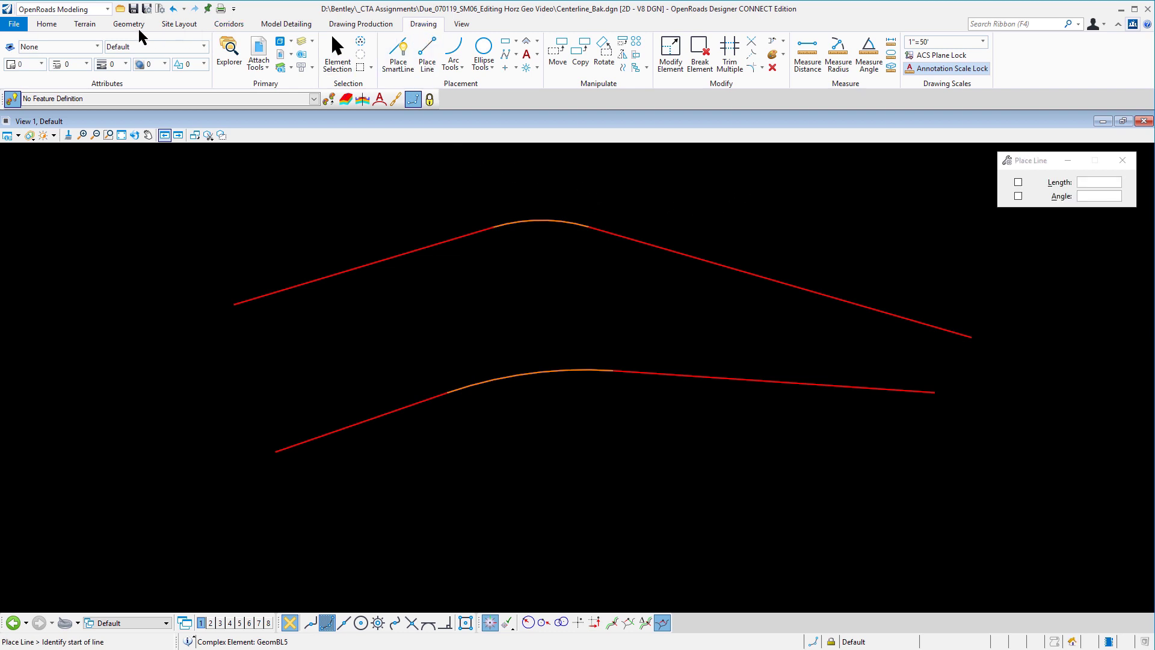
left_click(127, 24)
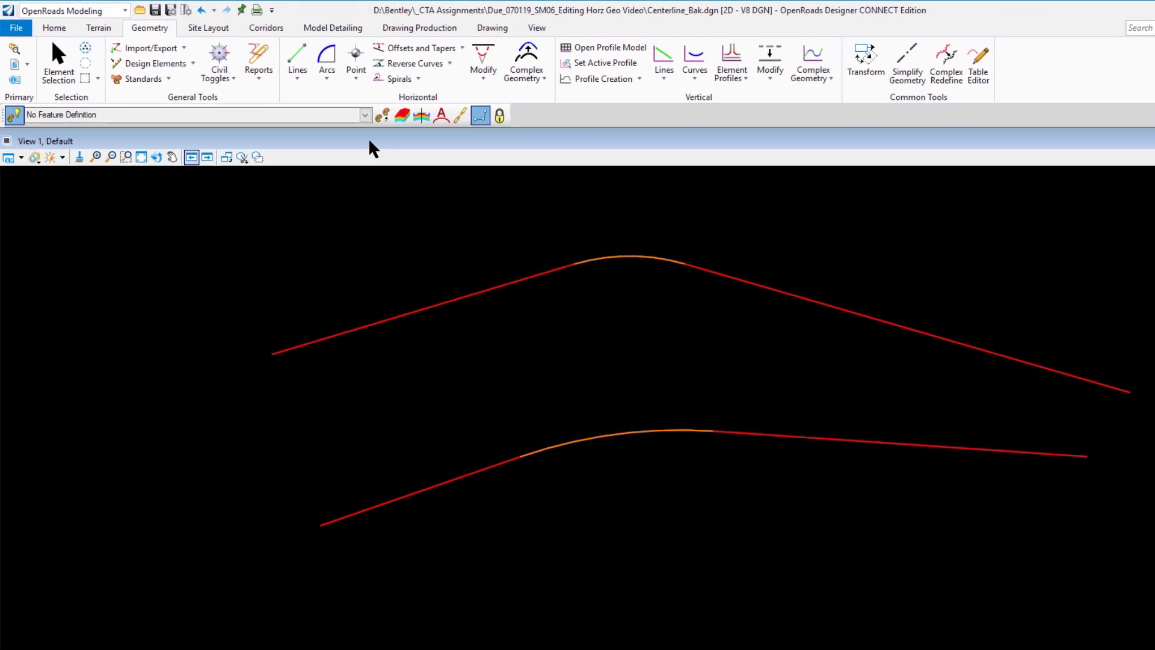
left_click(373, 116)
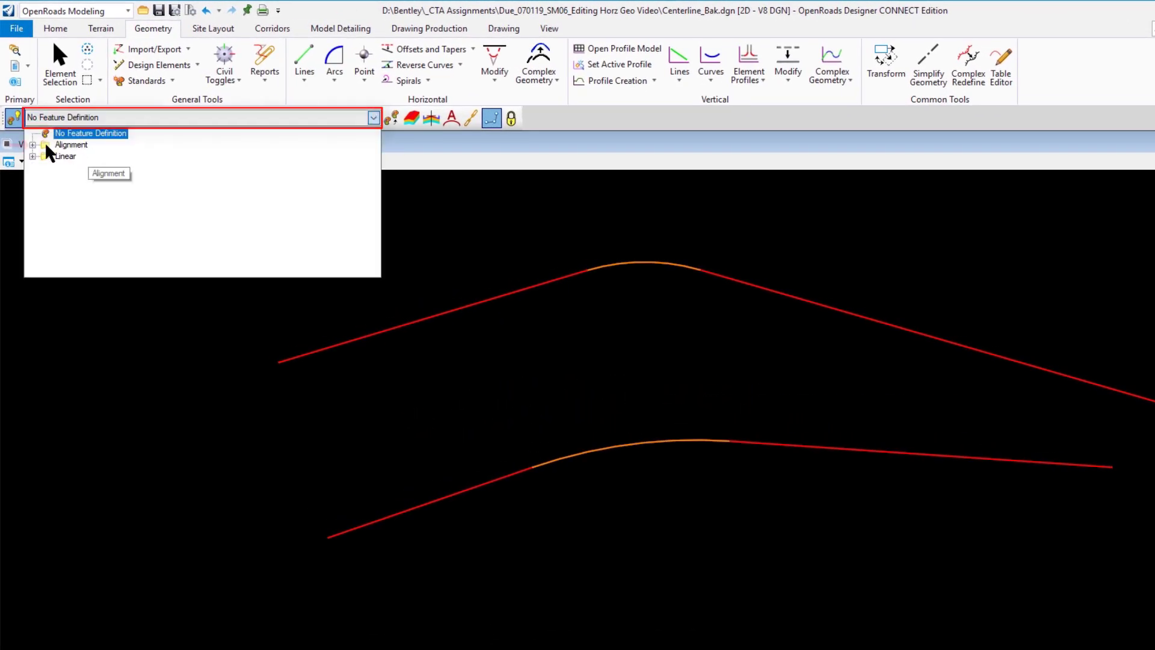
left_click(32, 144)
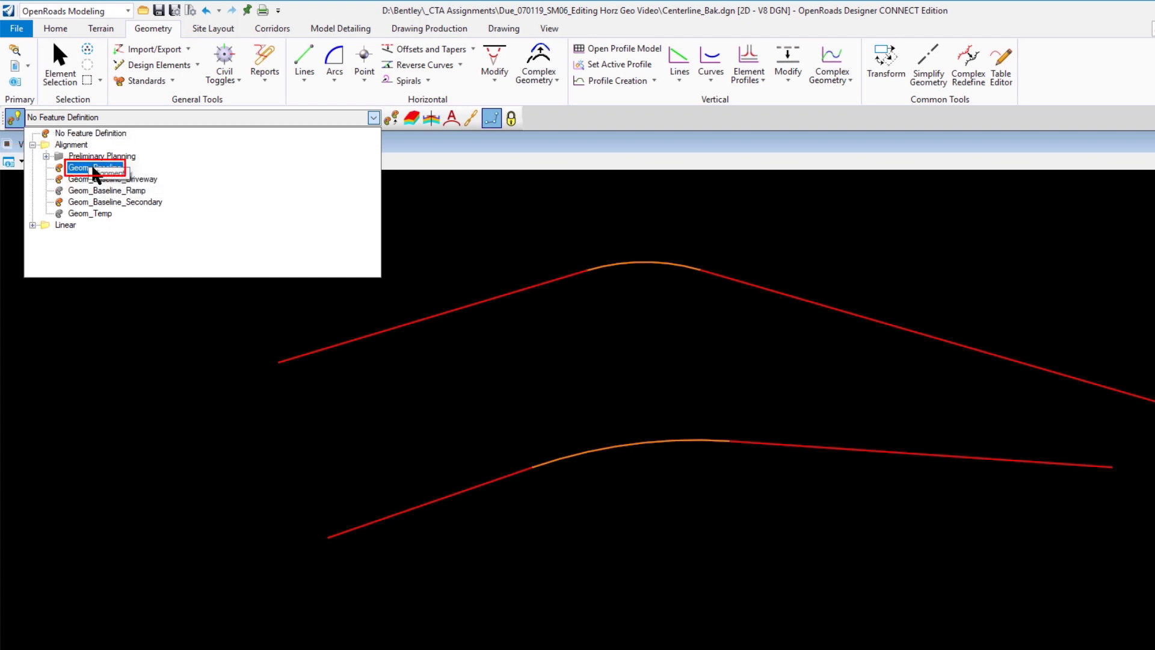
left_click(93, 169)
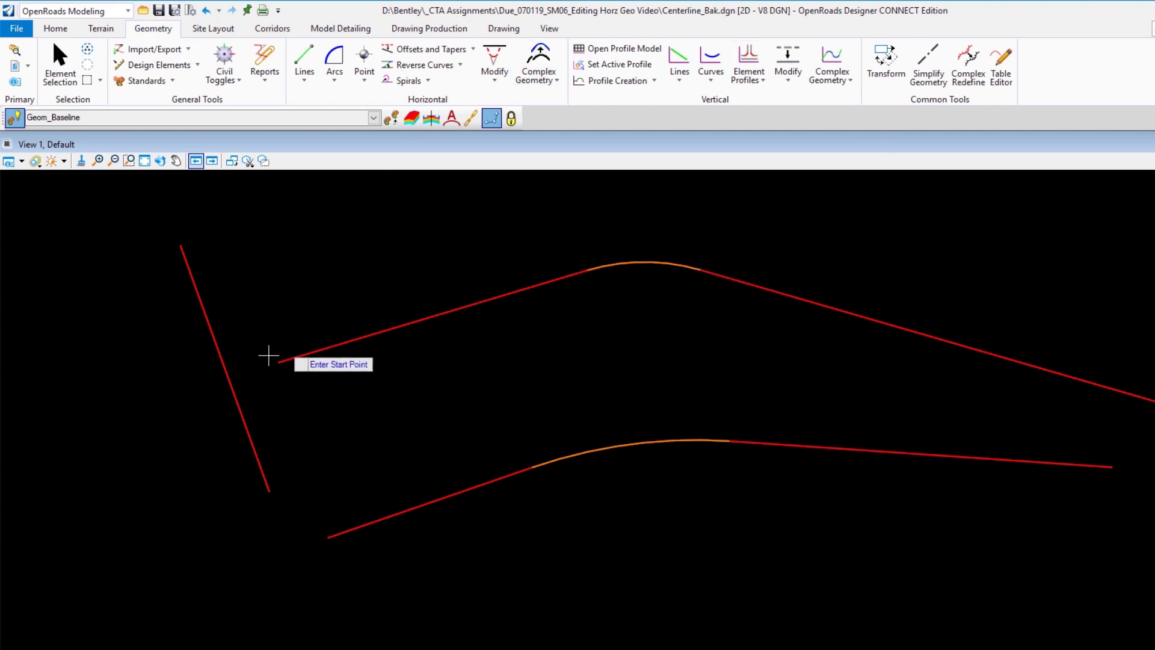
left_click(503, 28)
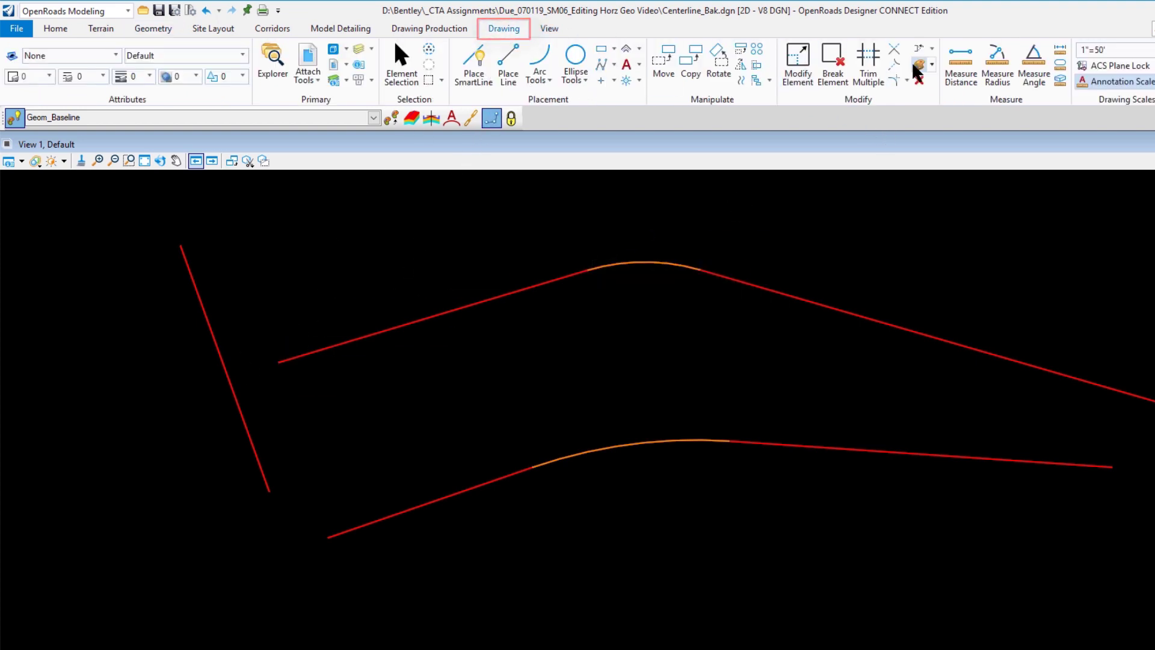
mouse_move(894, 62)
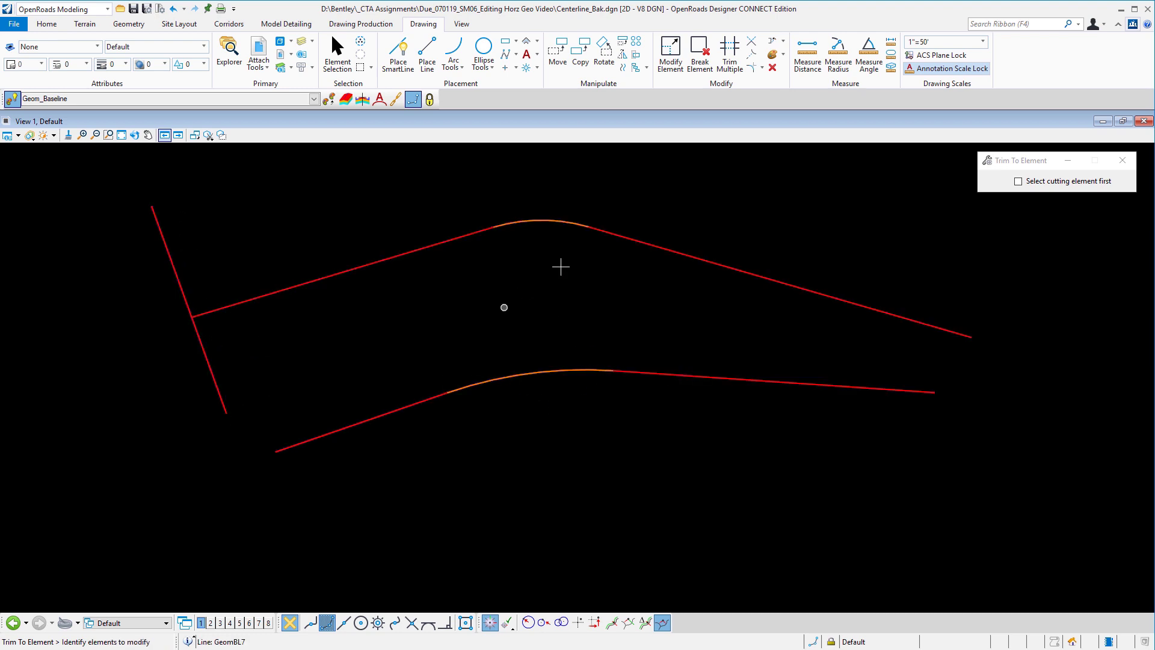
mouse_move(753, 41)
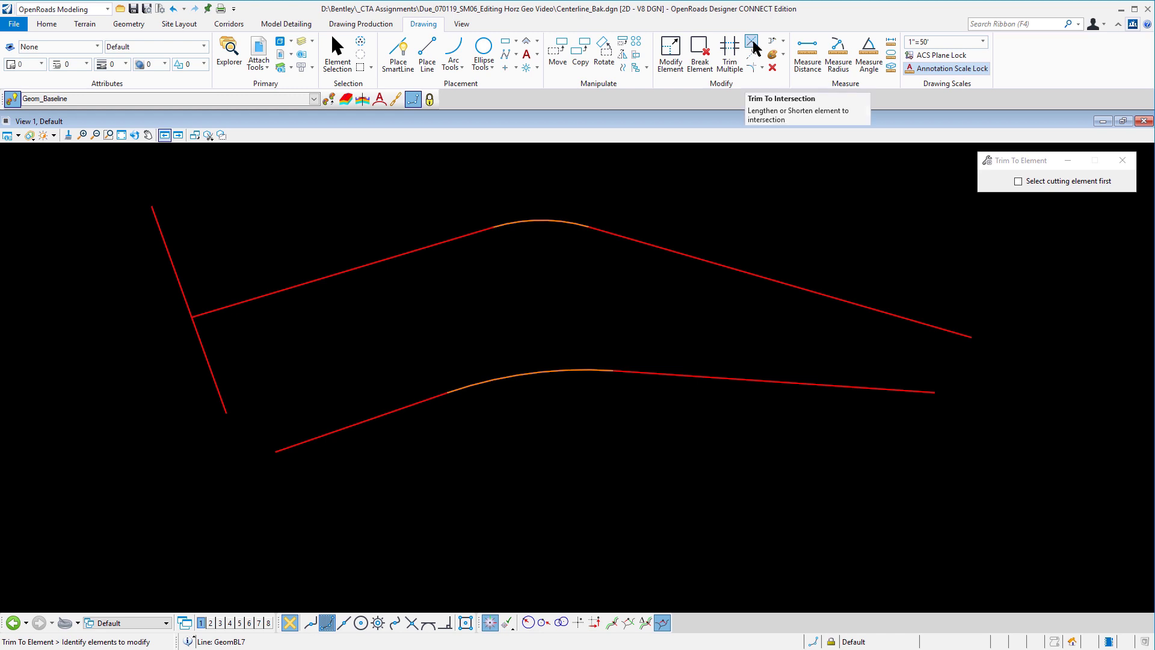
Trim off the overhanging stub below the upper alignment's left corner
left_click(751, 41)
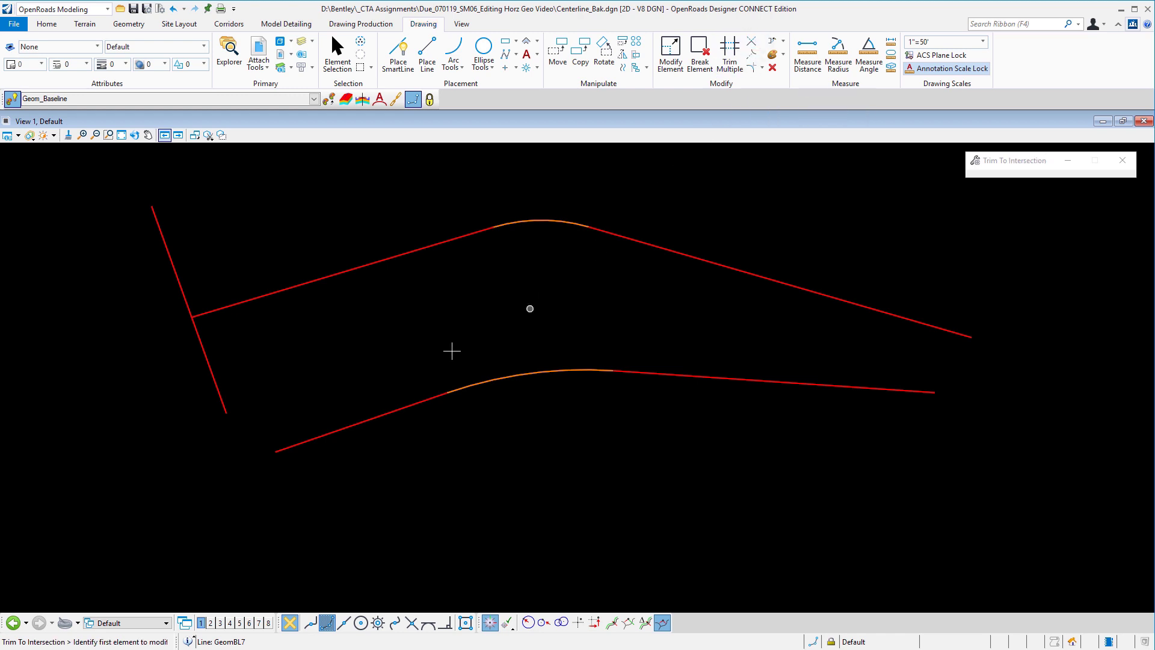
left_click(206, 297)
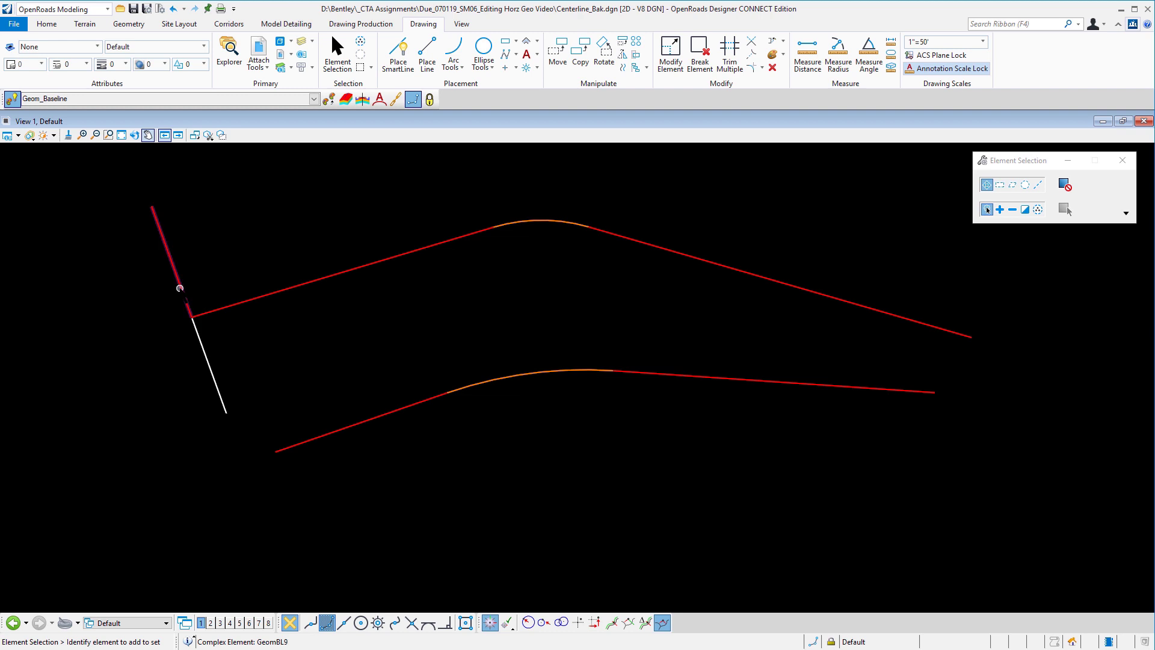
left_click(212, 379)
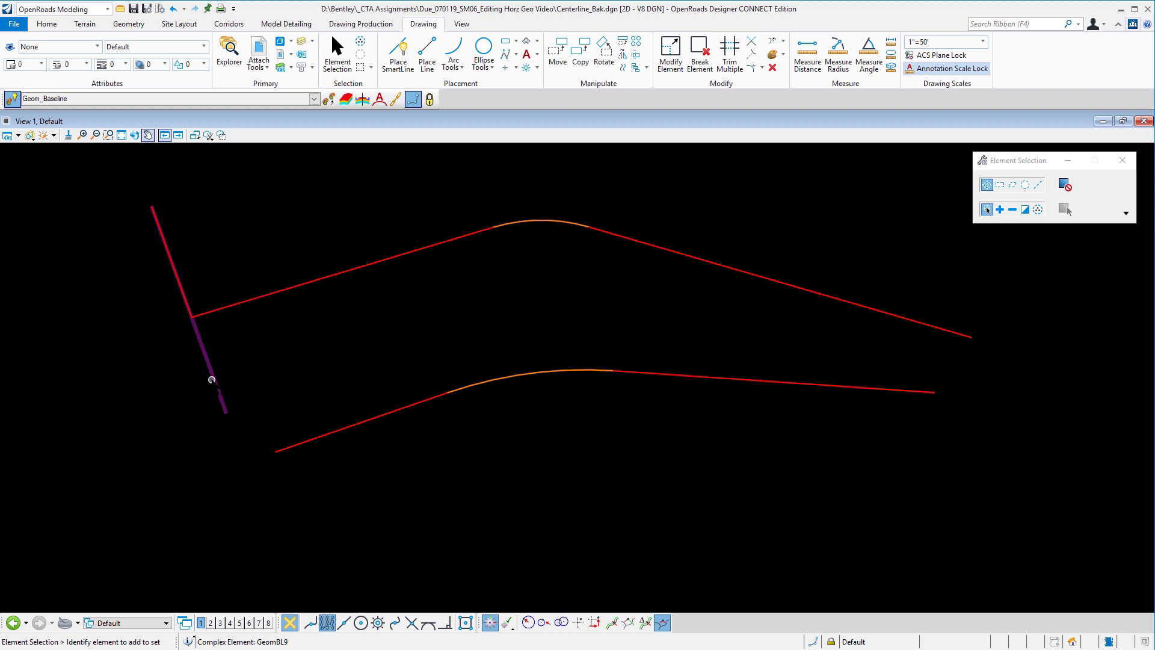
mouse_move(205, 357)
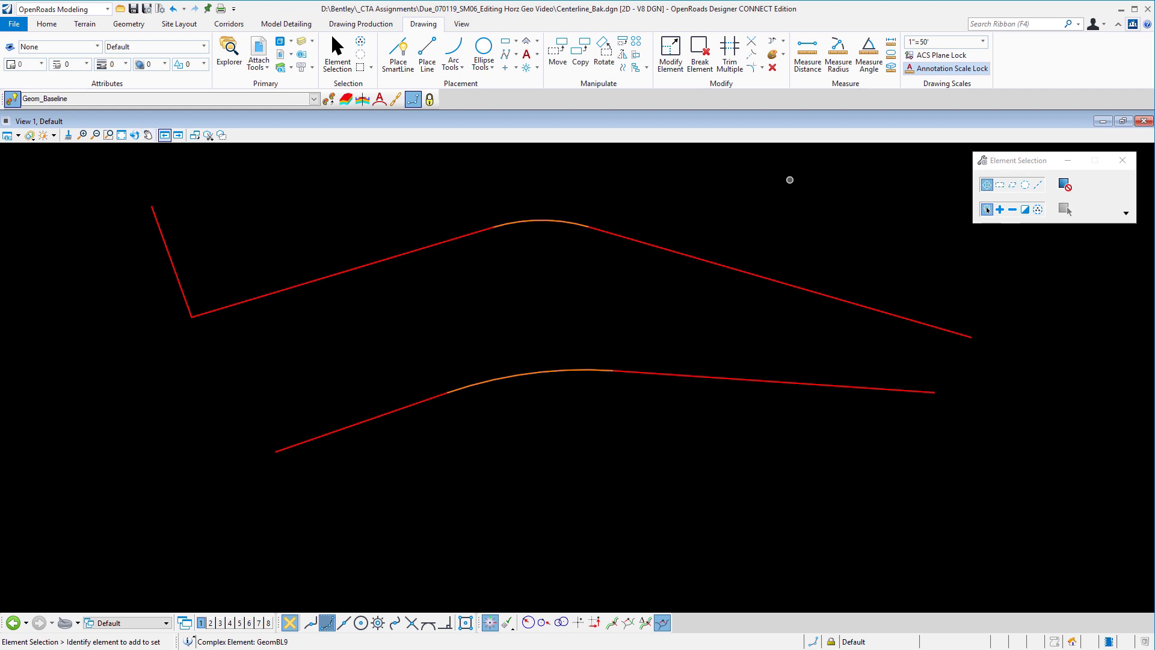
mouse_move(467, 199)
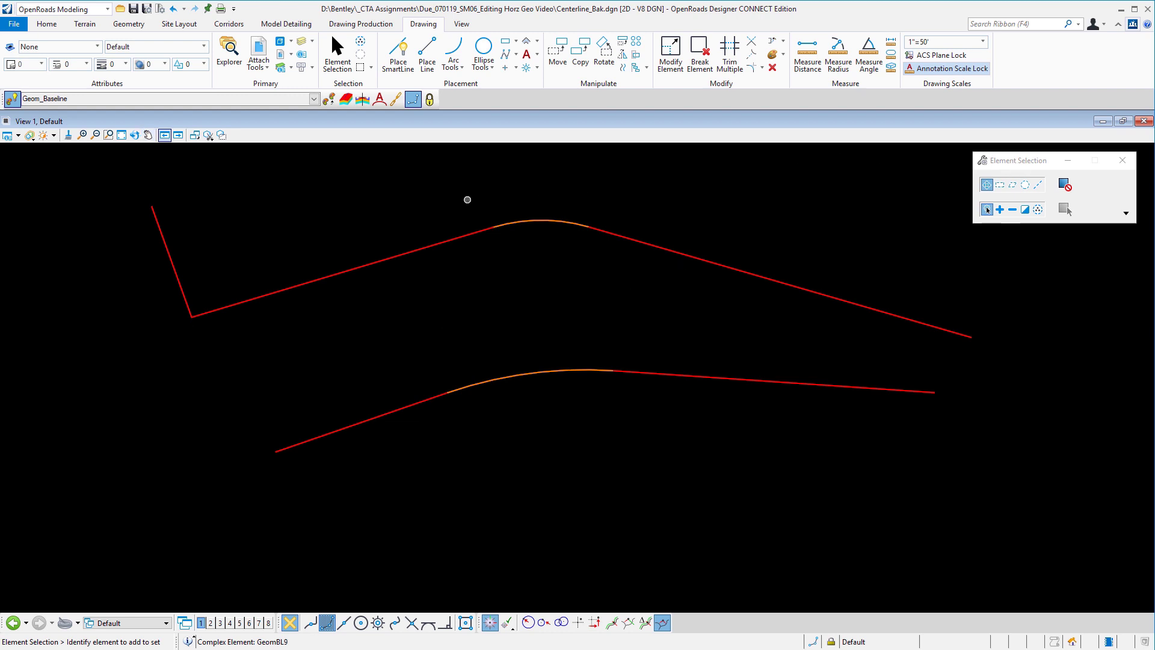
mouse_move(248, 345)
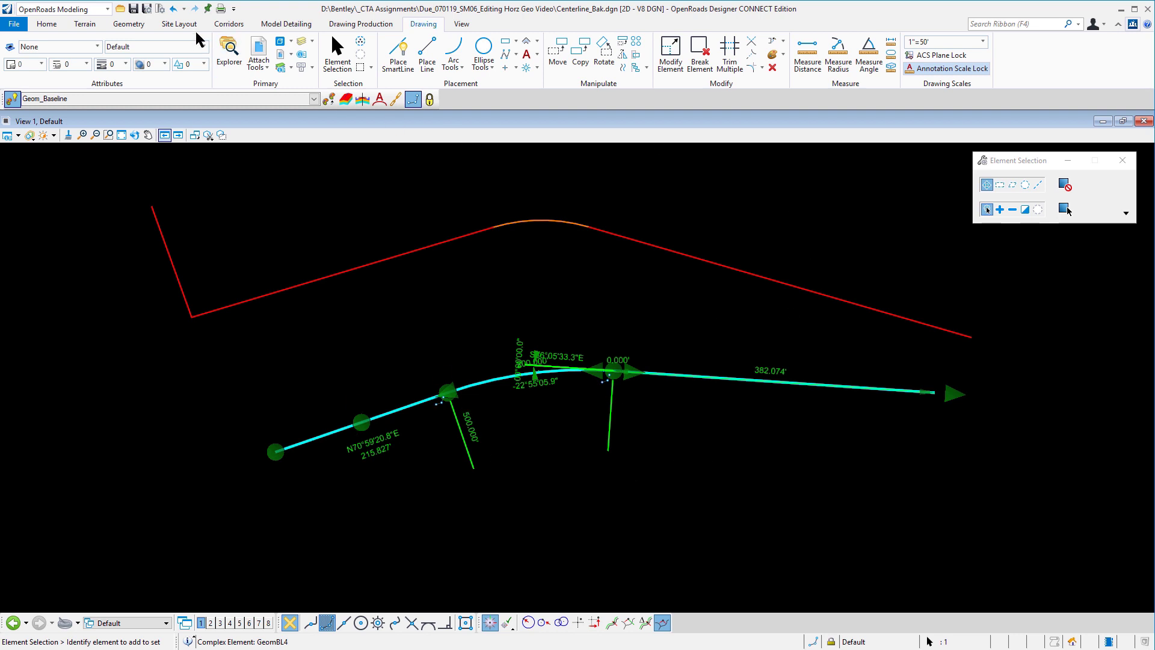
Simplify the lower curved alignment into plain graphics with Simplify Geometry
left_click(128, 24)
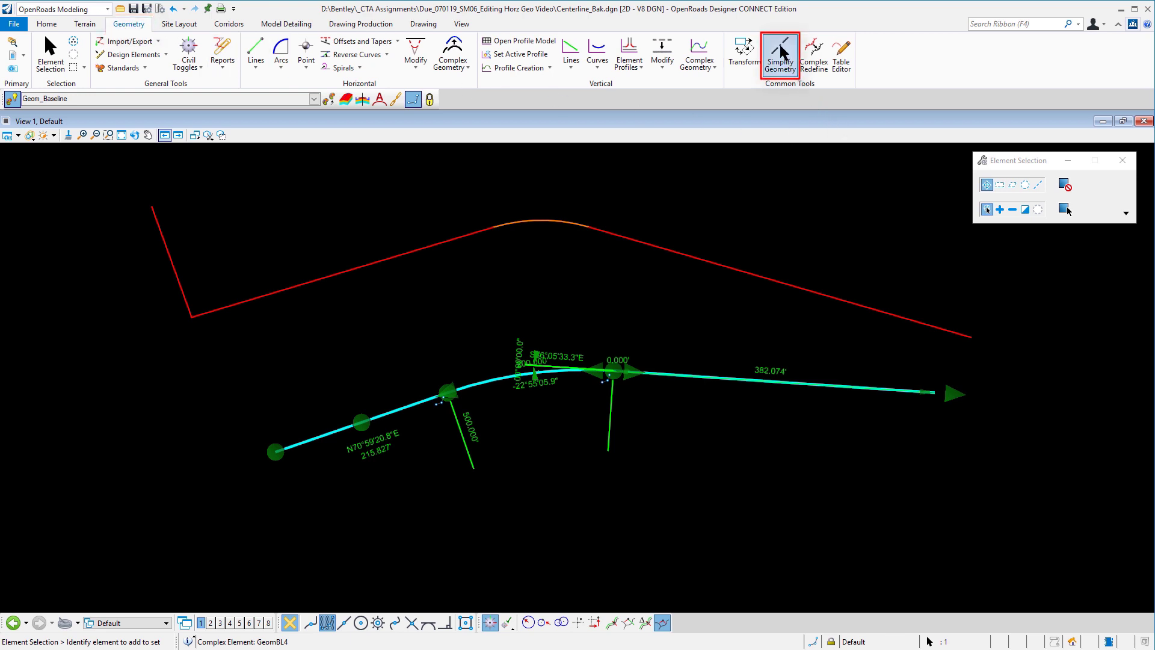
left_click(779, 56)
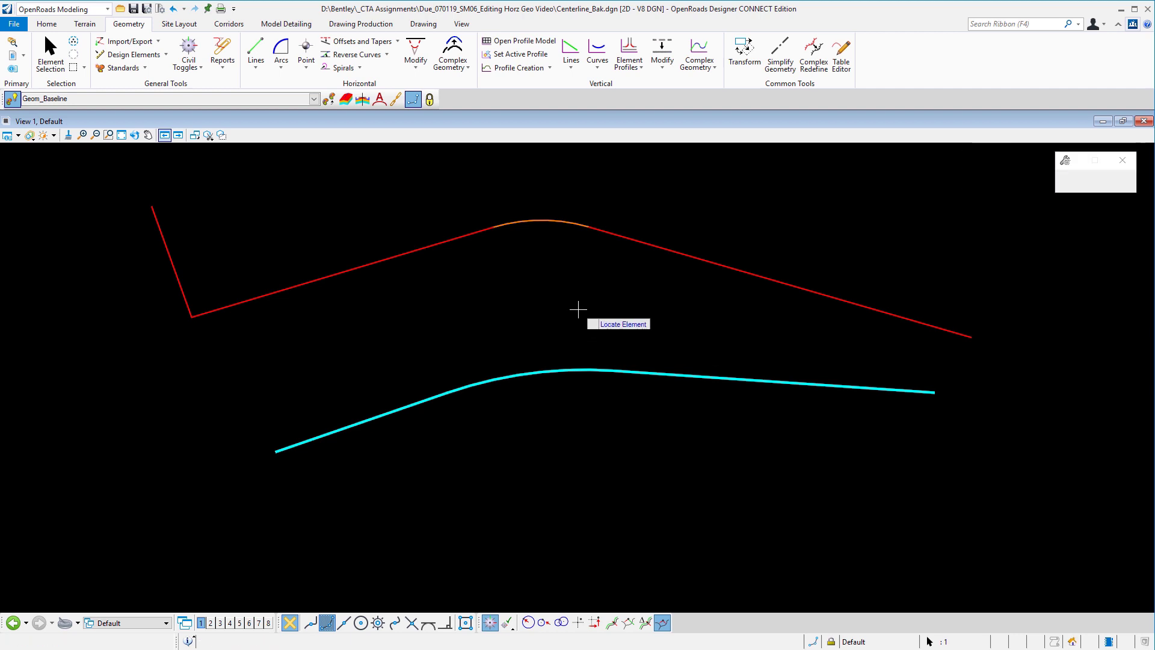
left_click(50, 55)
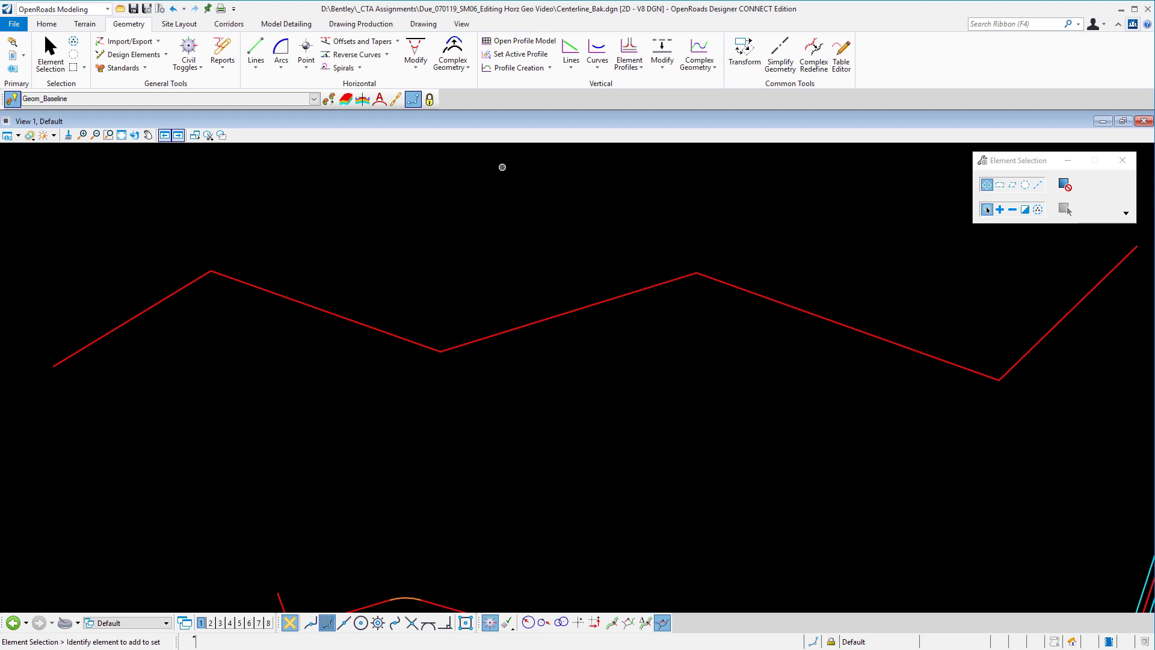
Open the Table Editor on the zigzag alignment
left_click(126, 41)
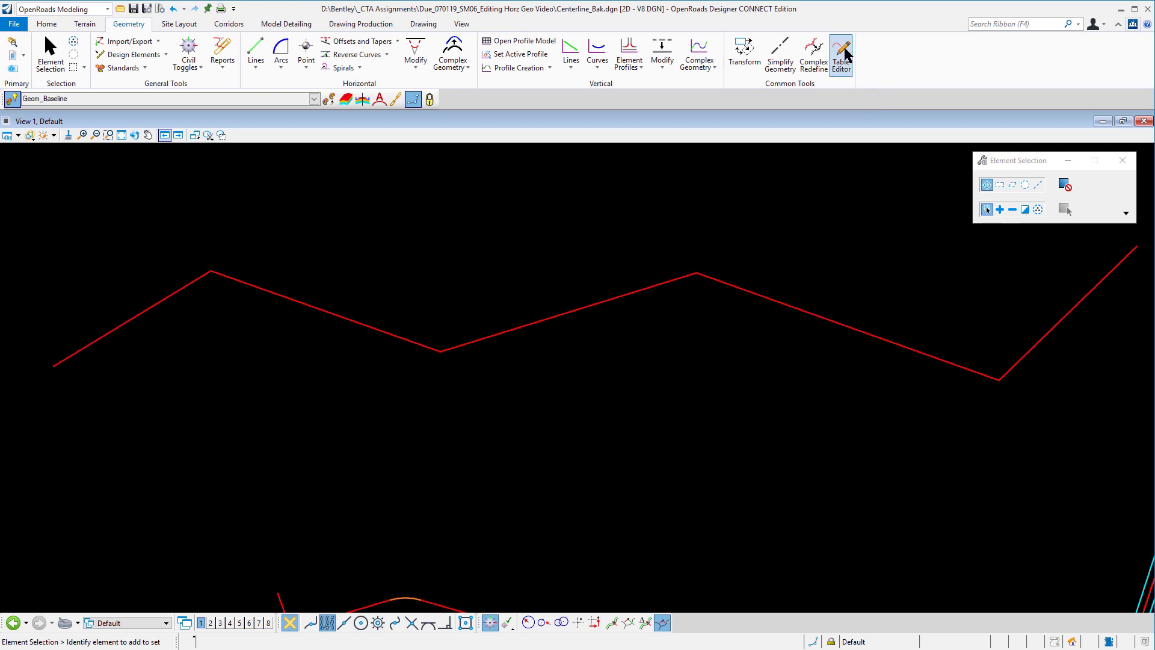
left_click(841, 54)
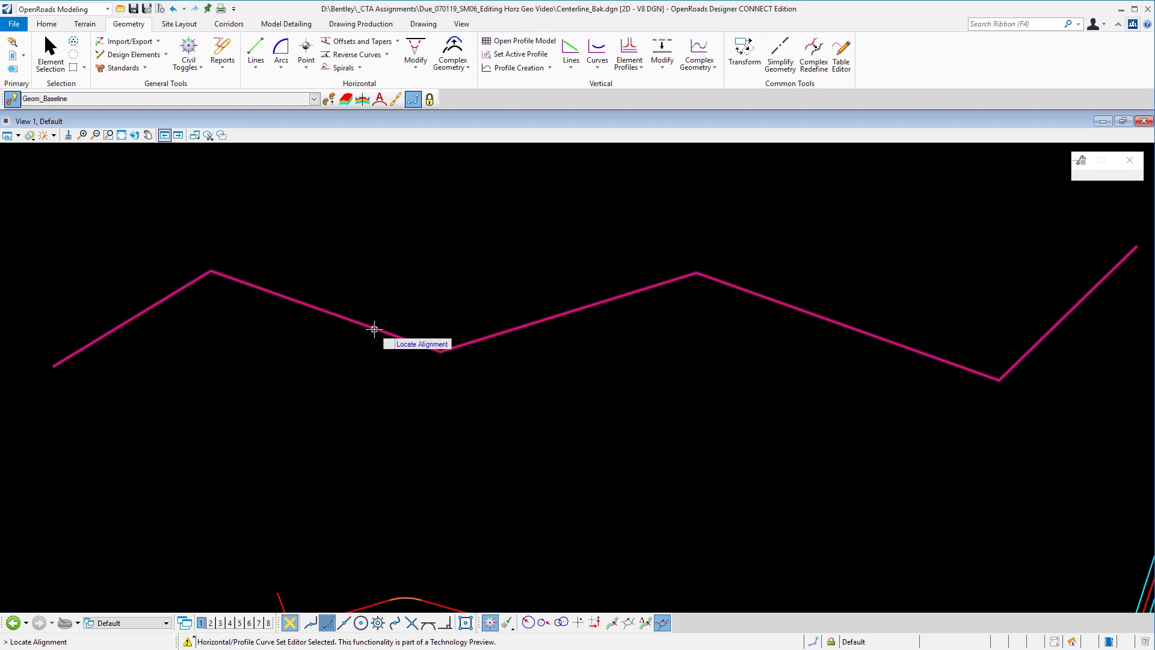
left_click(375, 329)
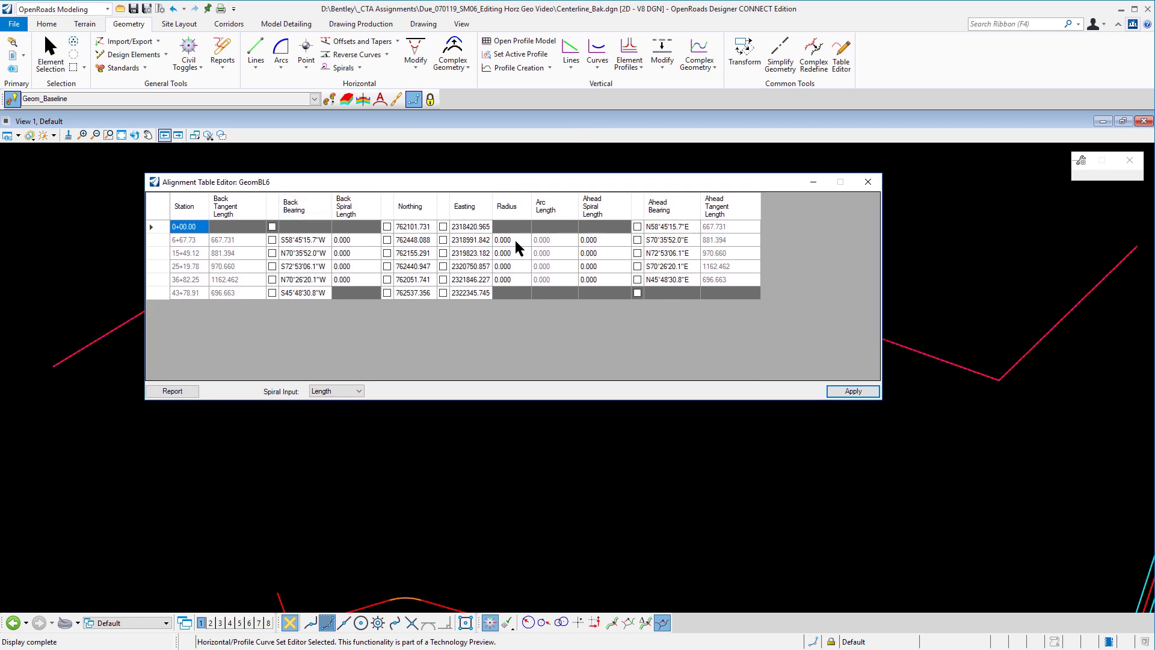
left_click(503, 240)
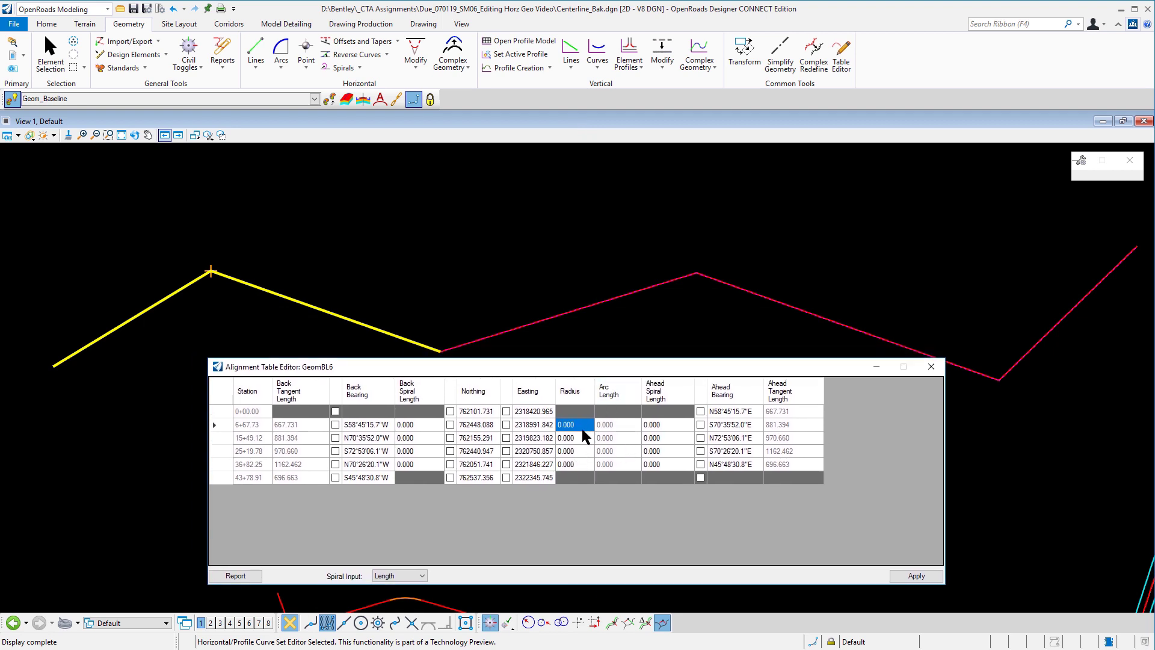
Set the first interior vertex radius to 600 ft, apply it and close the editor
left_click(574, 425)
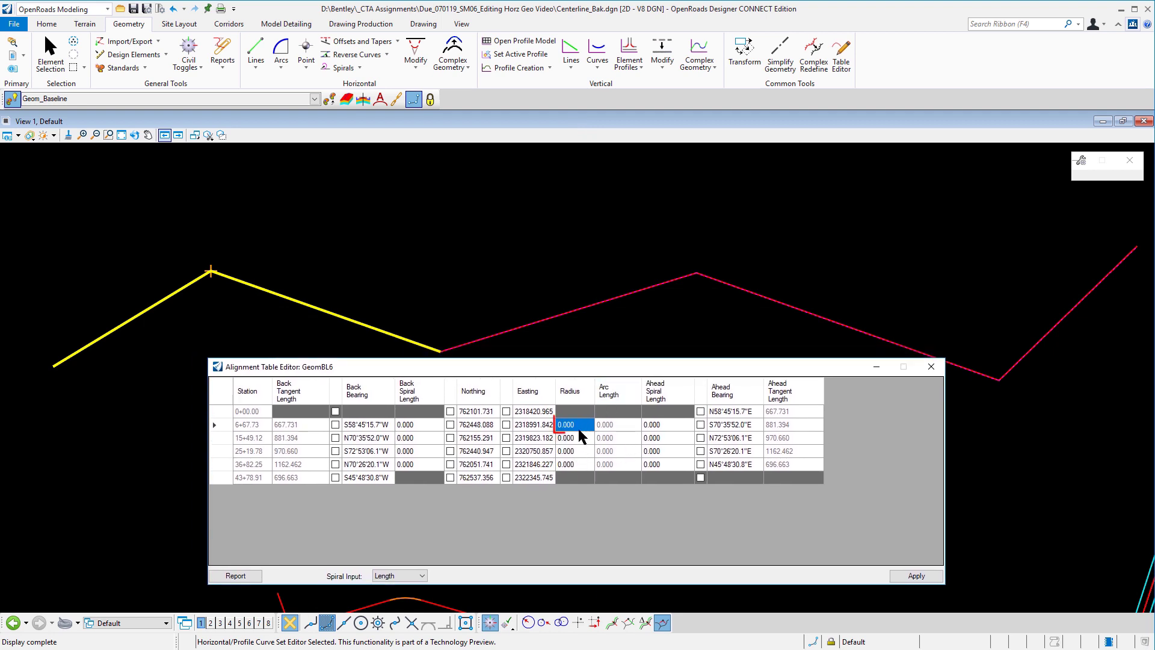
type("600")
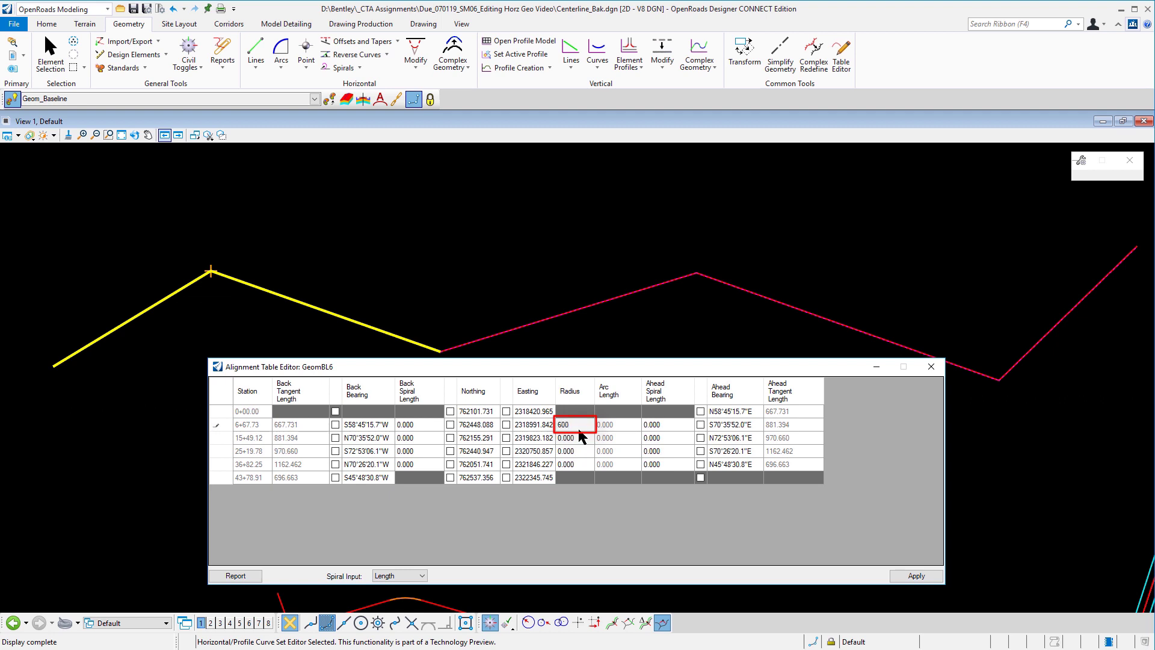
key("Enter")
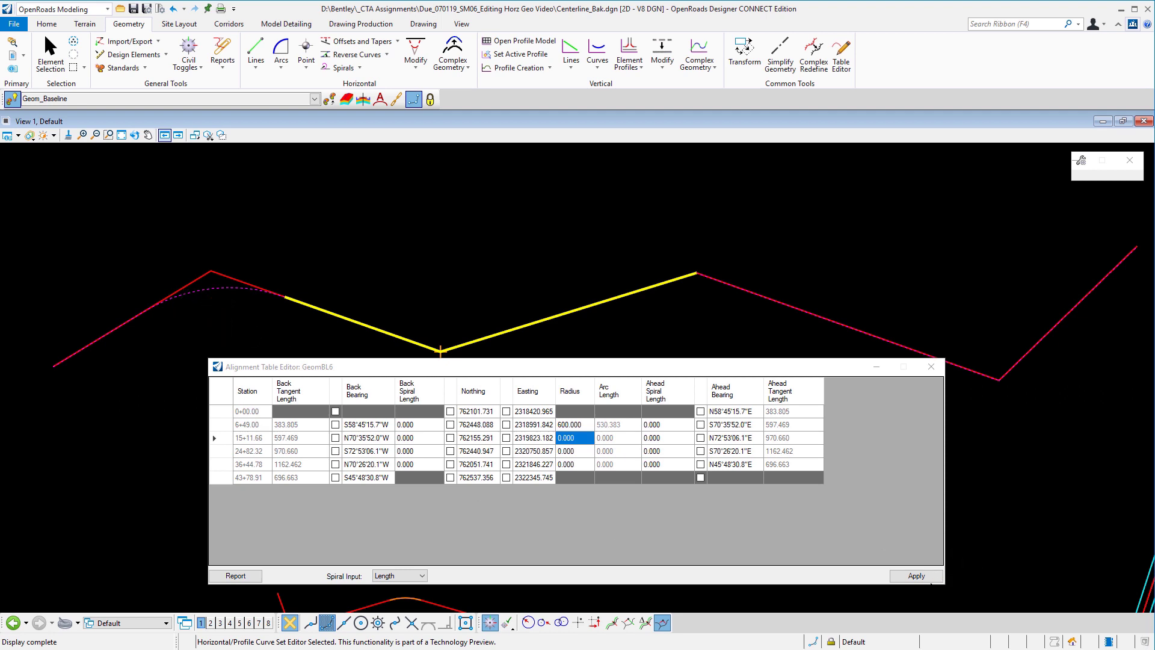
left_click(916, 575)
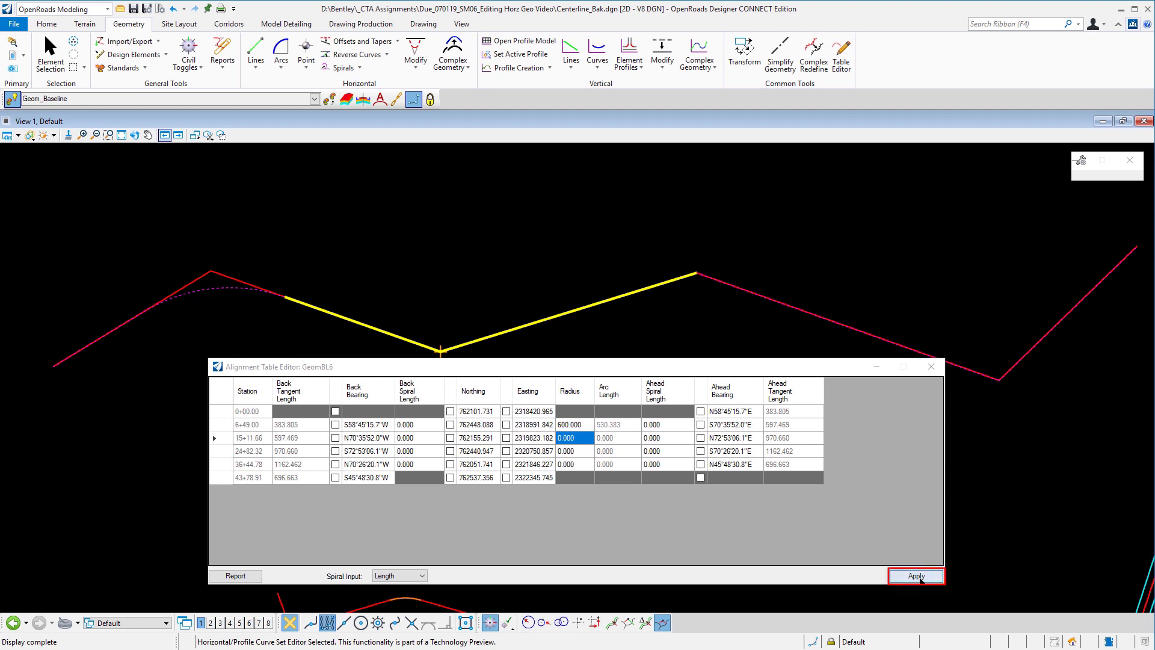
left_click(916, 575)
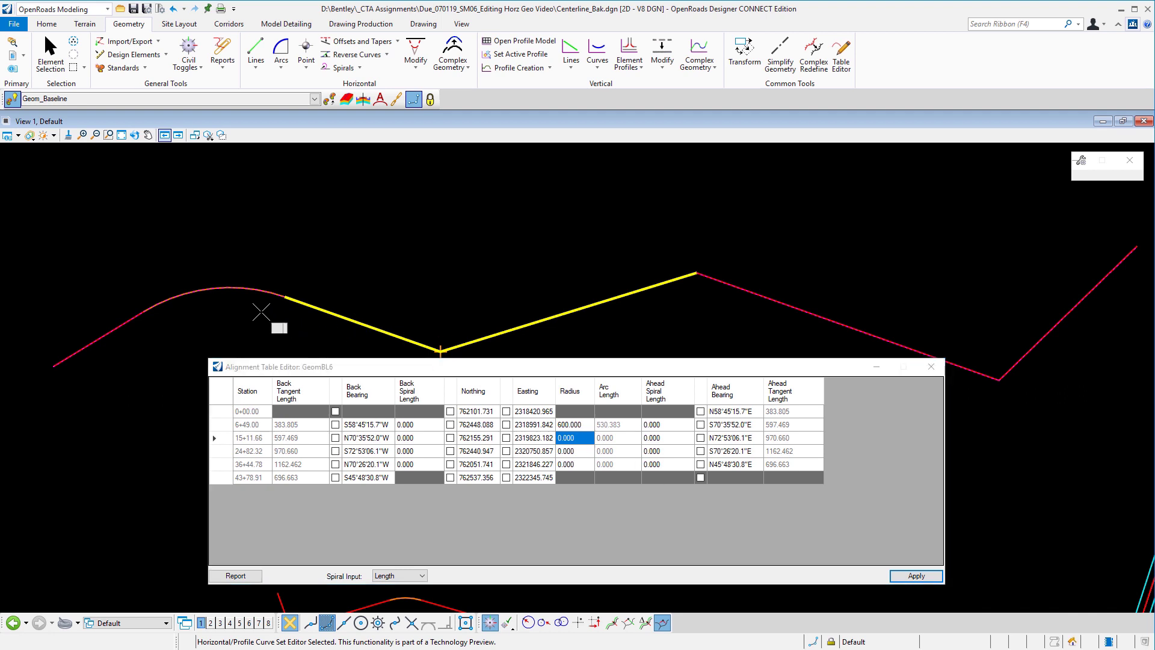
mouse_move(979, 393)
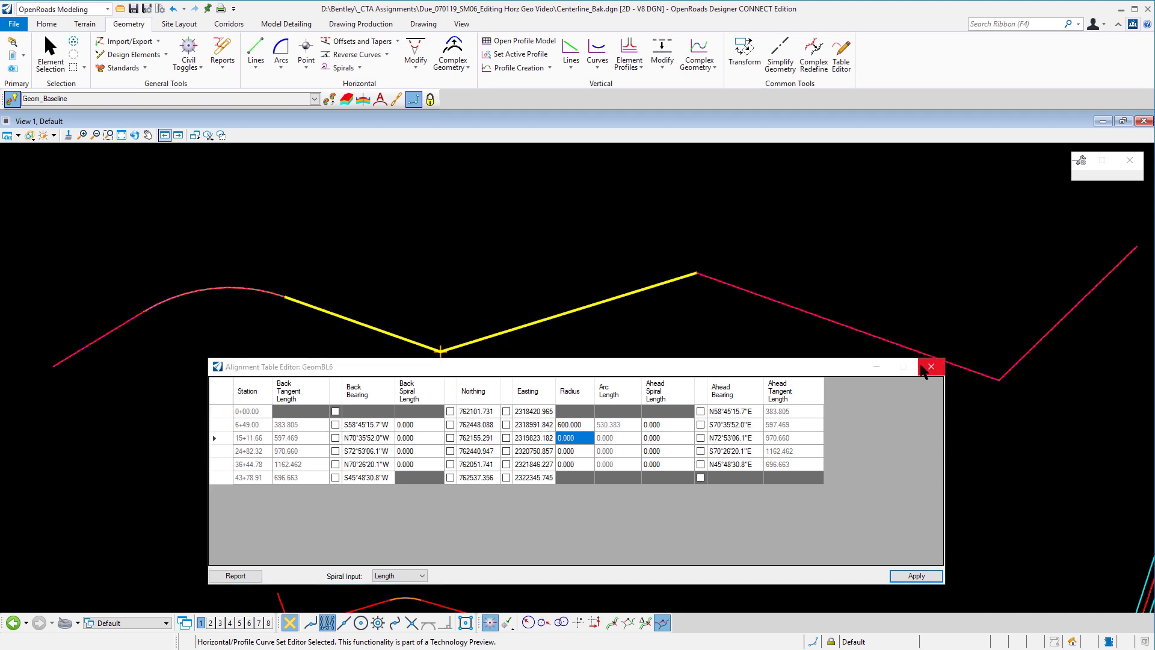
mouse_move(599, 537)
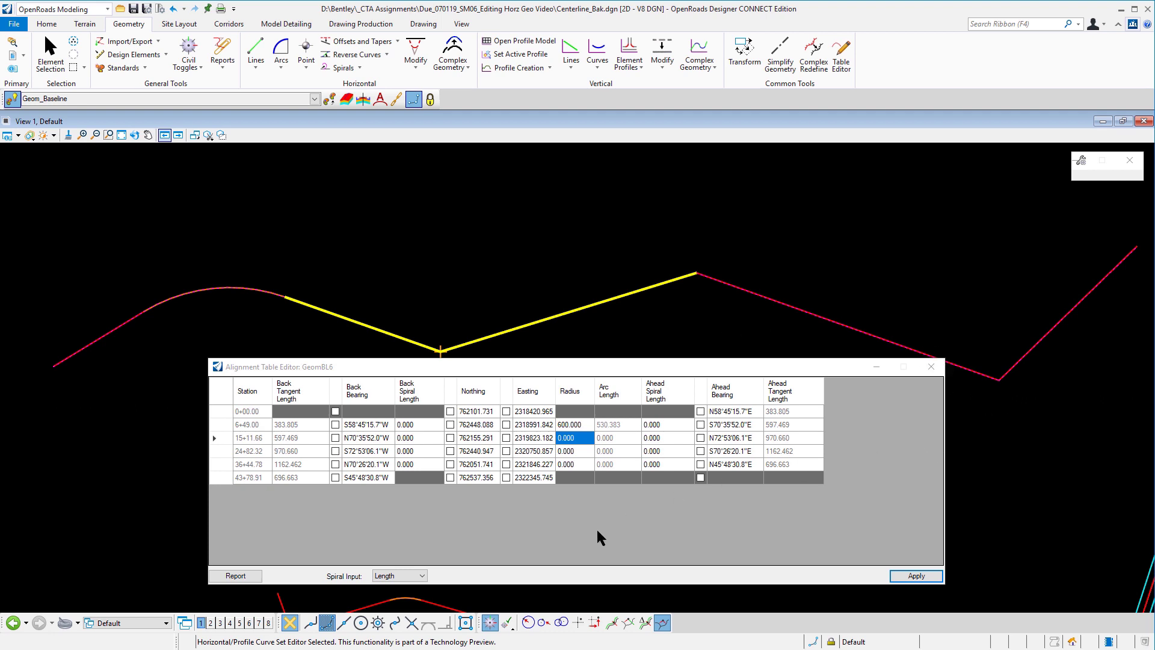
mouse_move(577, 485)
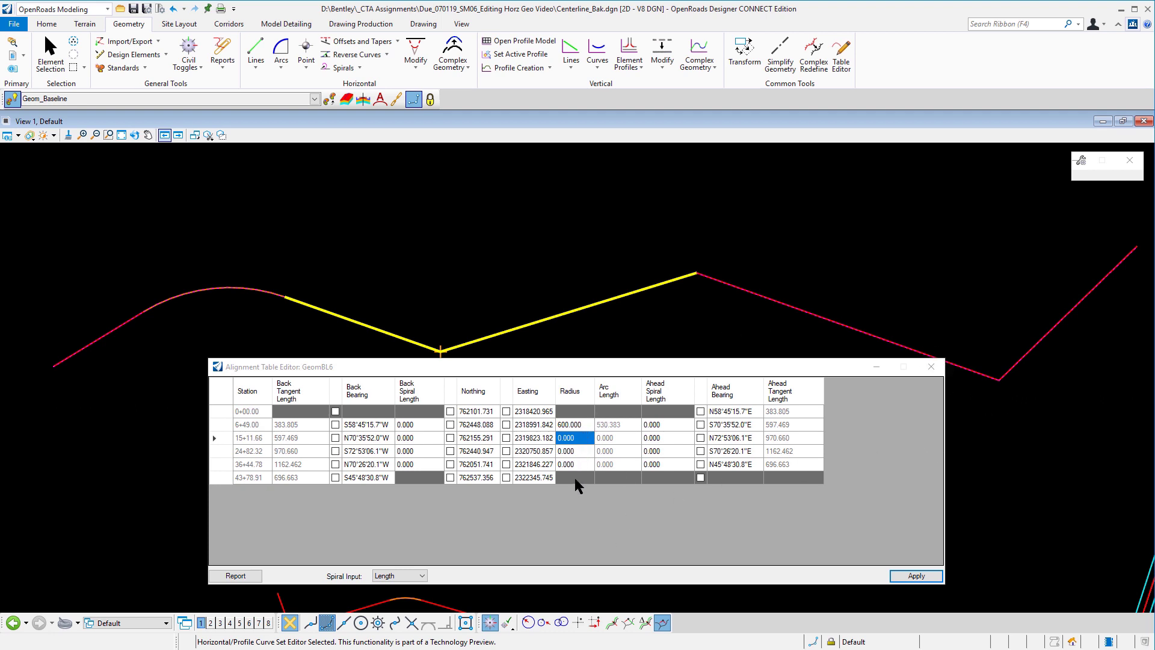
mouse_move(706, 513)
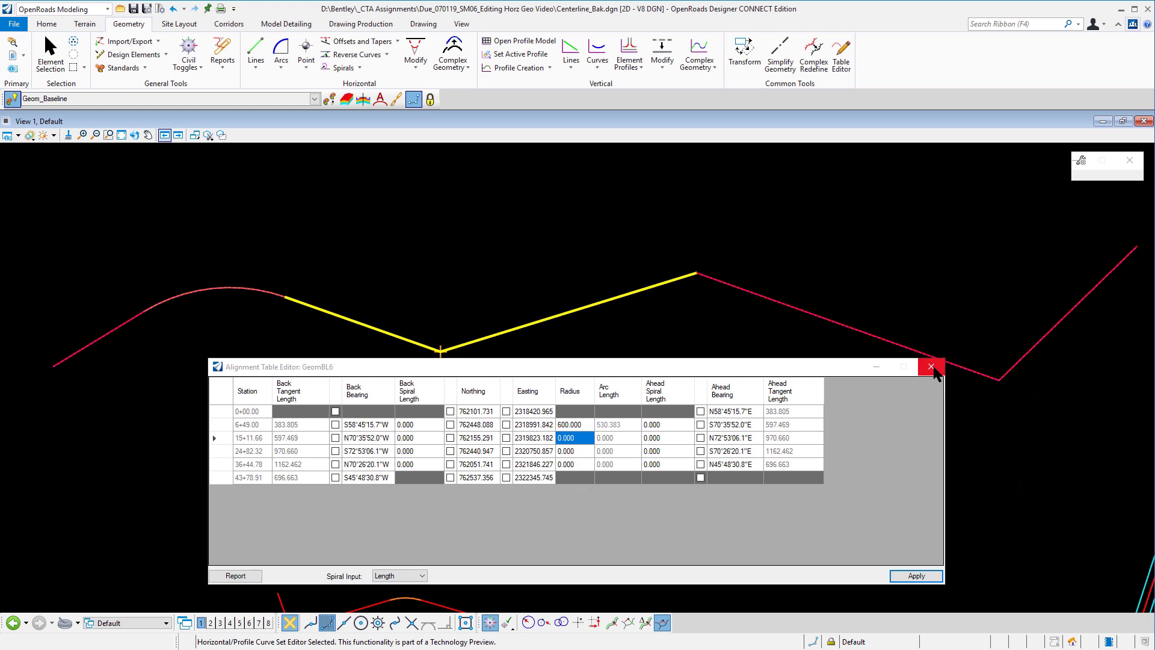
left_click(931, 367)
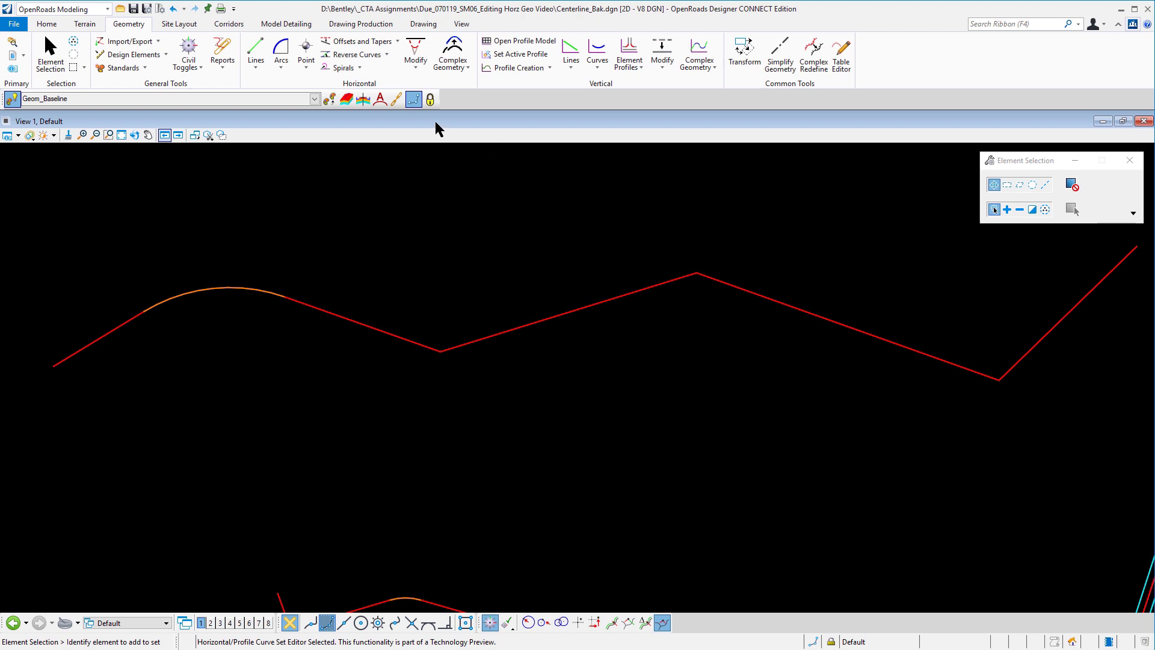
mouse_move(435, 125)
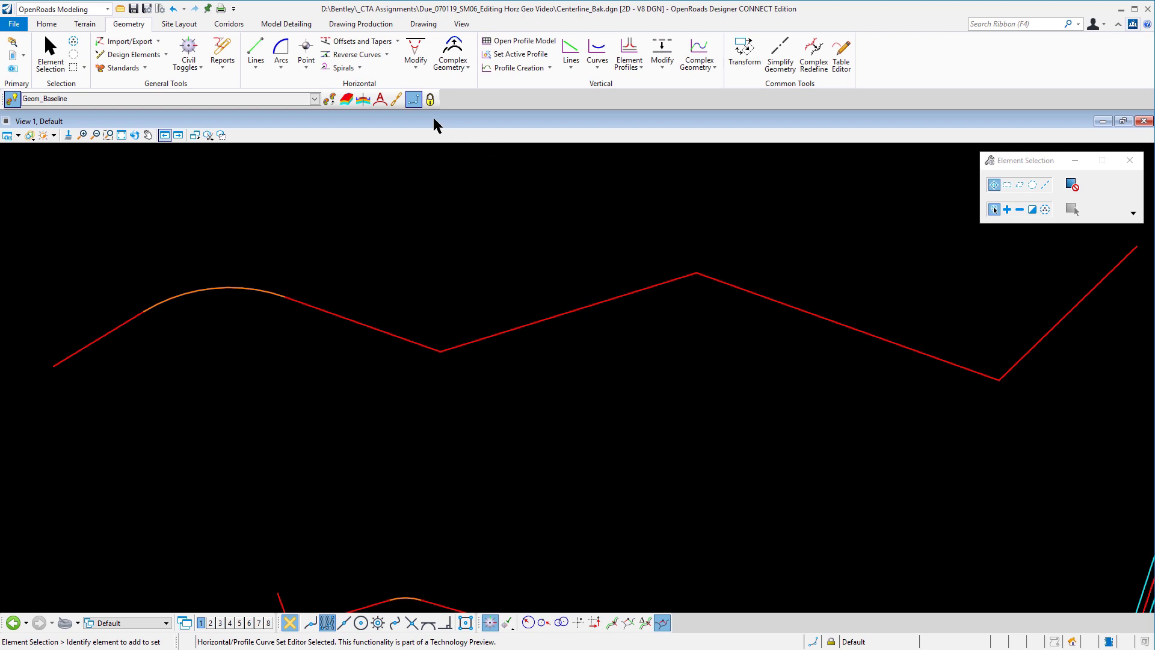
Assign start station 30+00.00 at distance 0 to the zigzag alignment and verify its stationing
left_click(415, 53)
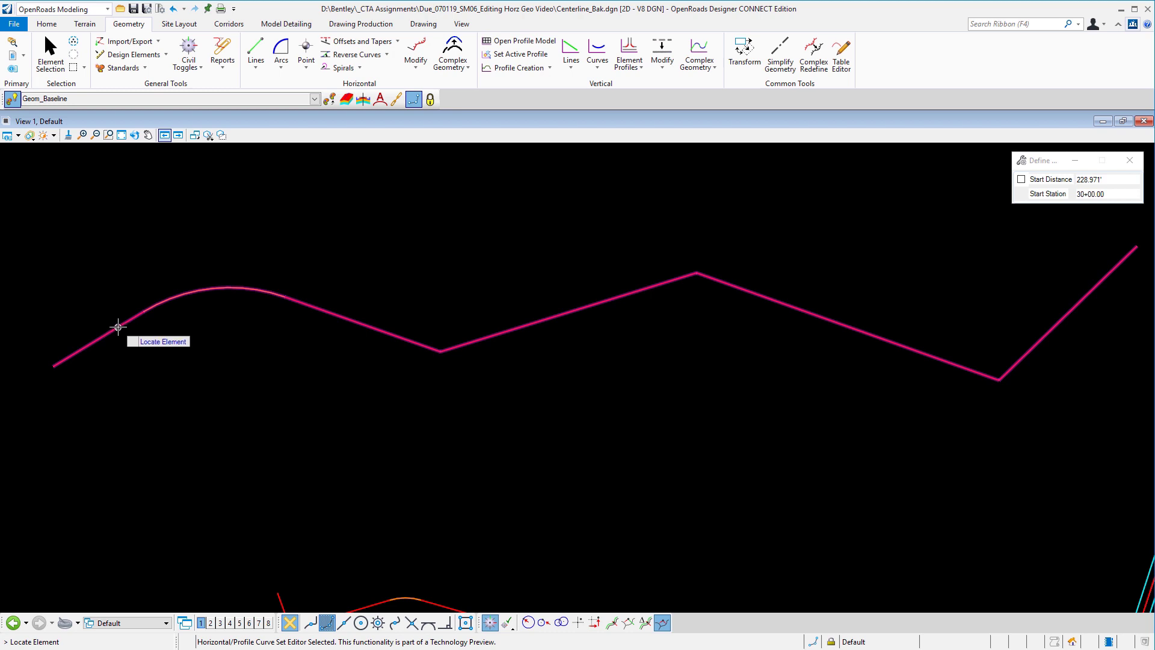
left_click(119, 327)
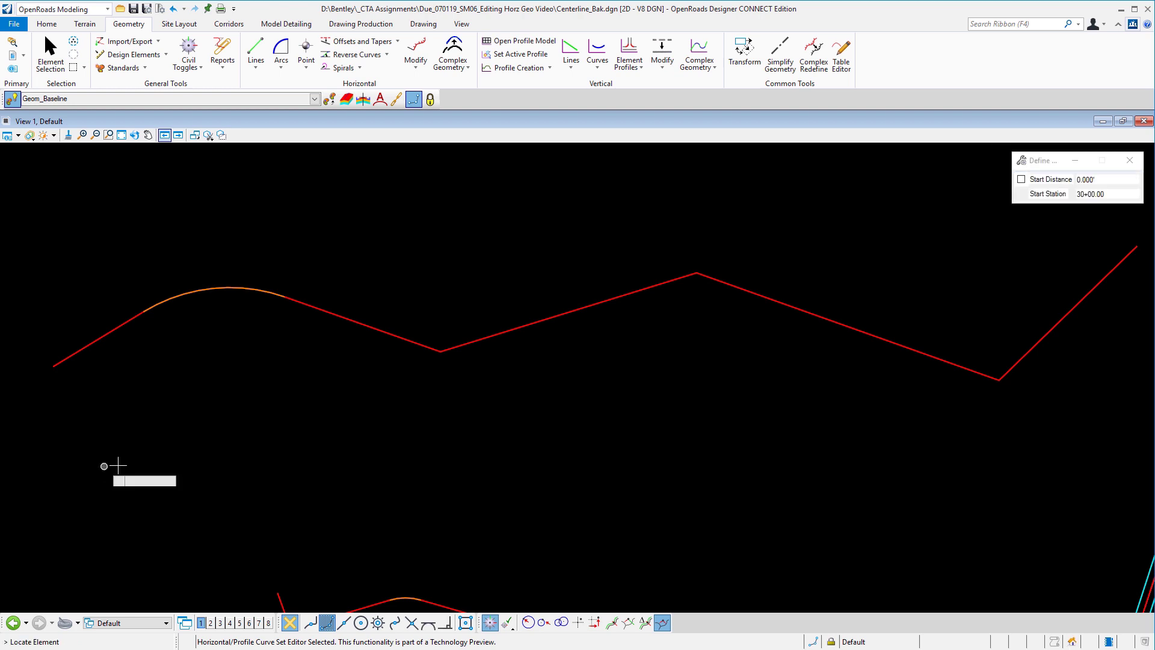
left_click(49, 56)
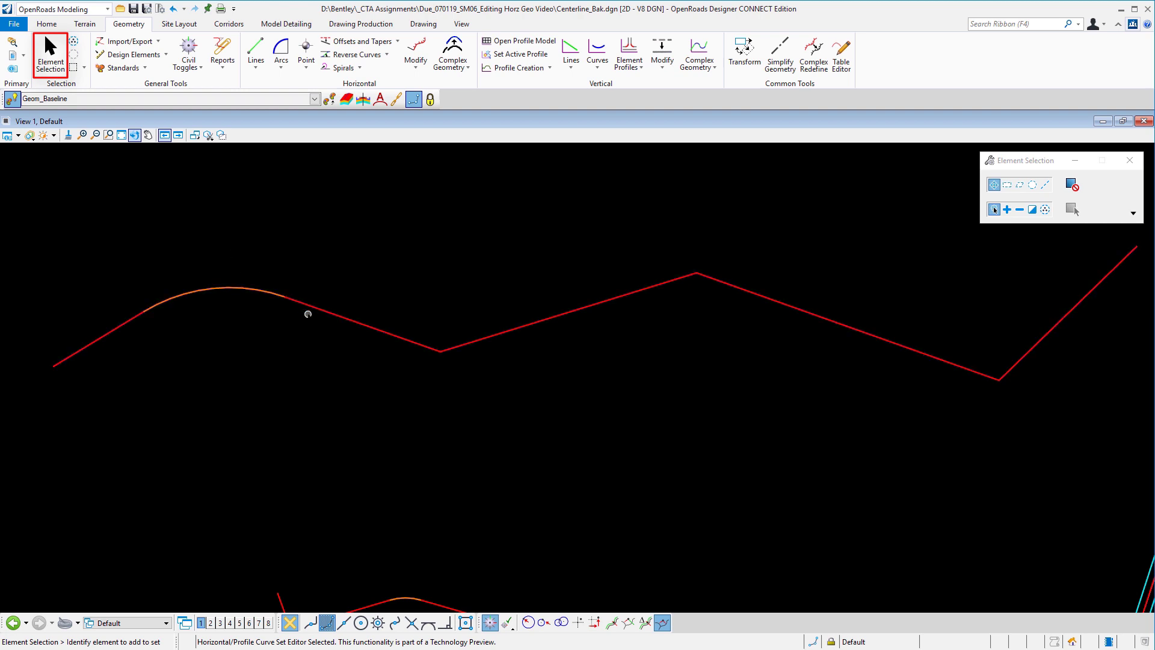
left_click(307, 313)
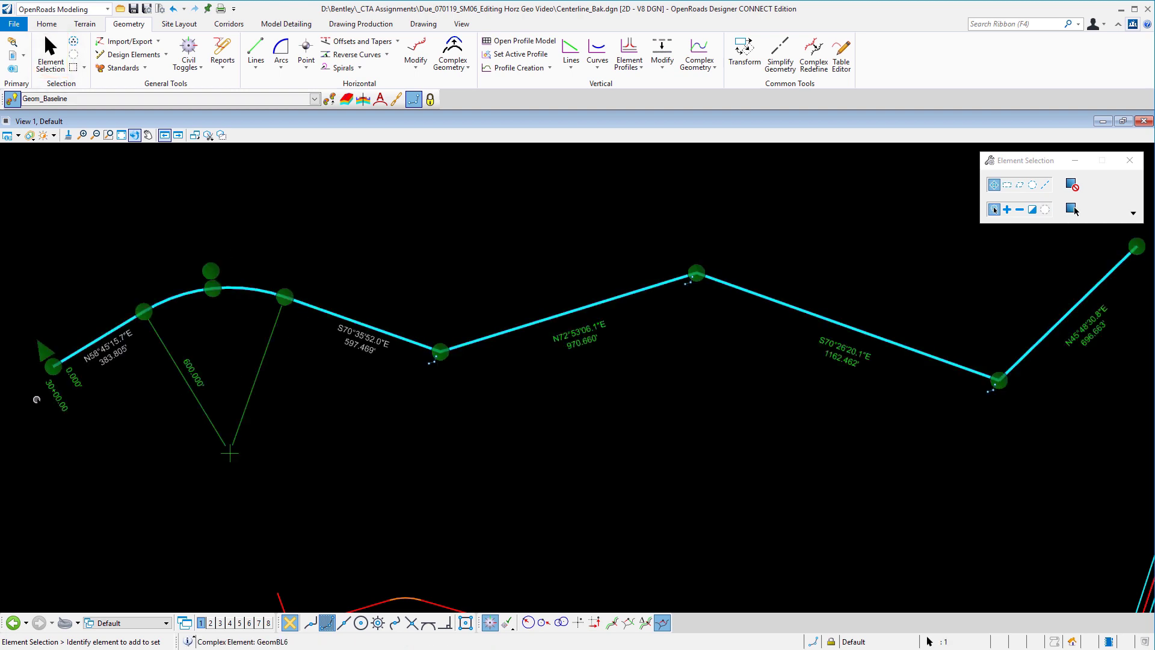
mouse_move(357, 41)
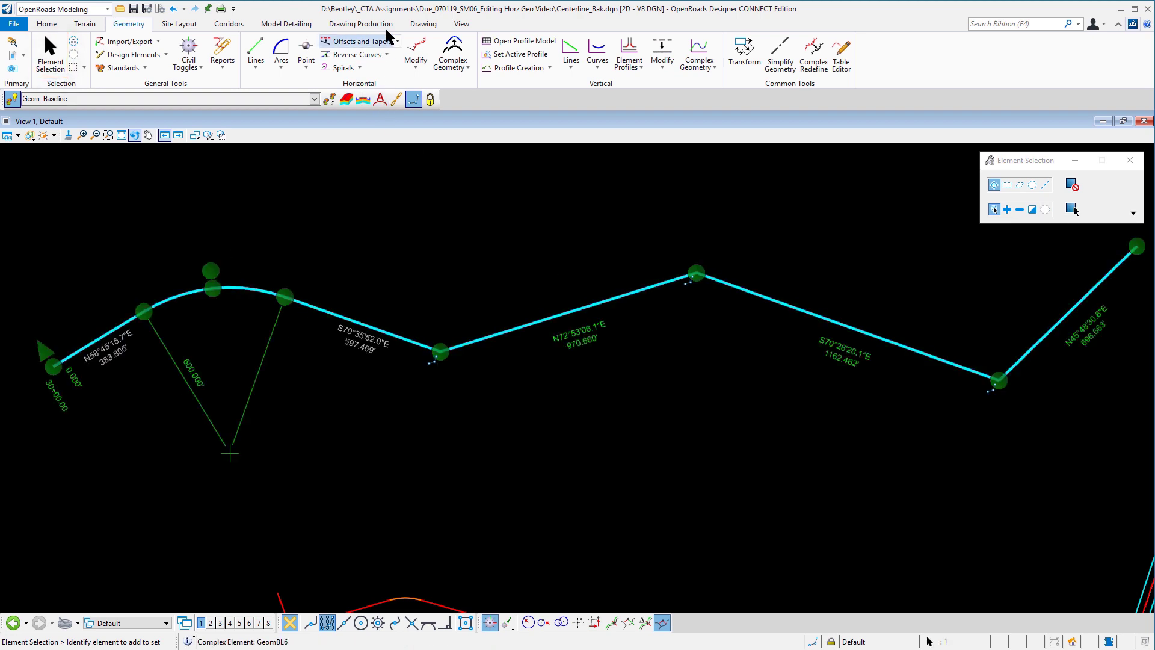
Place element annotation with station tick marks and curve labels along the zigzag alignment
left_click(360, 24)
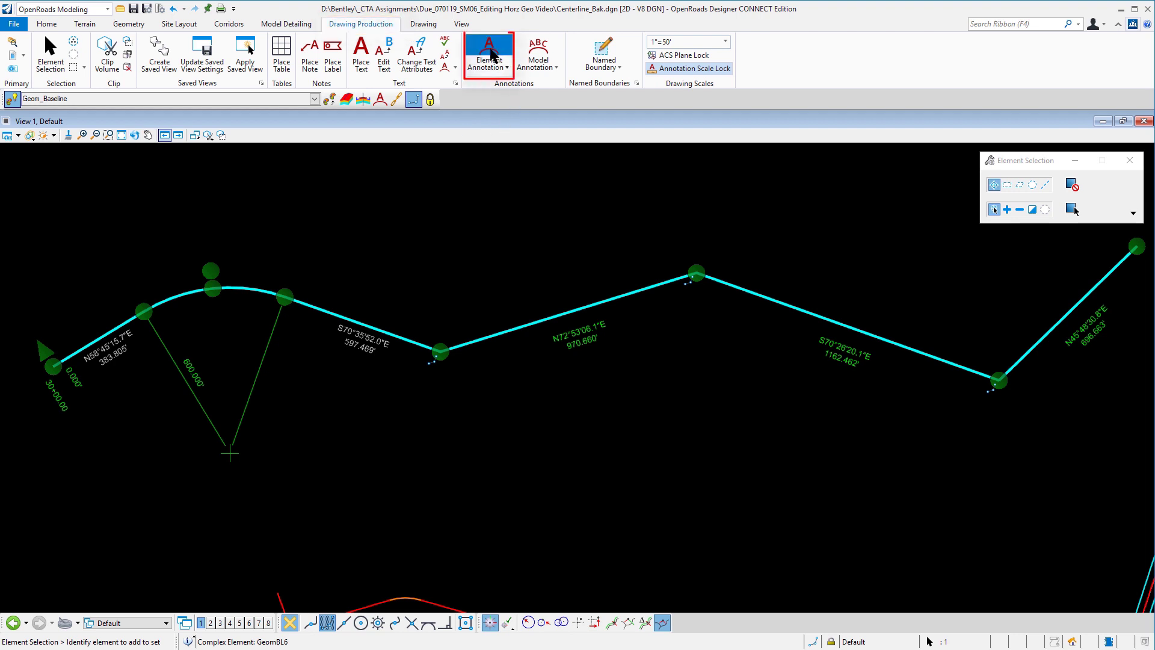
left_click(488, 56)
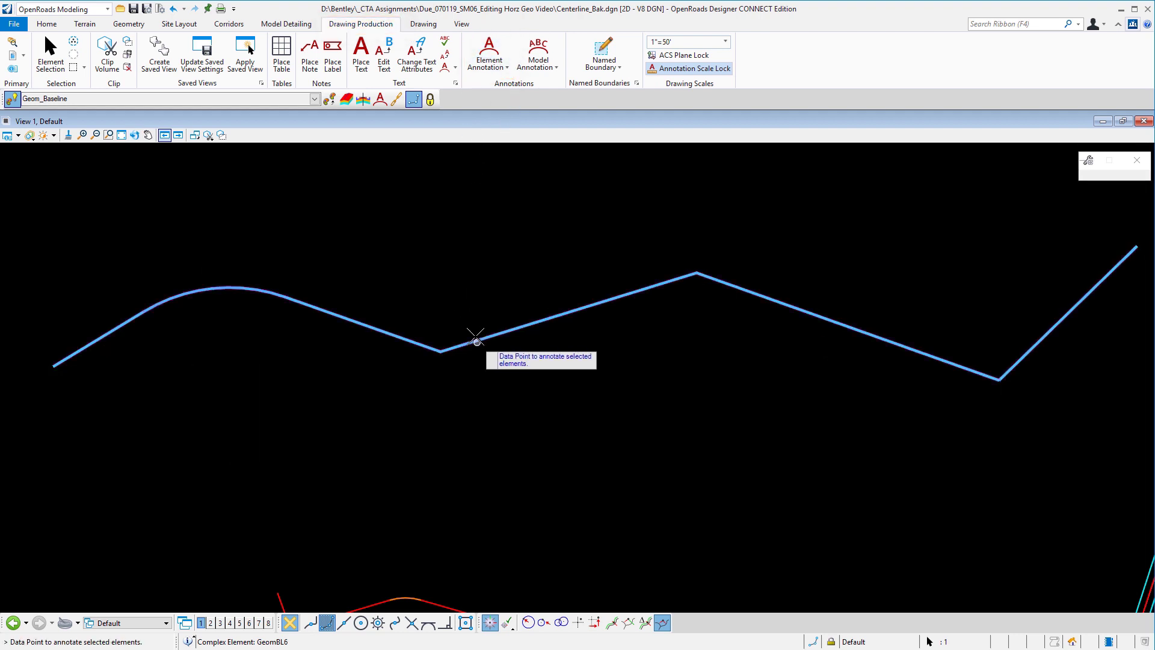
left_click(476, 339)
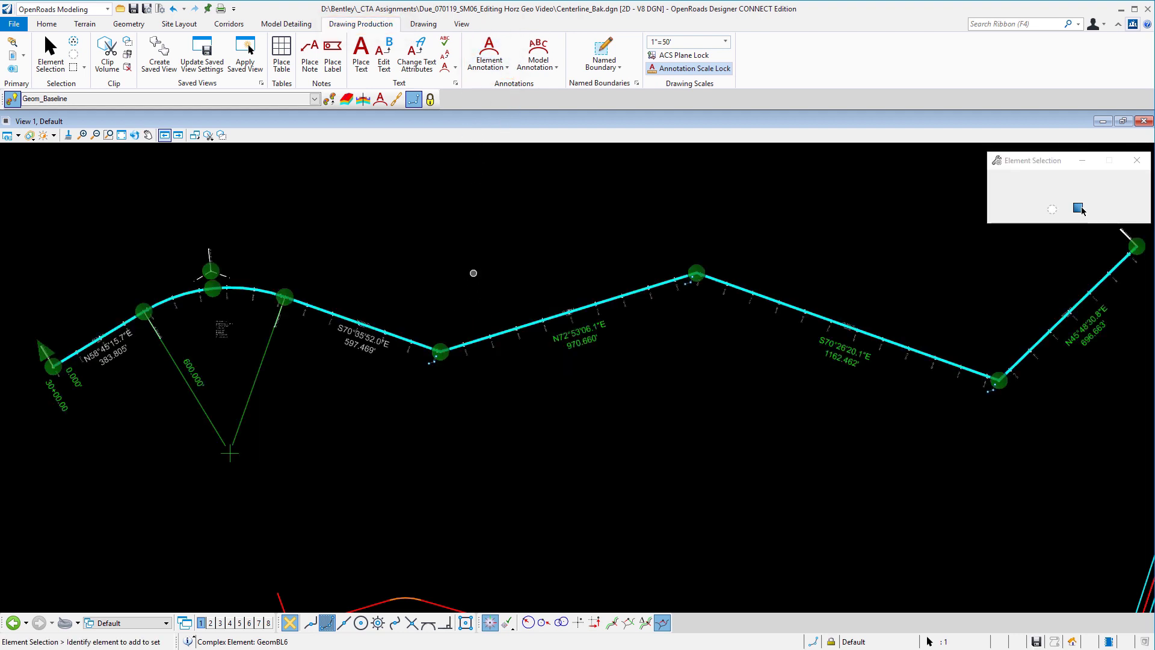